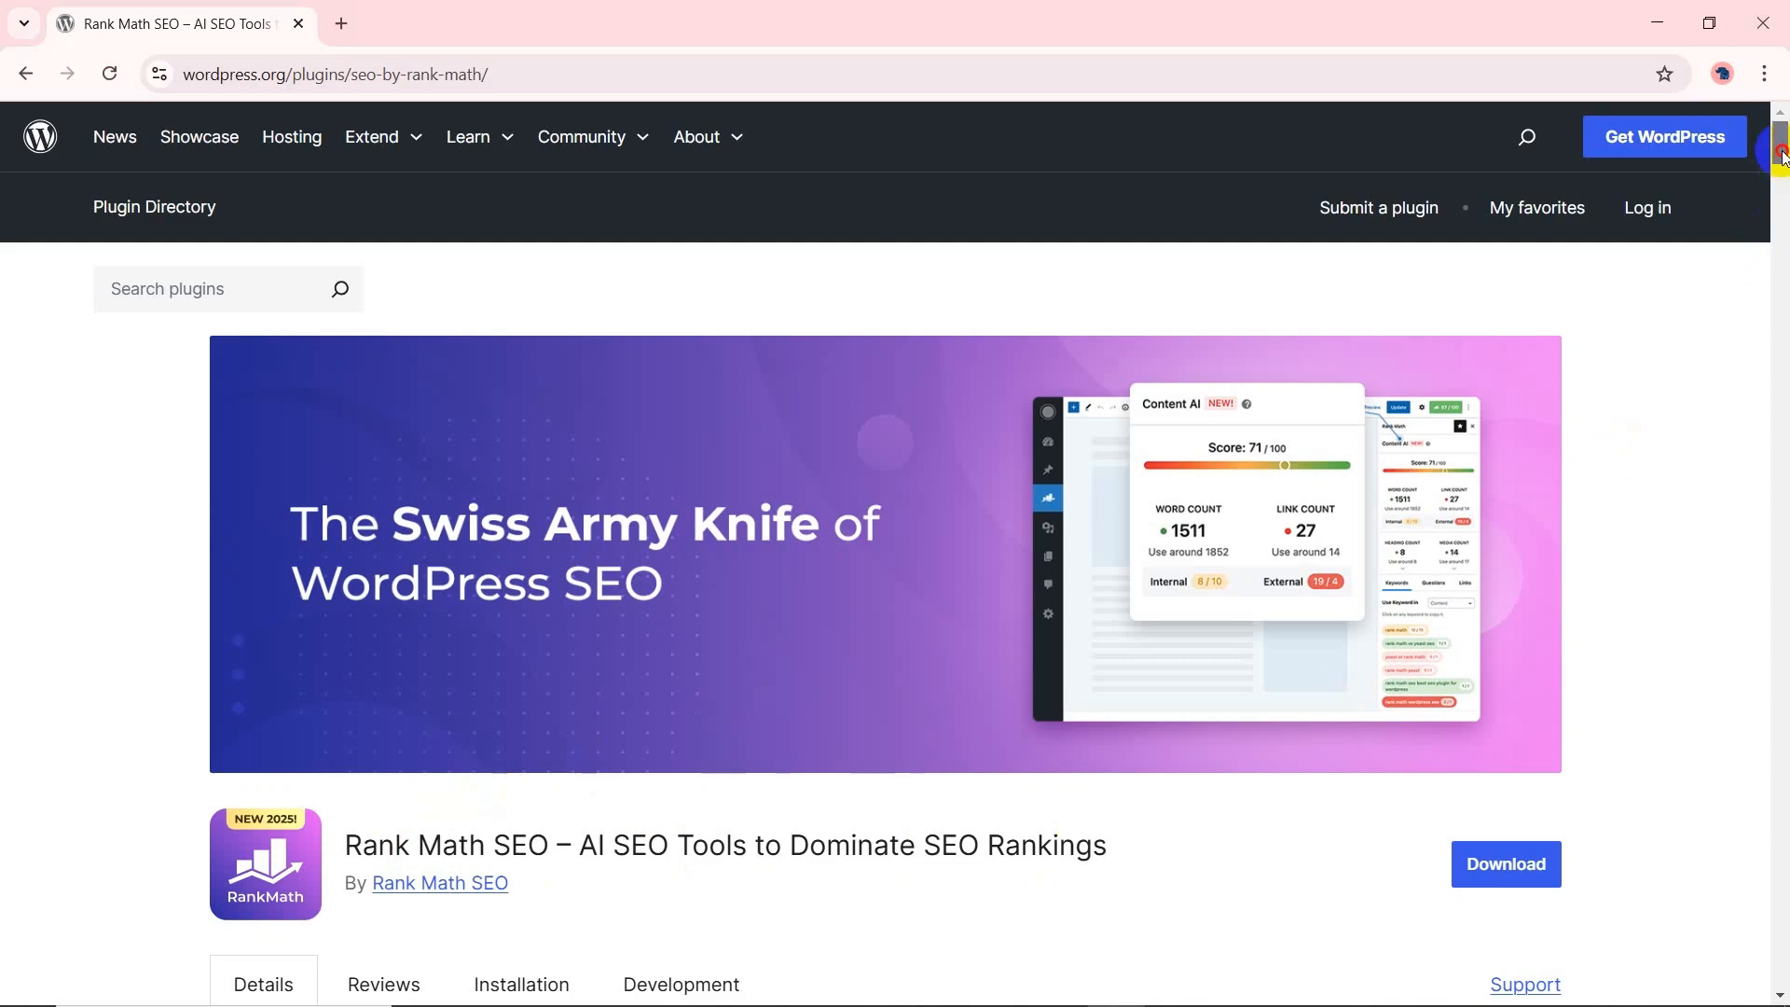
Scroll through the plugin listing and the Content AI page's comparison table and How does it Work section.
scroll(down, 3)
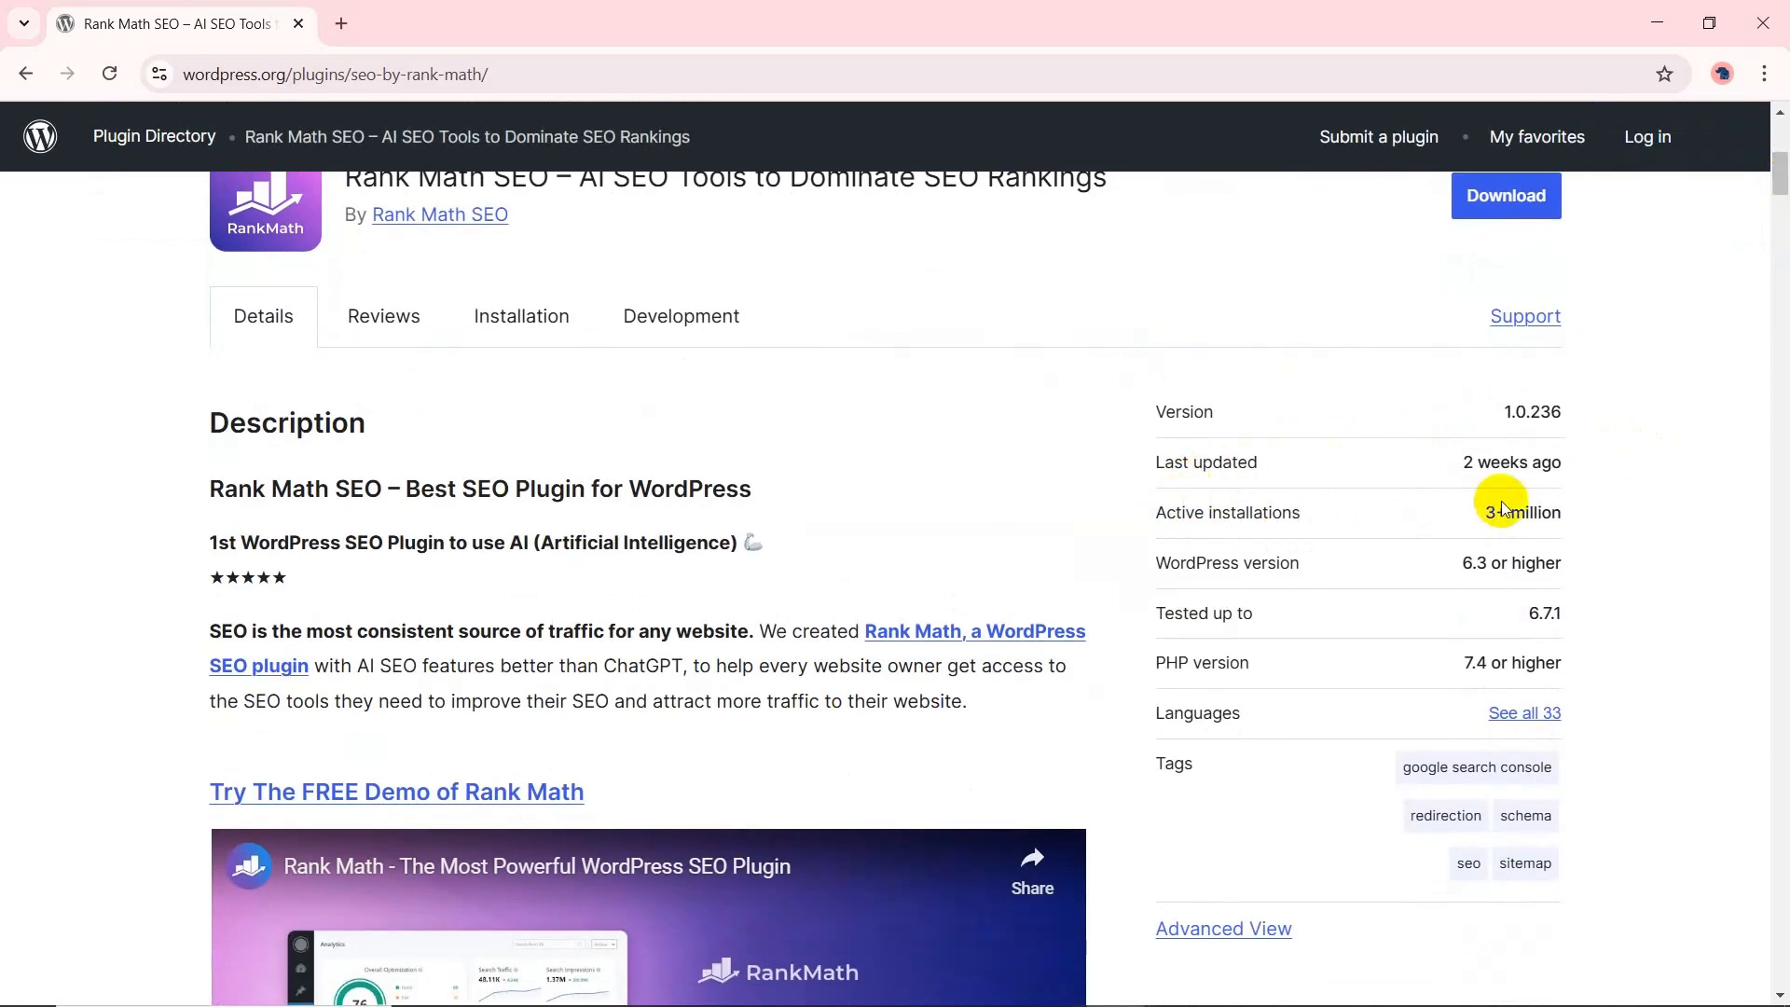
scroll(down, 3)
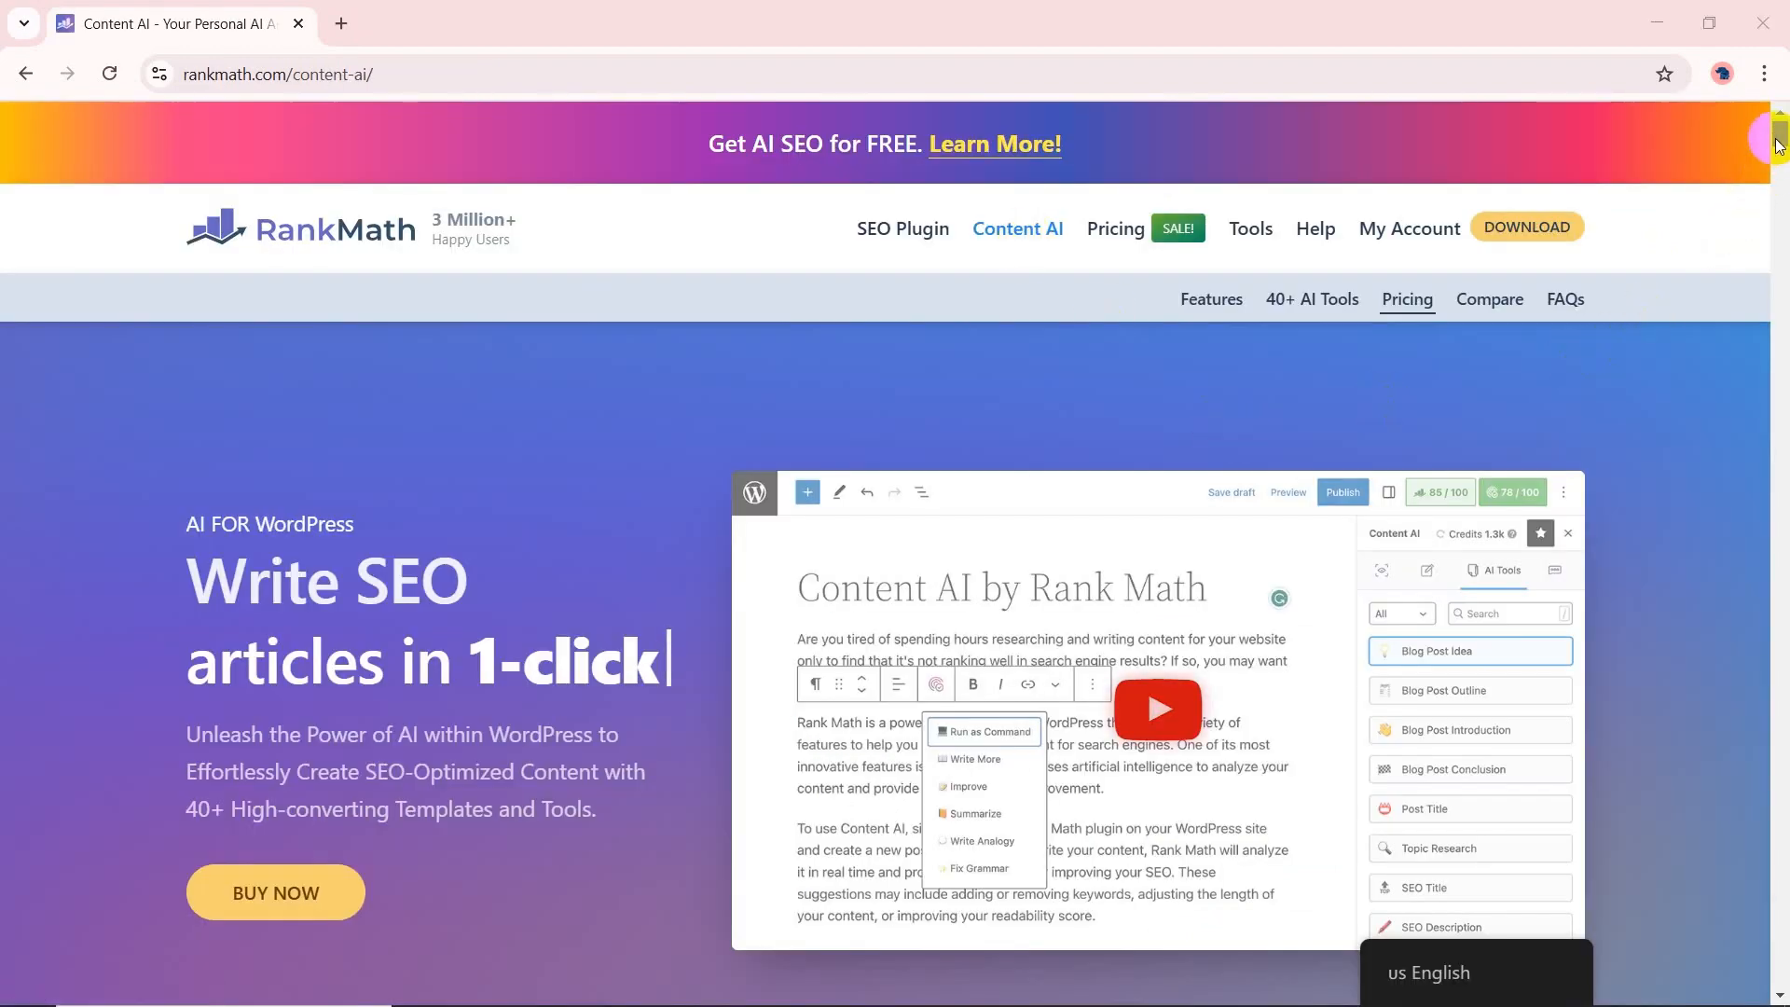
scroll(down, 3)
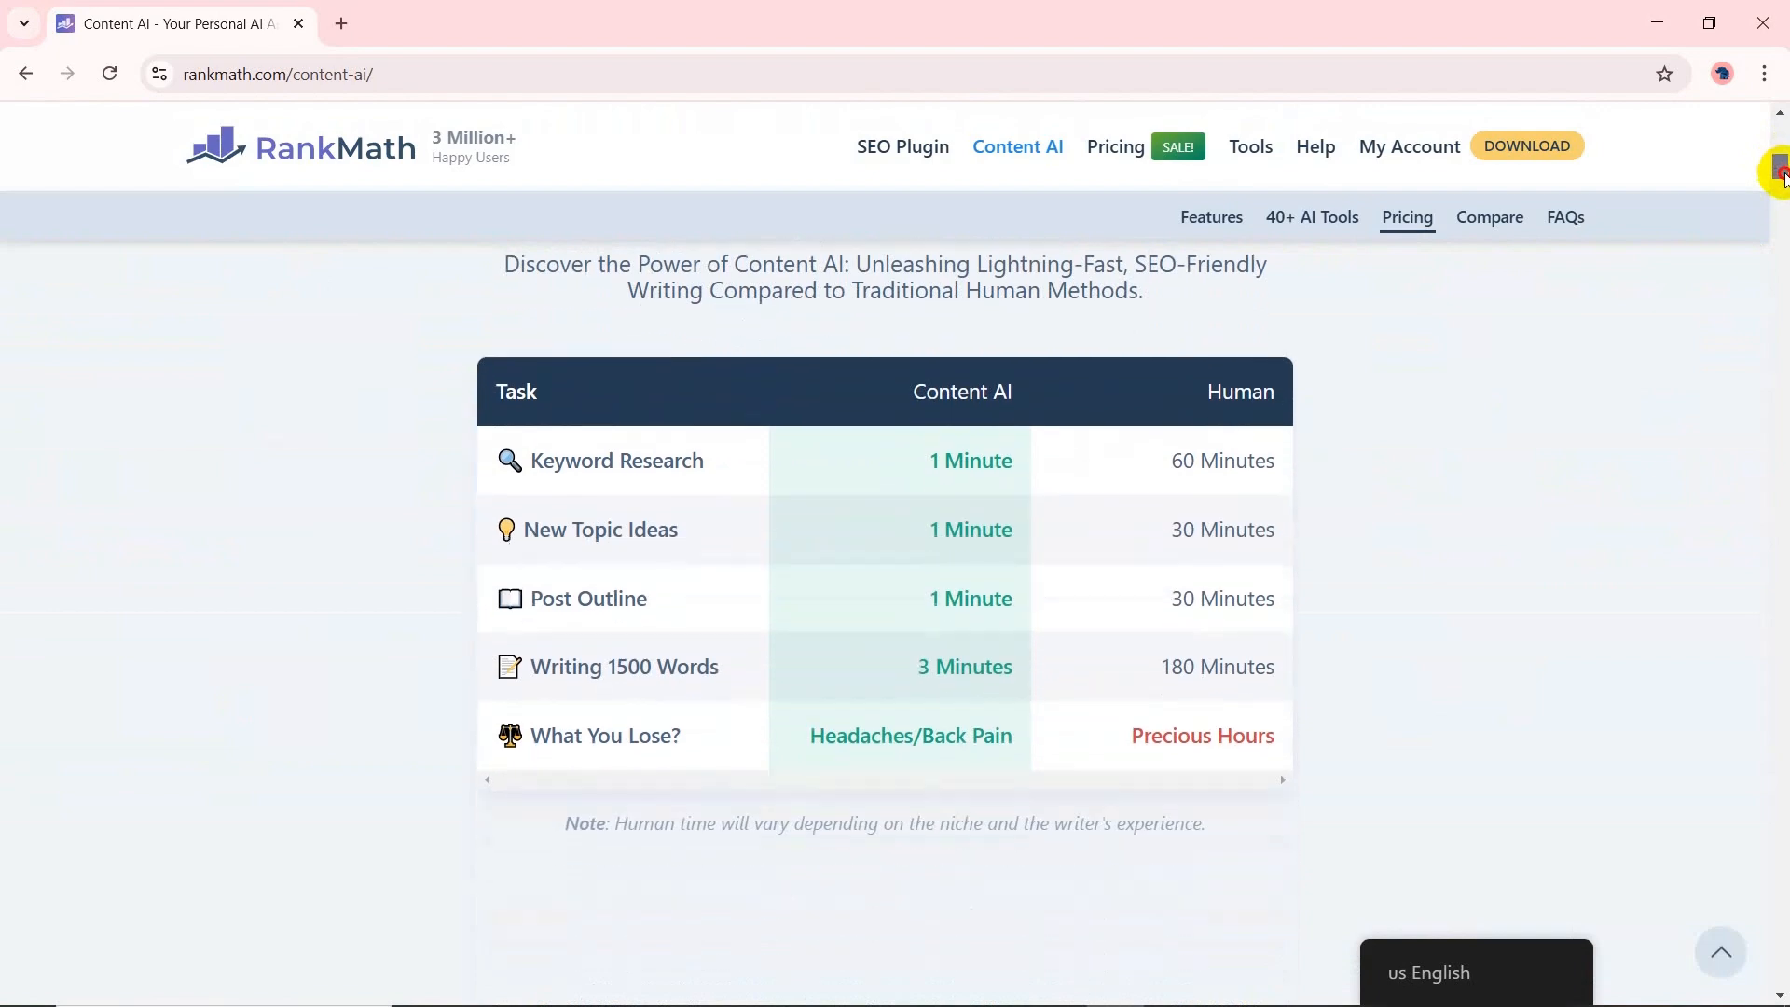
scroll(down, 3)
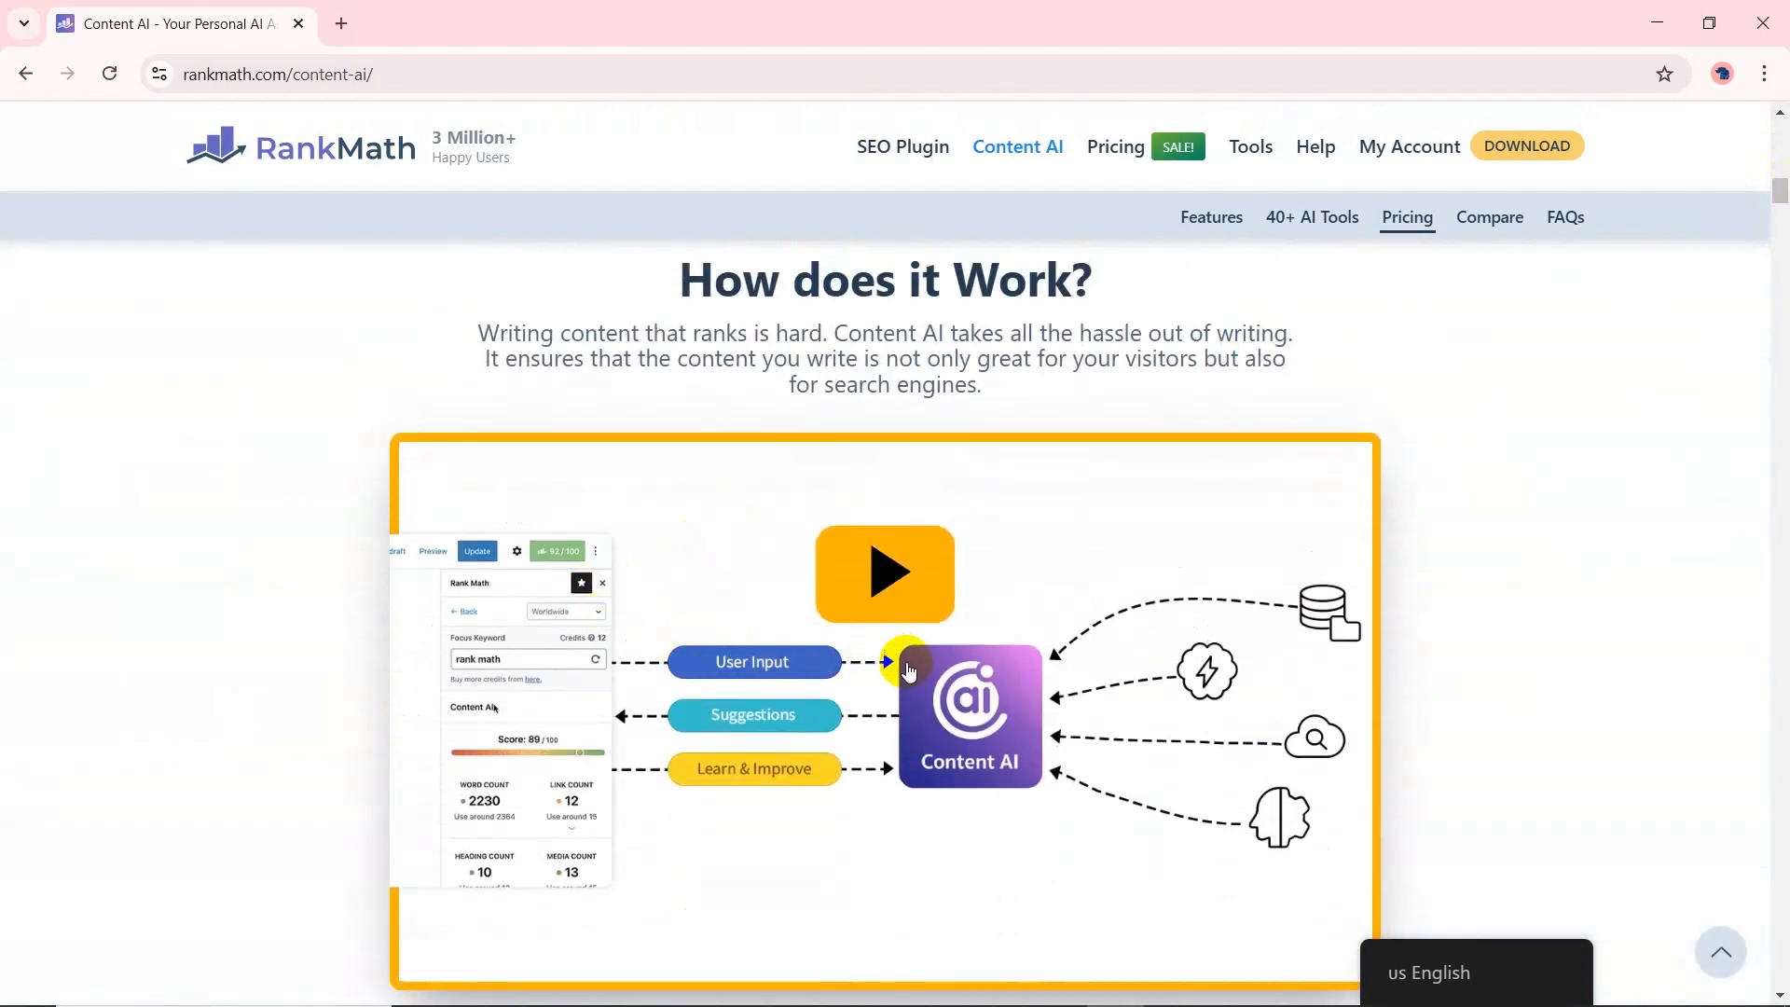
mouse_move(1008, 746)
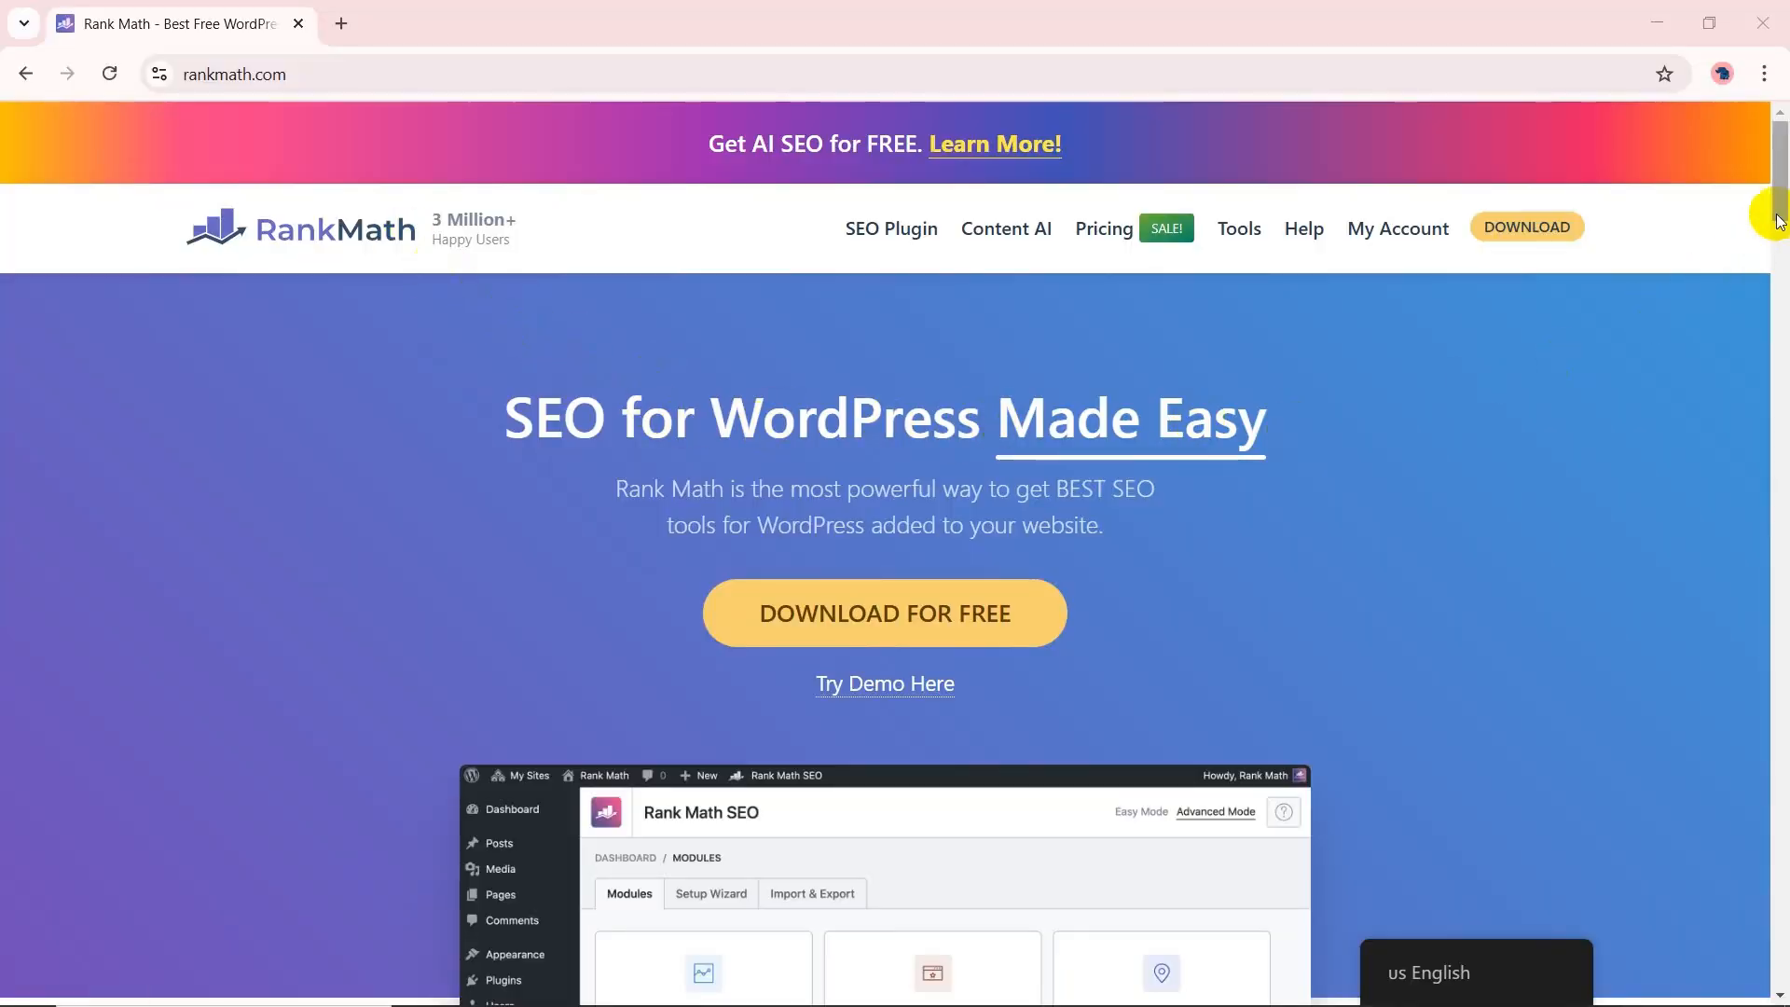
Scroll the Rank Math home page and the Content AI Powerful Features section down to pricing.
scroll(down, 3)
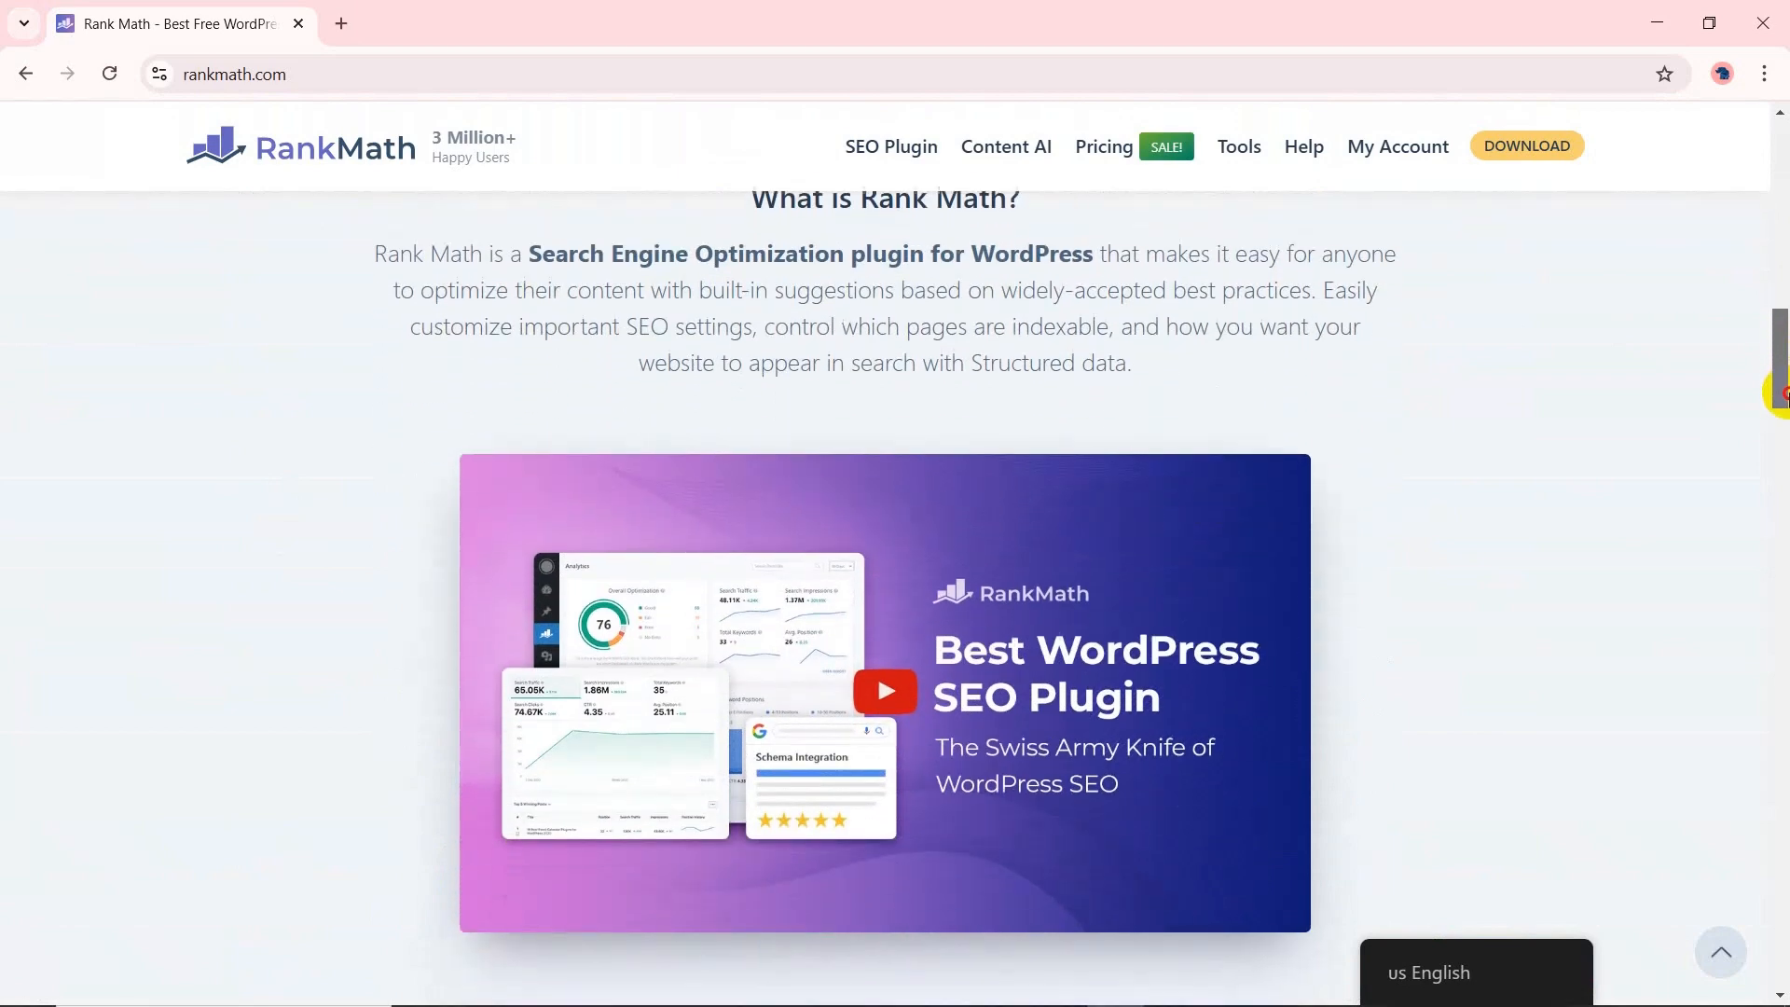
scroll(down, 3)
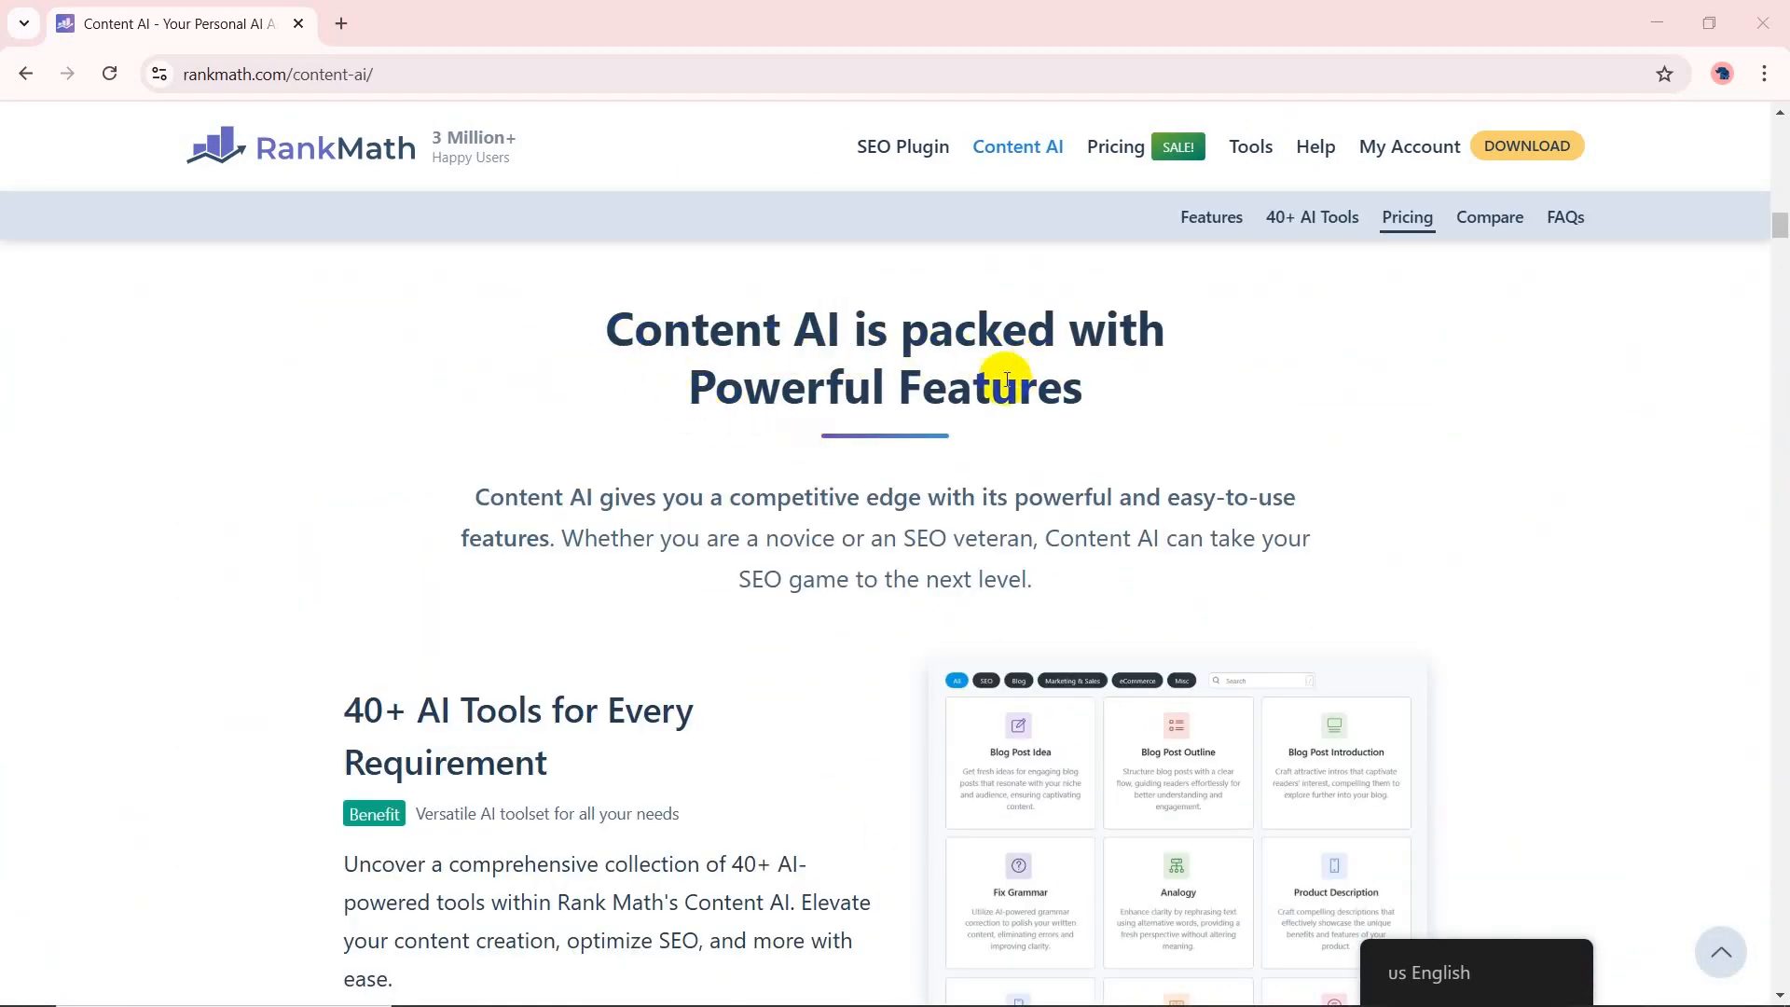
mouse_move(384, 697)
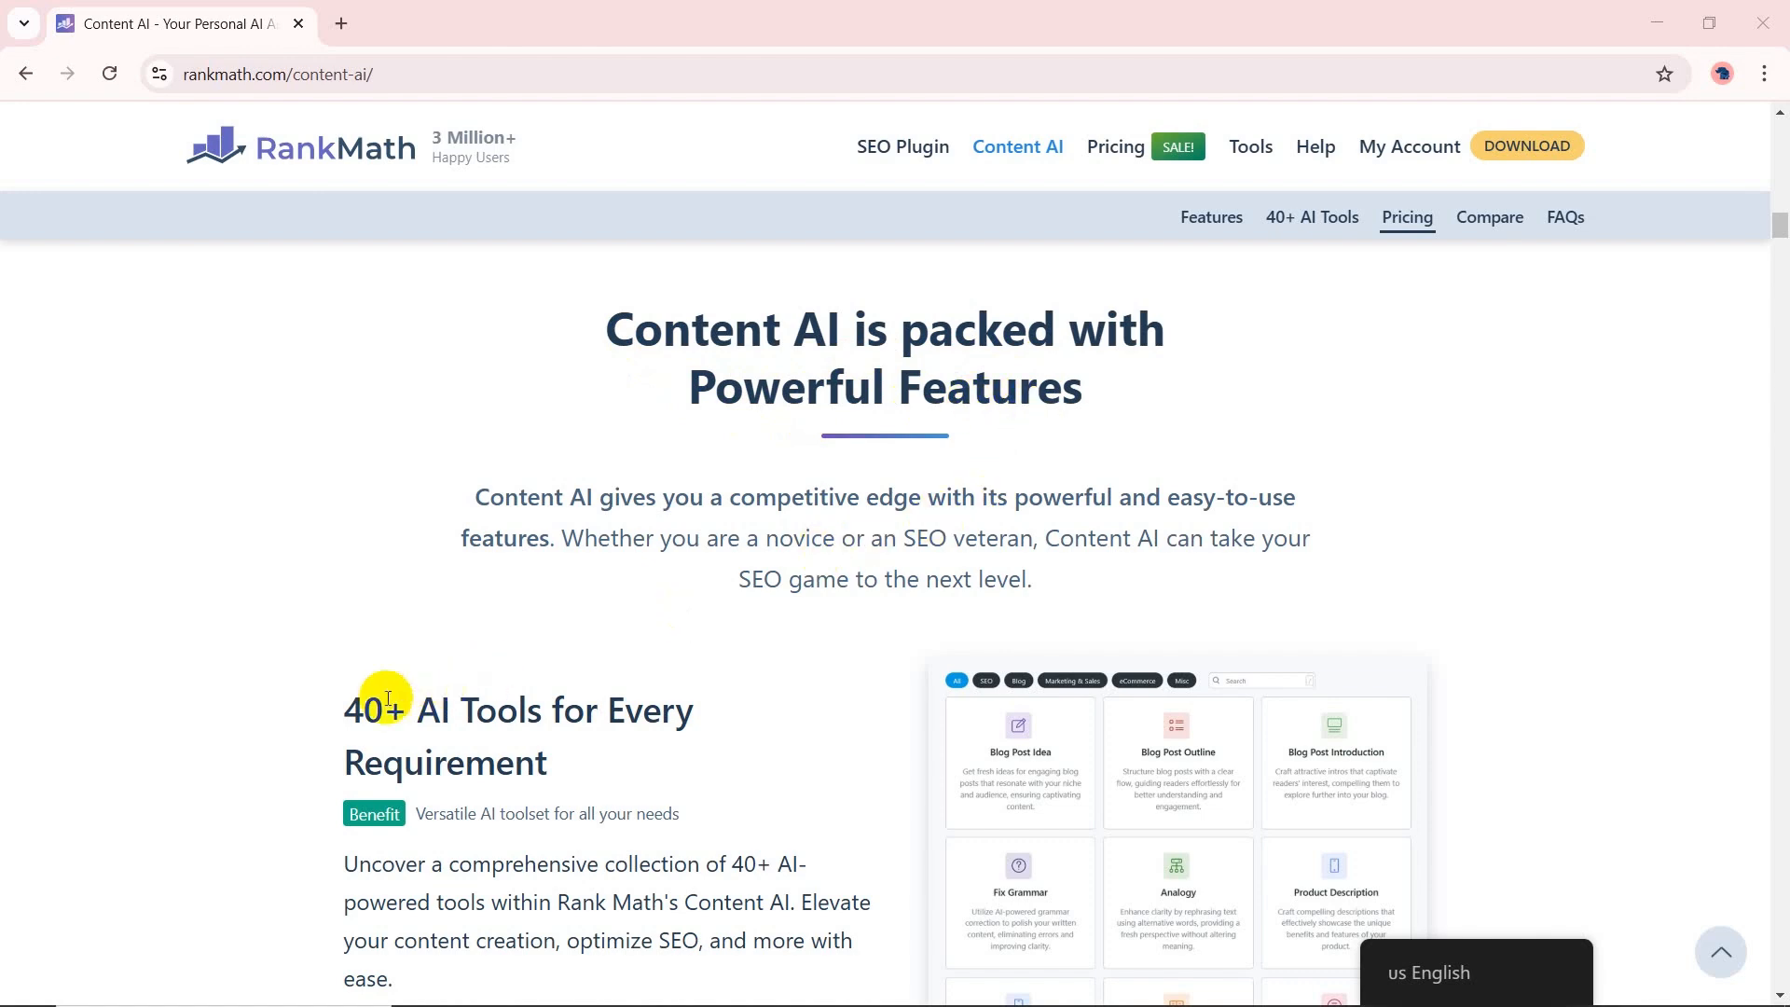
mouse_move(1753, 267)
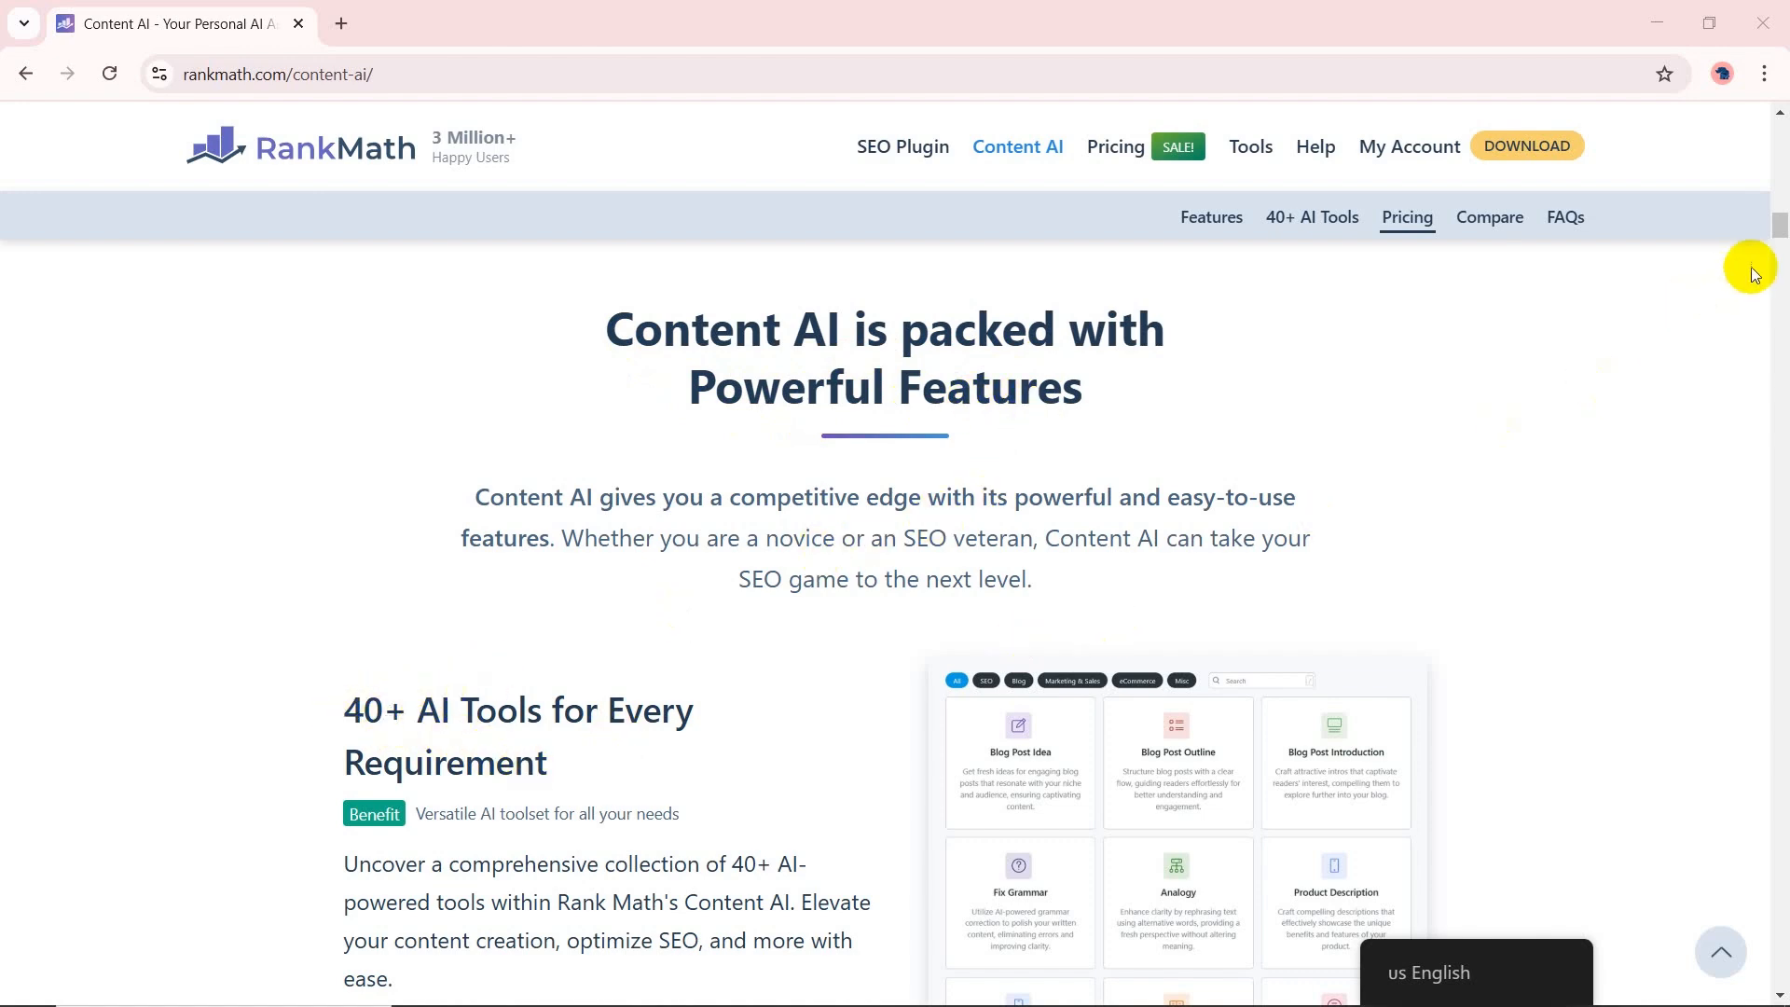
scroll(down, 3)
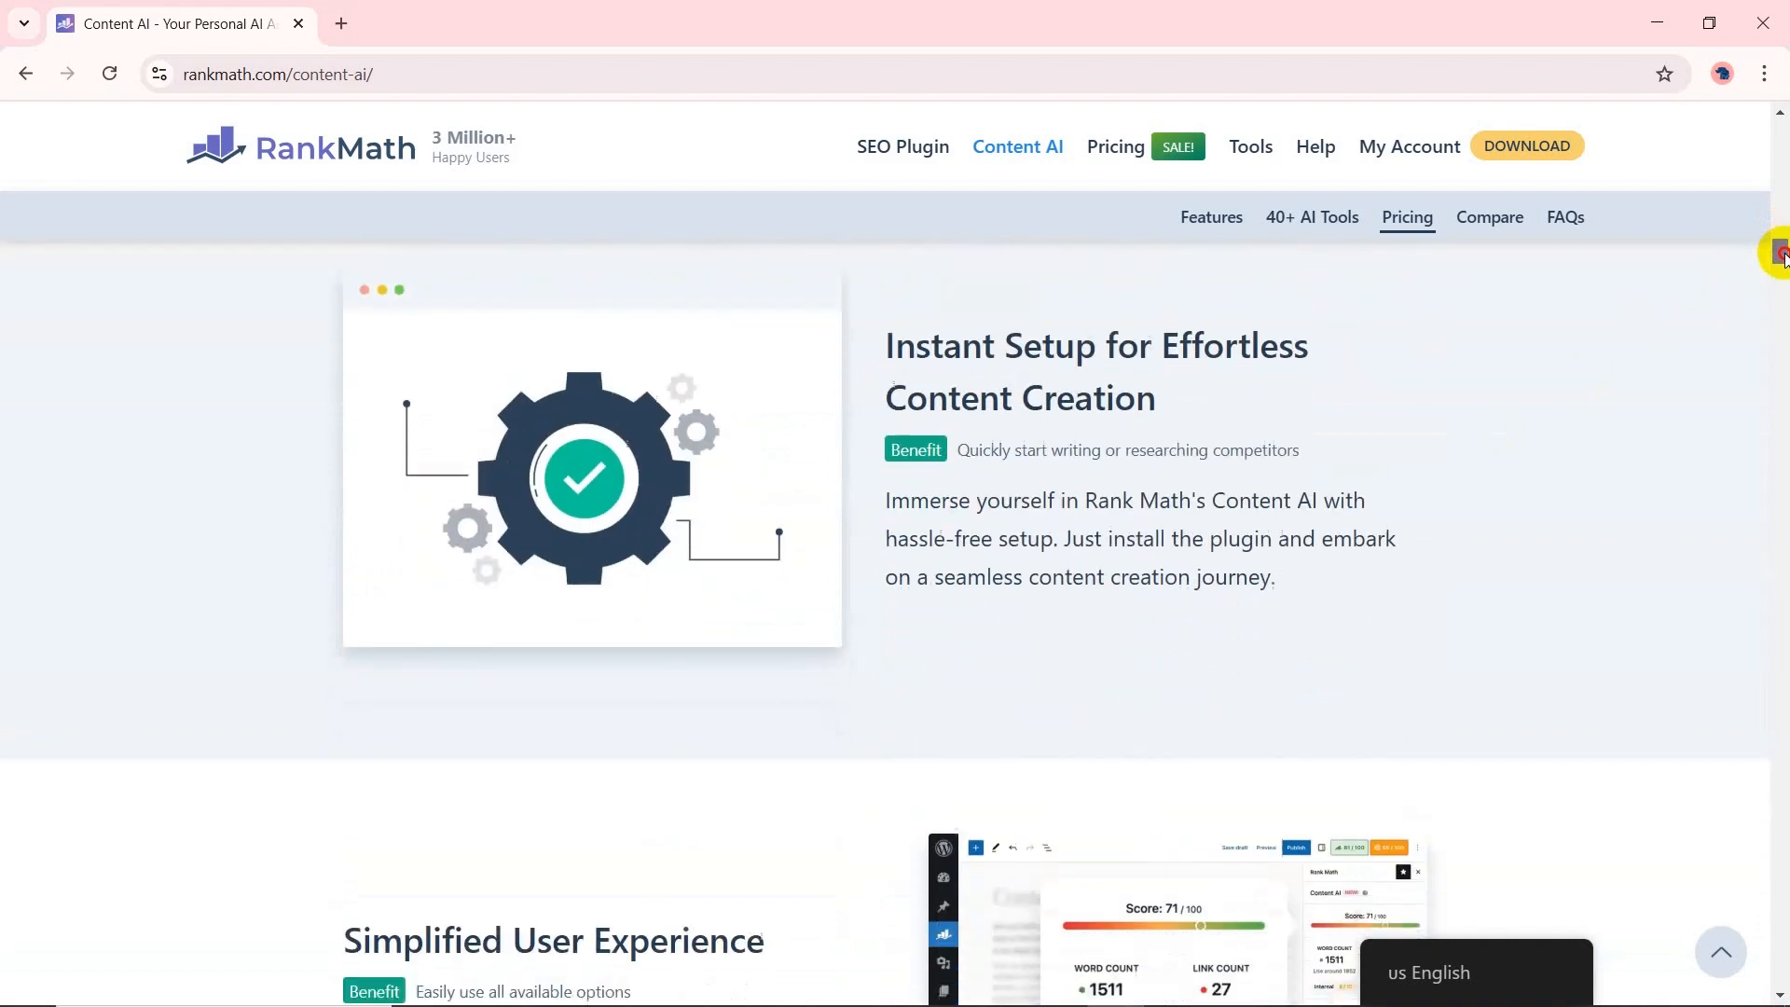
scroll(down, 3)
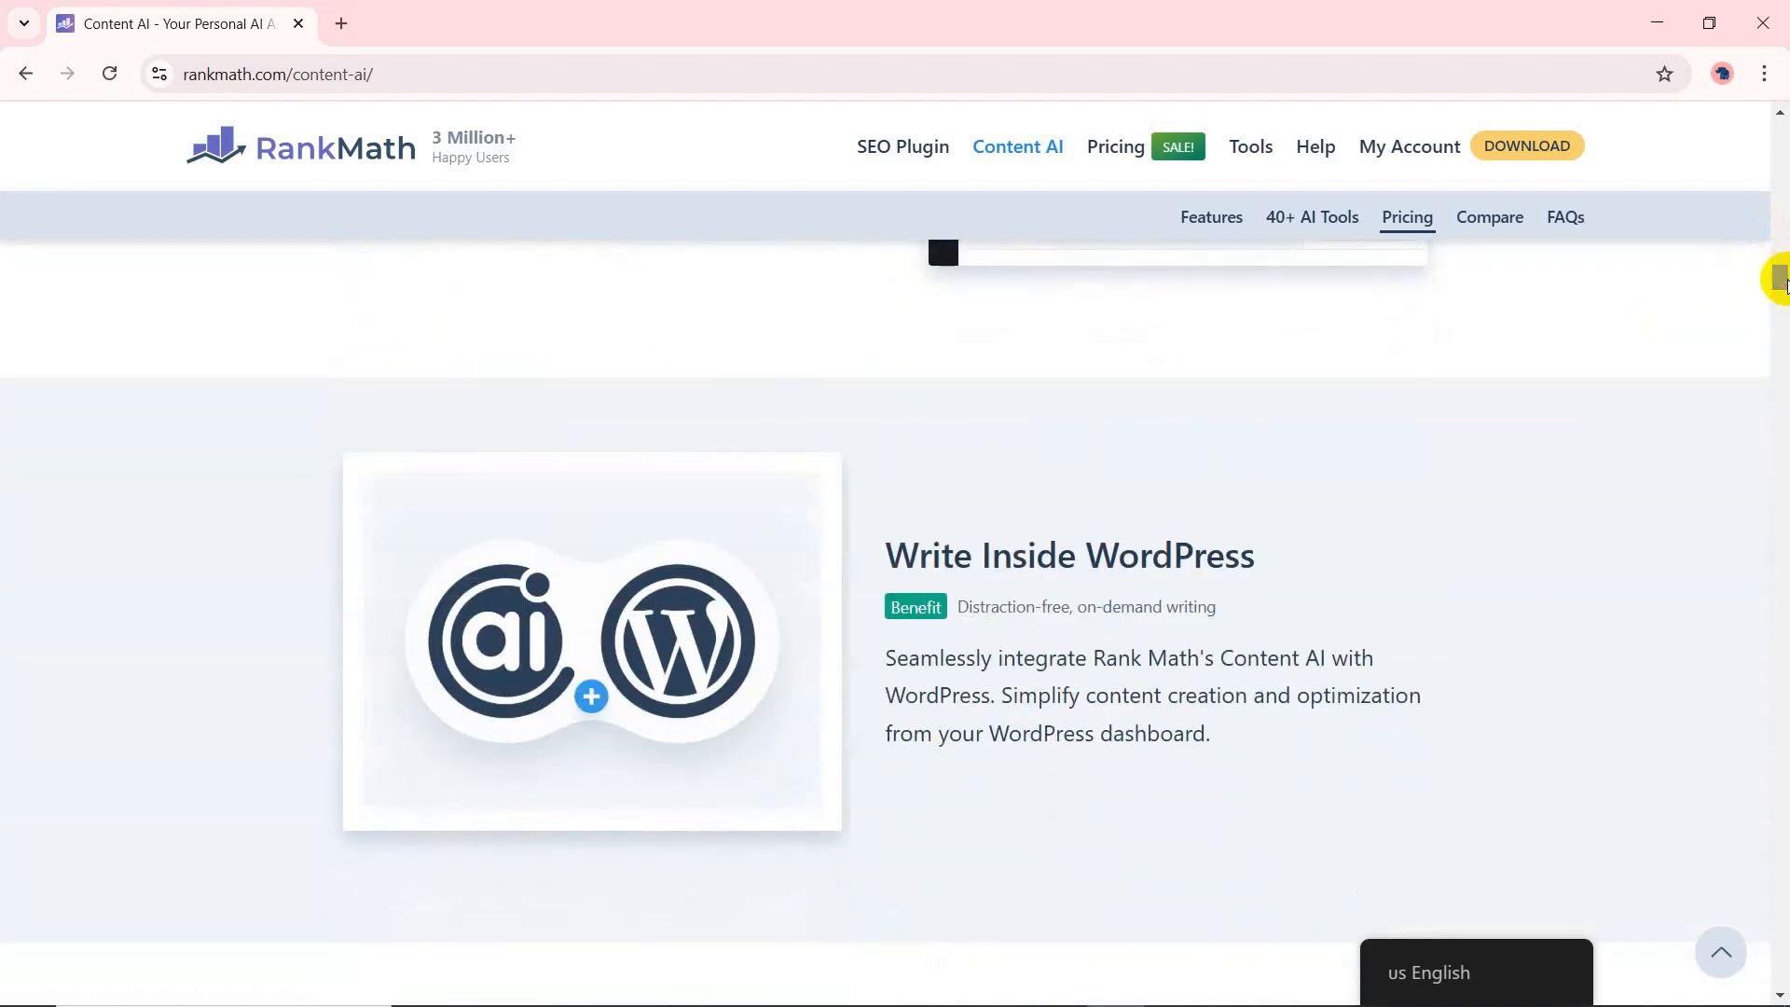
scroll(down, 3)
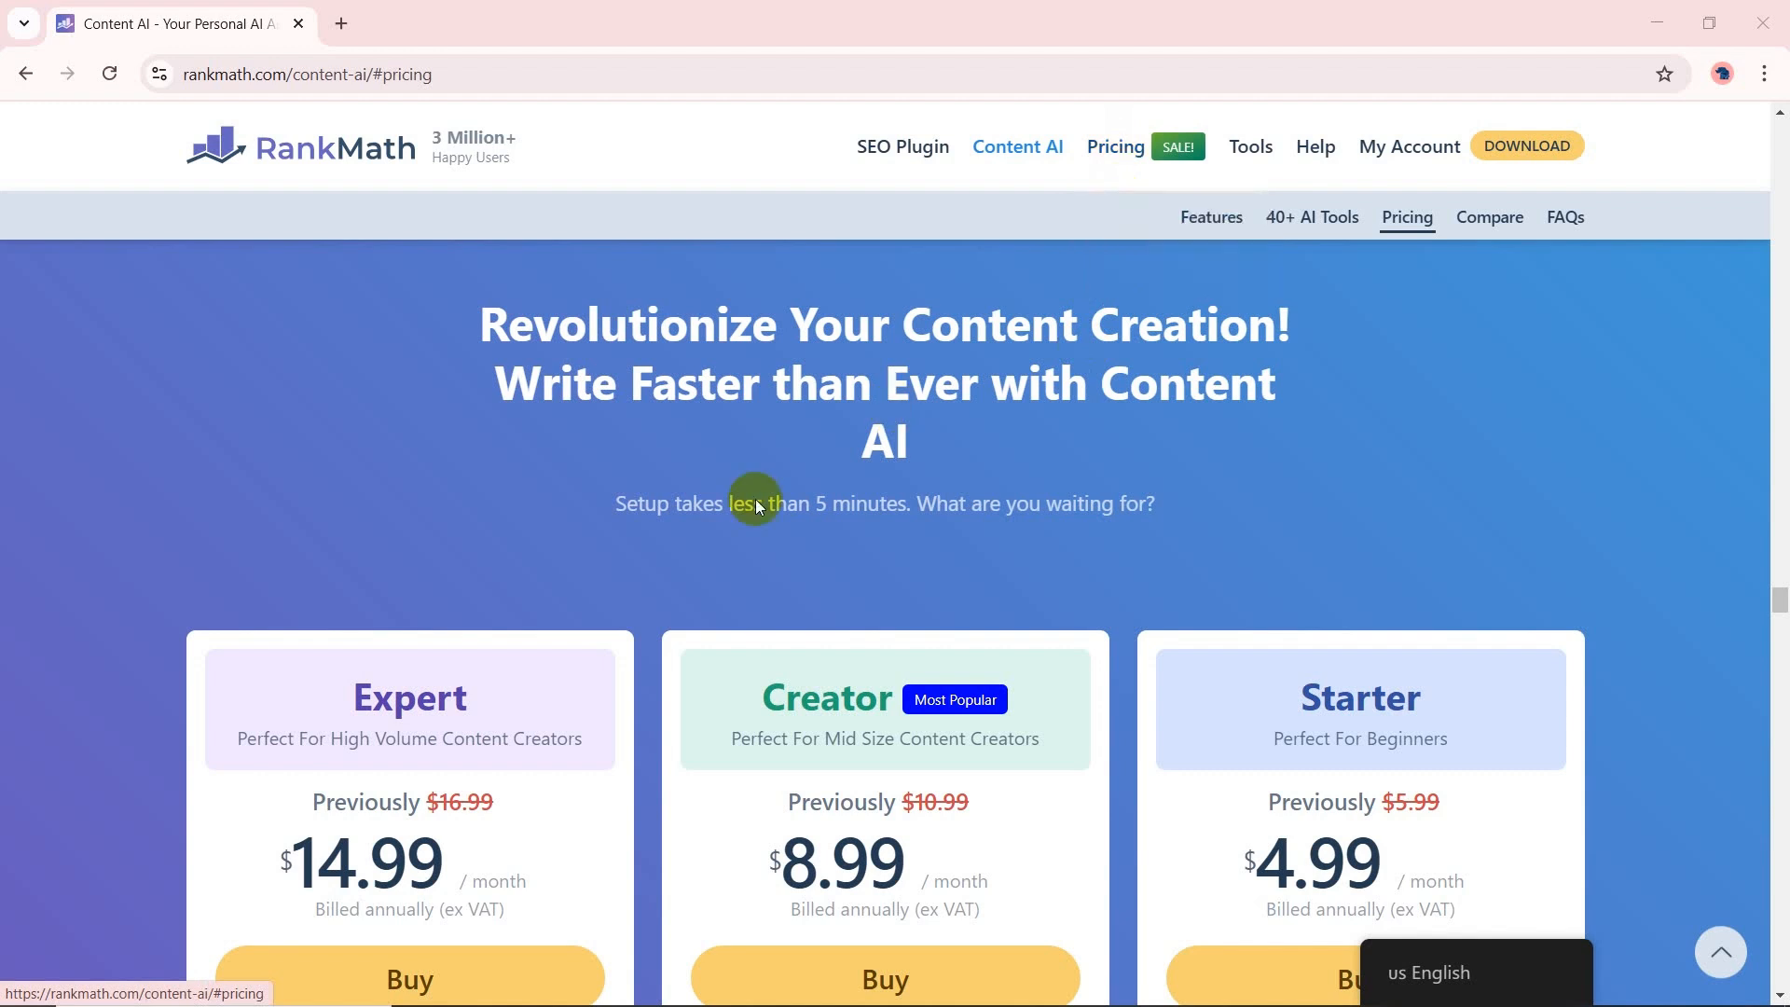
mouse_move(1085, 720)
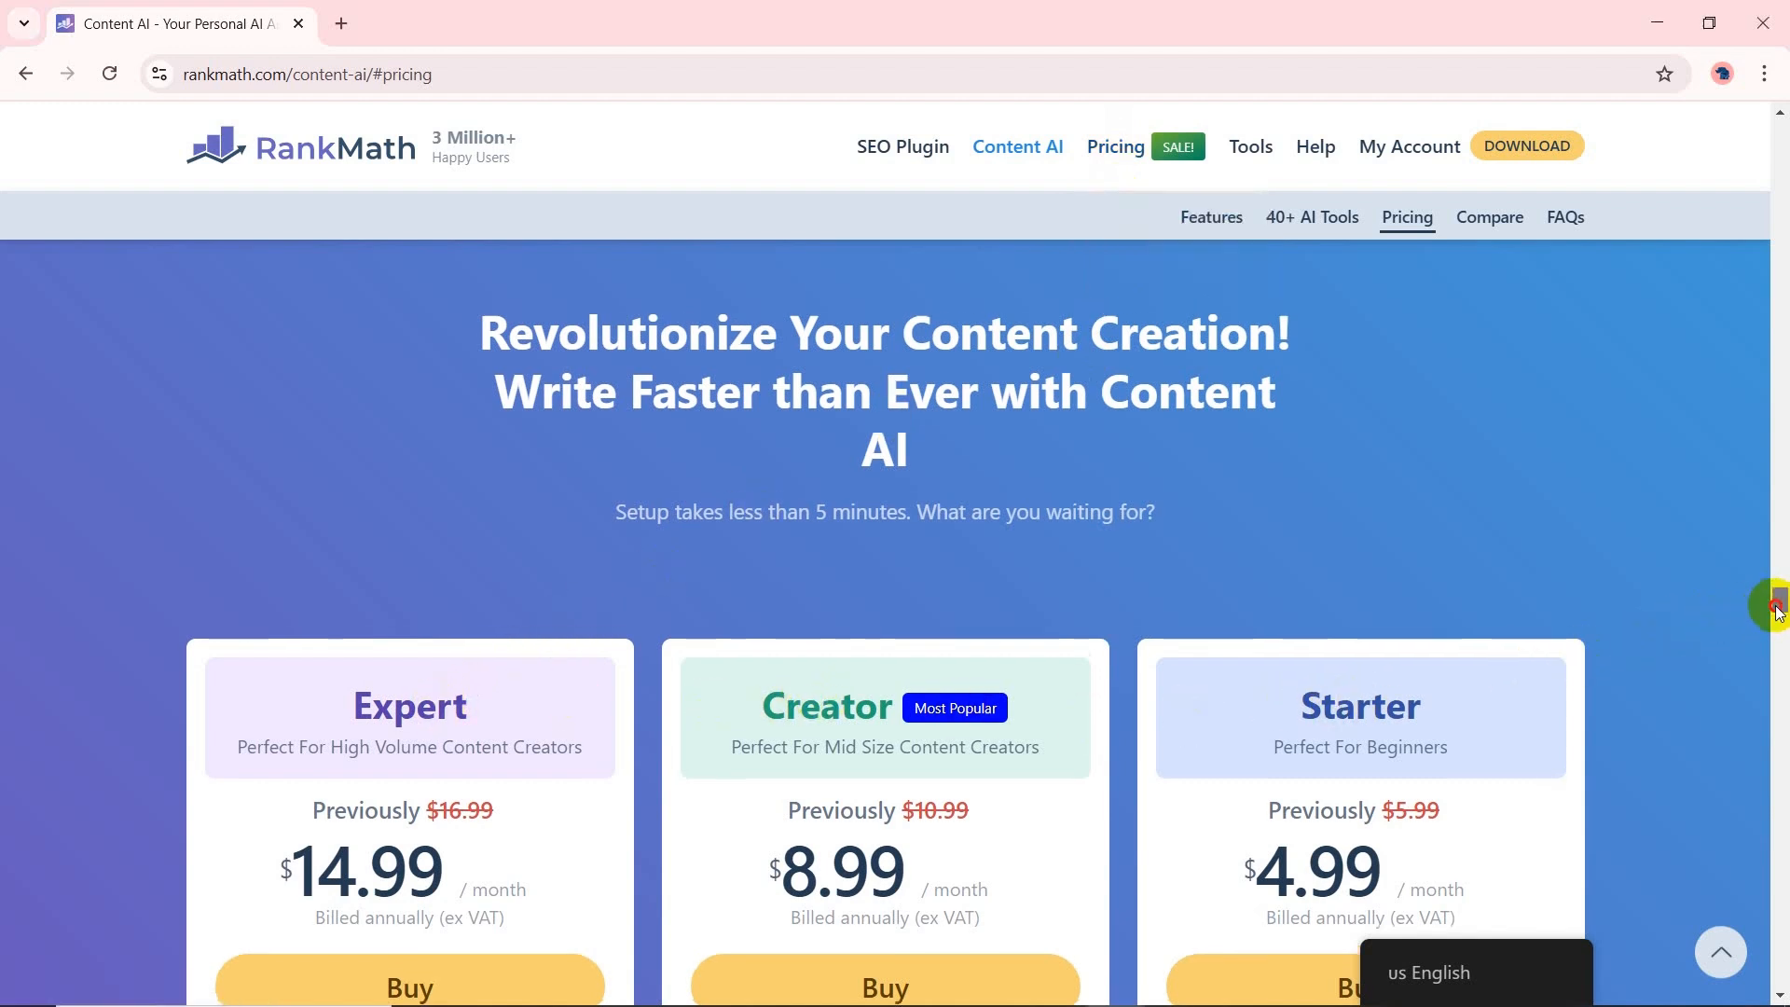
Scroll to the Expert, Creator and Starter plan details with monthly credit allowances.
scroll(down, 3)
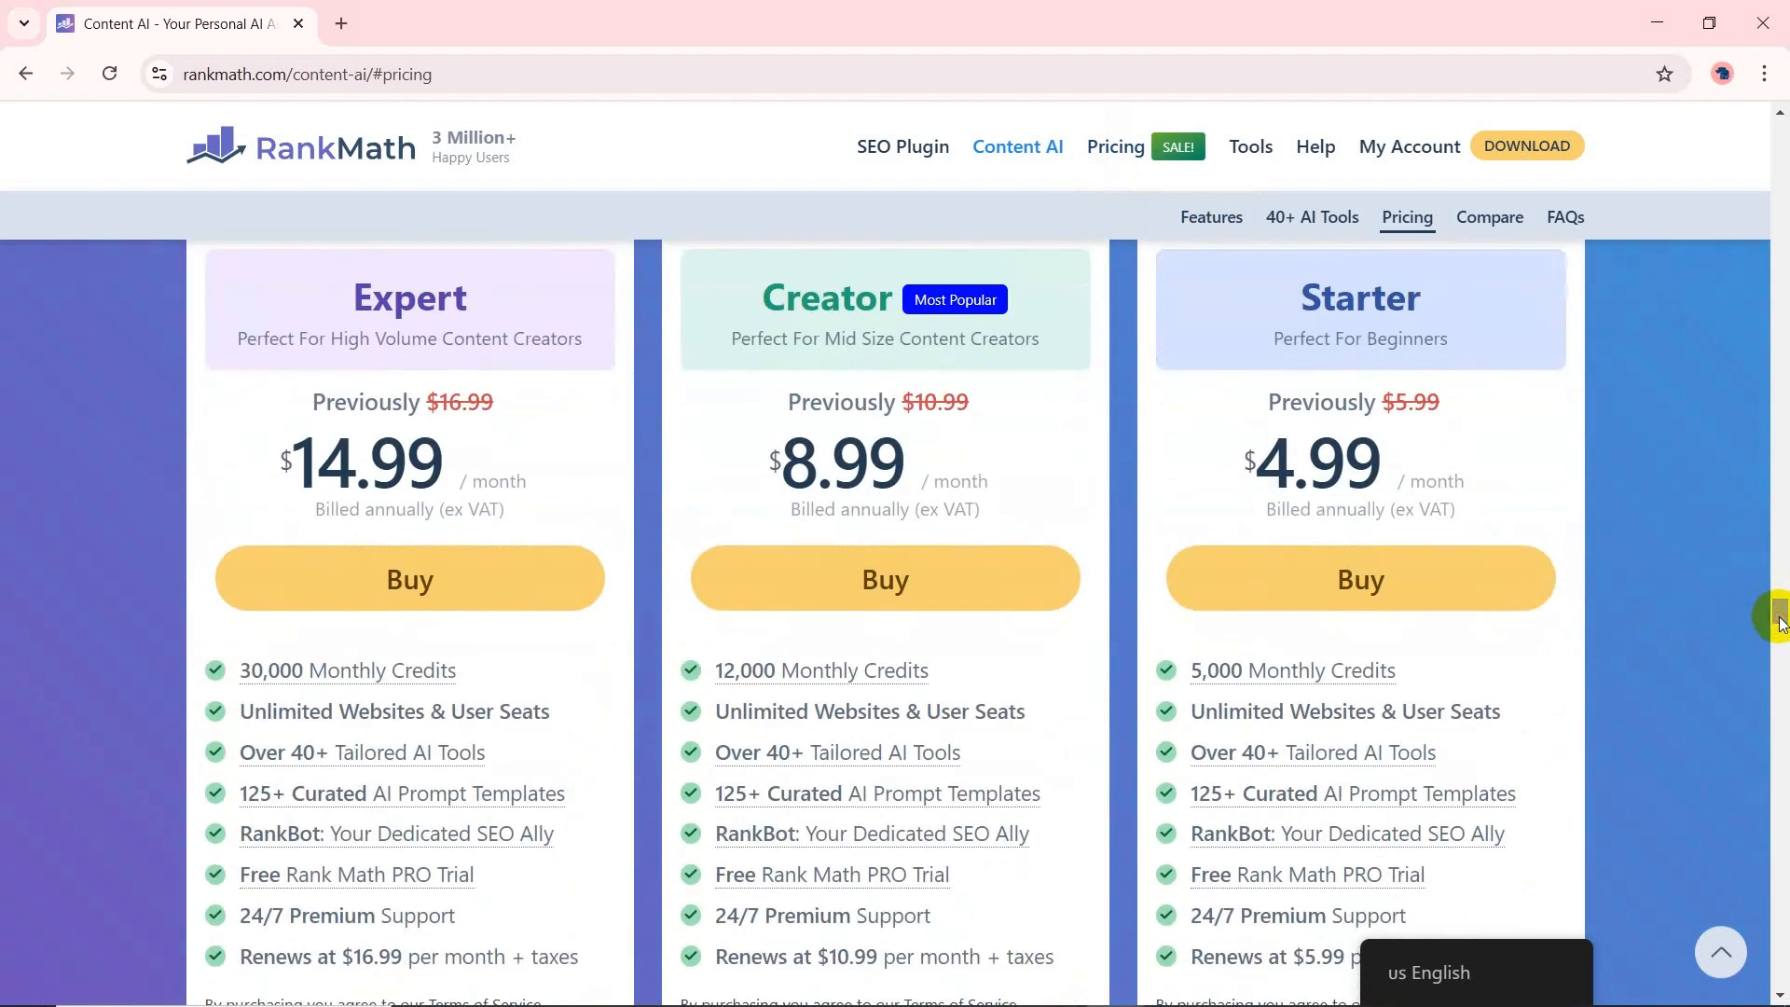
mouse_move(1294, 671)
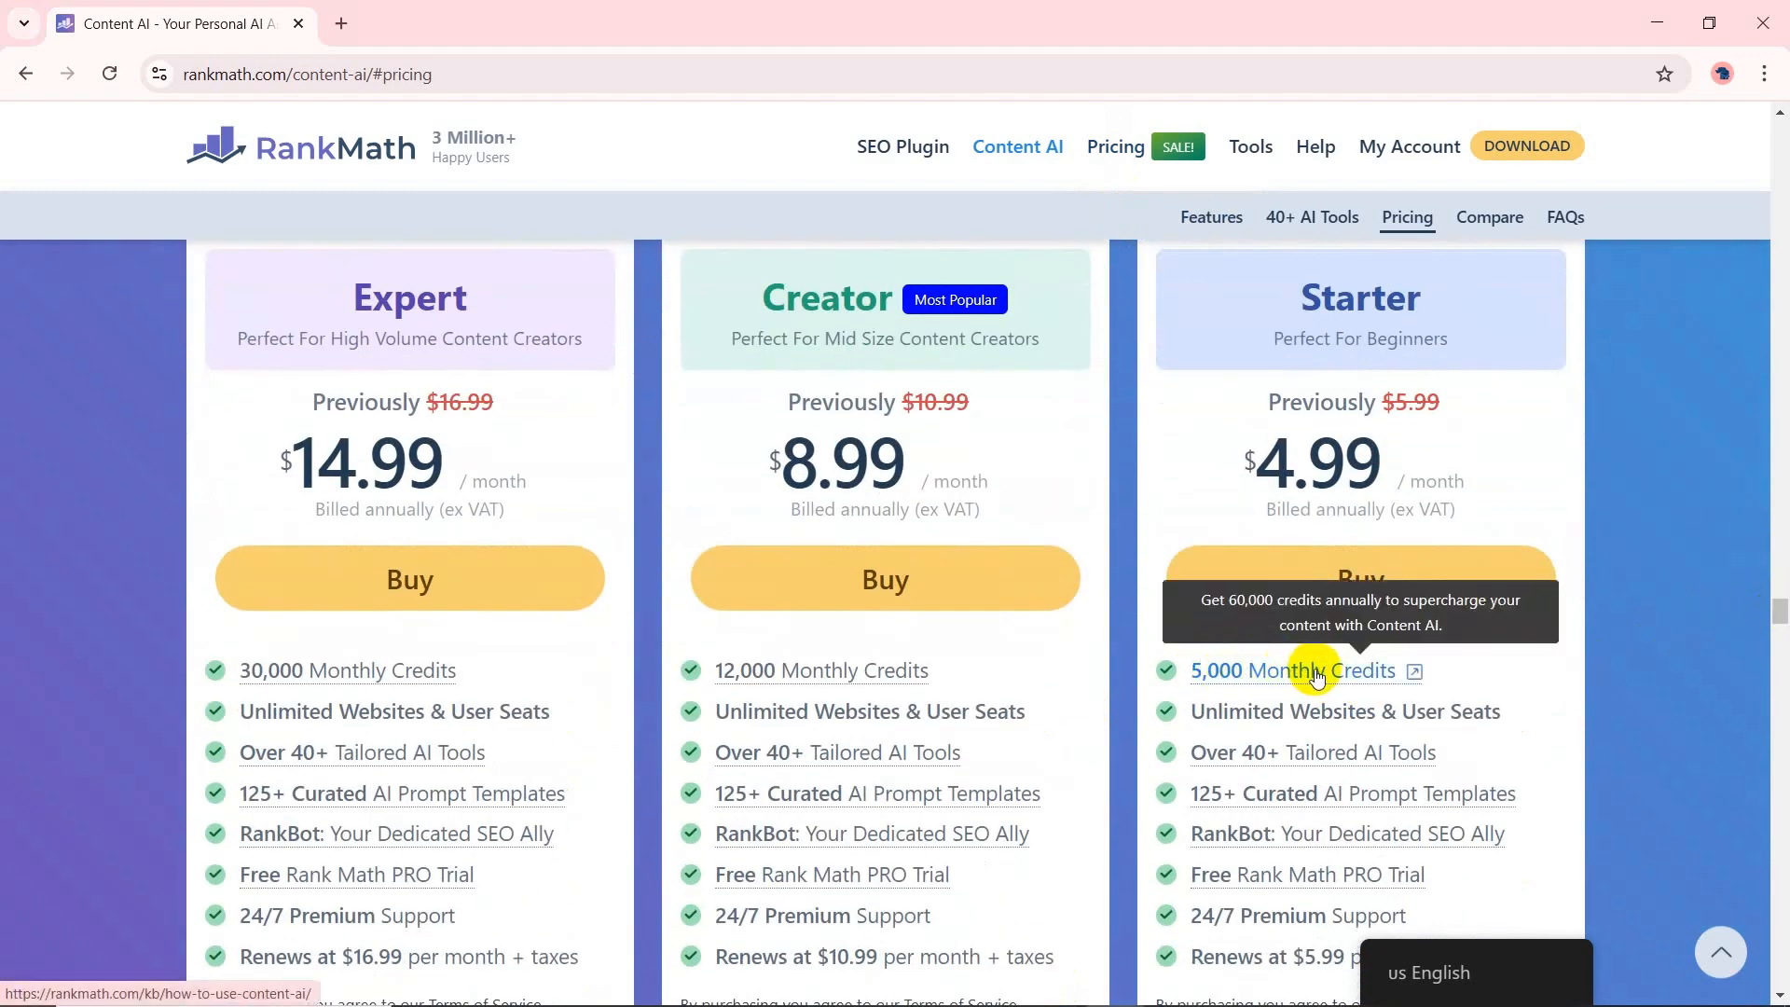
mouse_move(1641, 643)
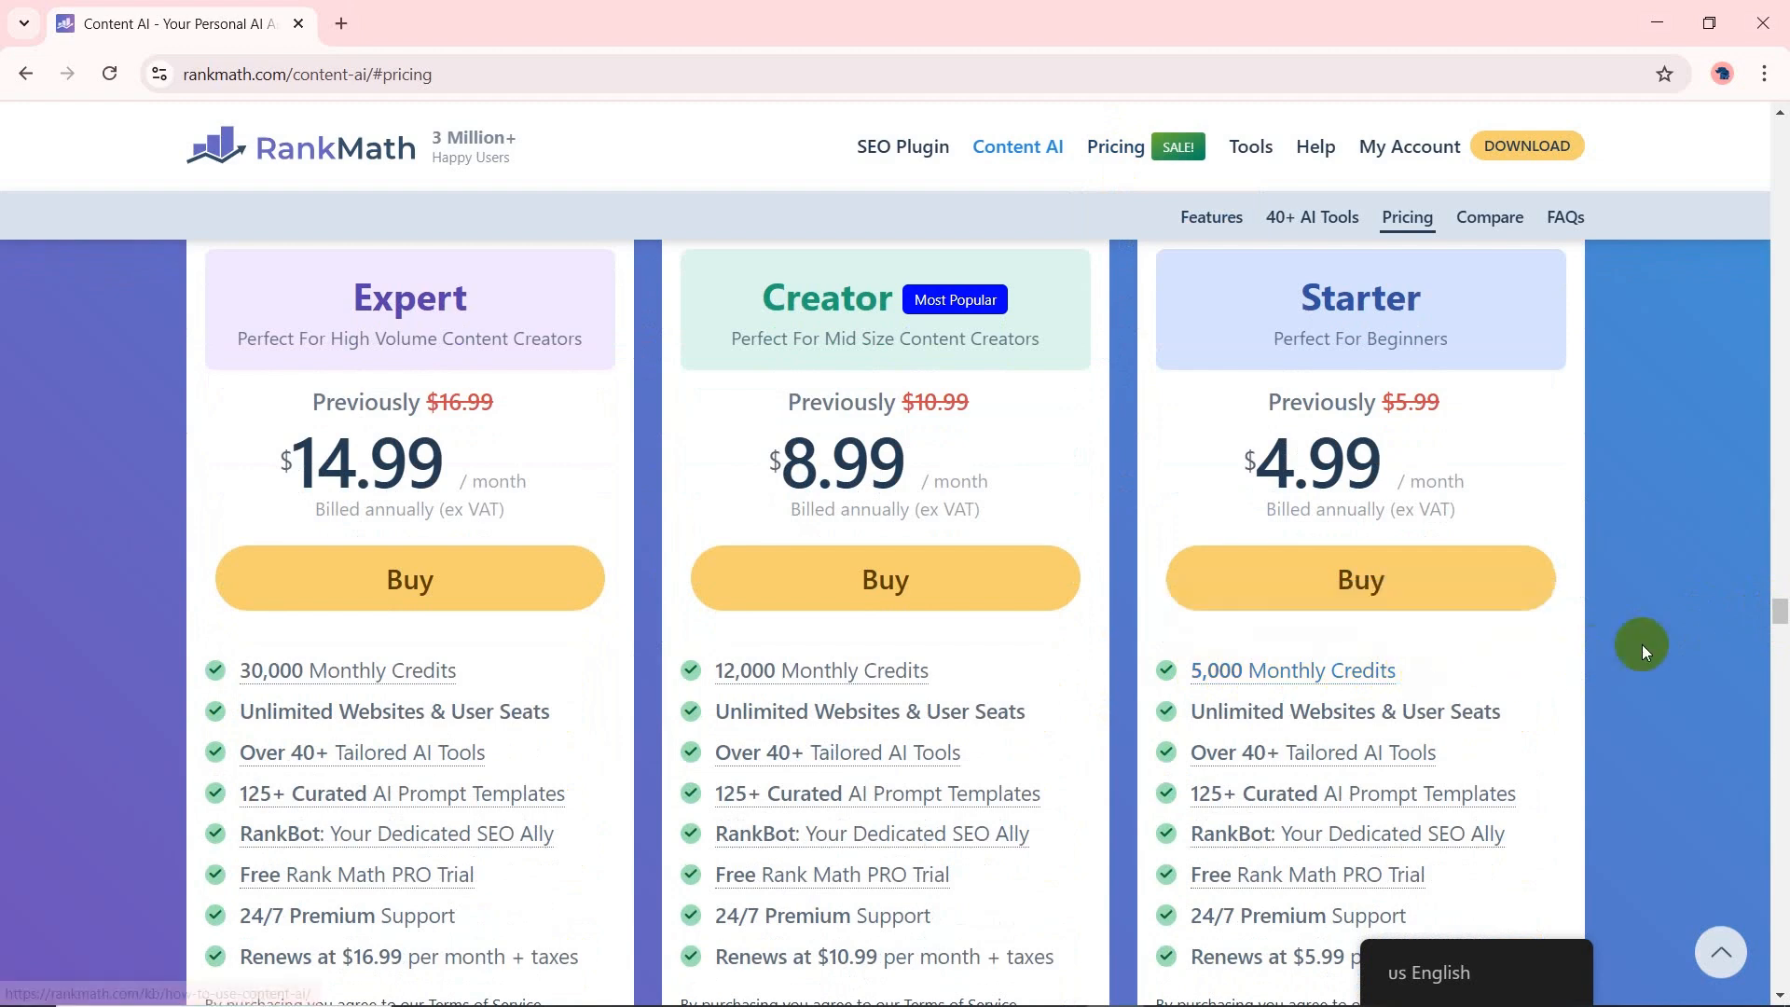
scroll(down, 3)
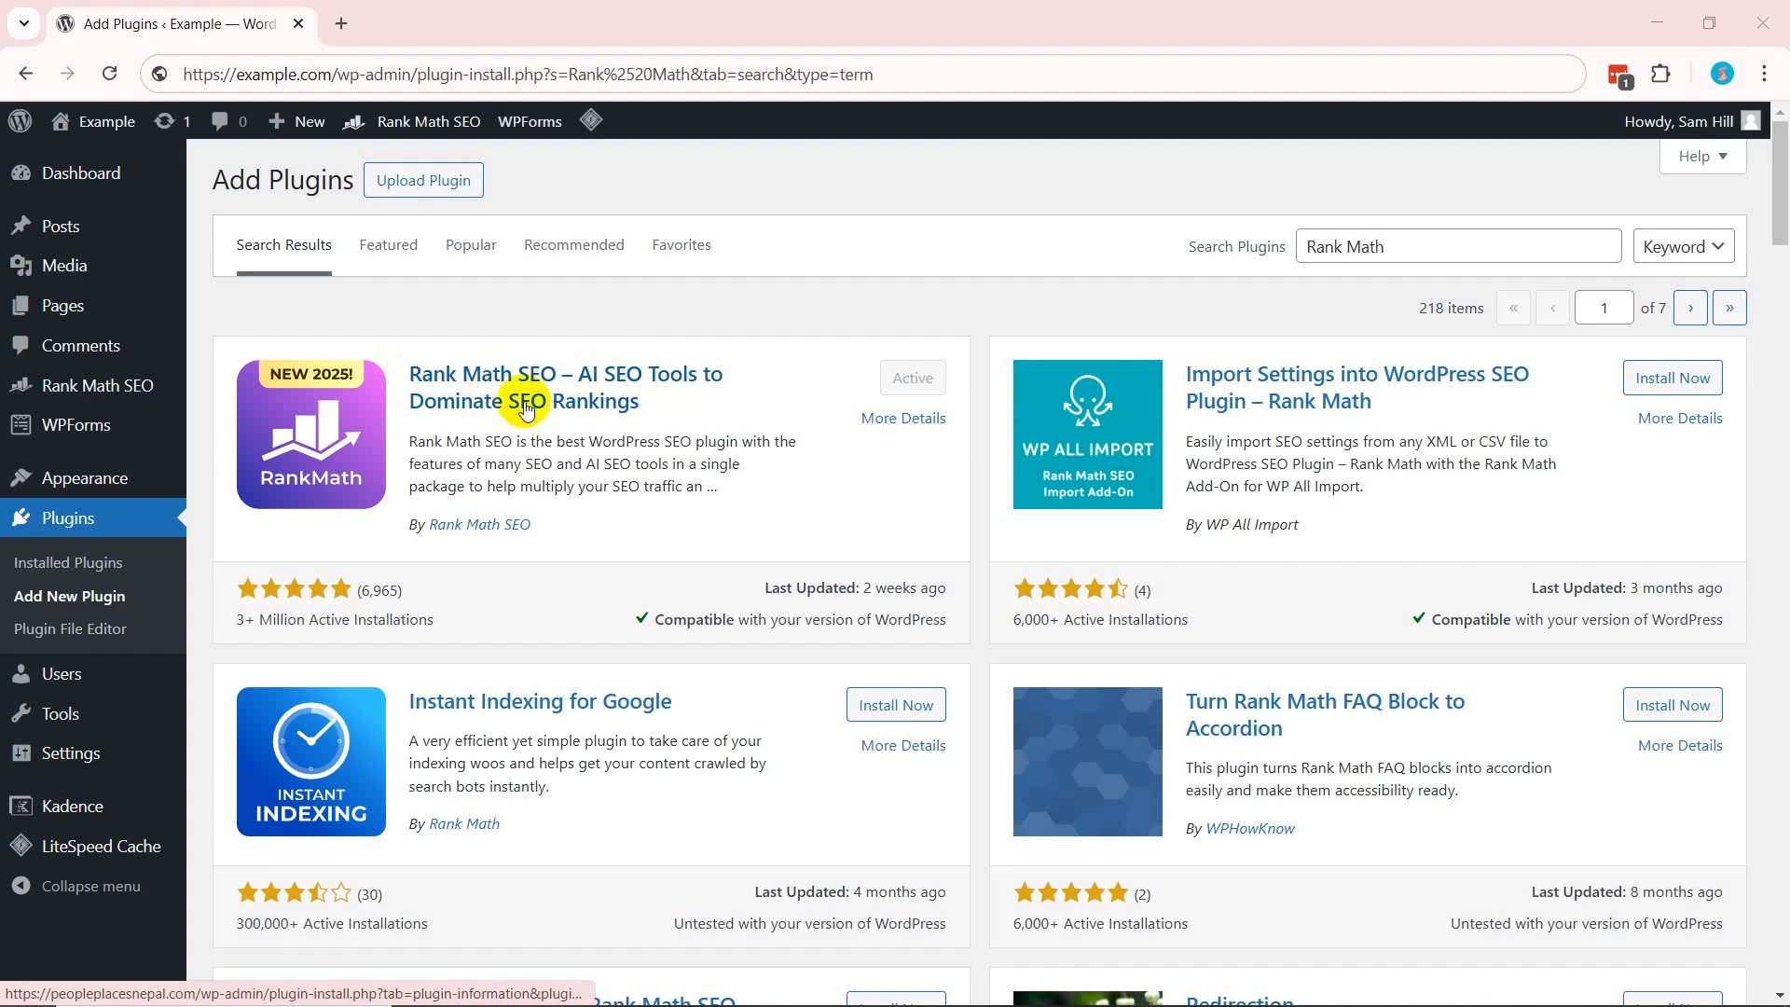
mouse_move(912, 378)
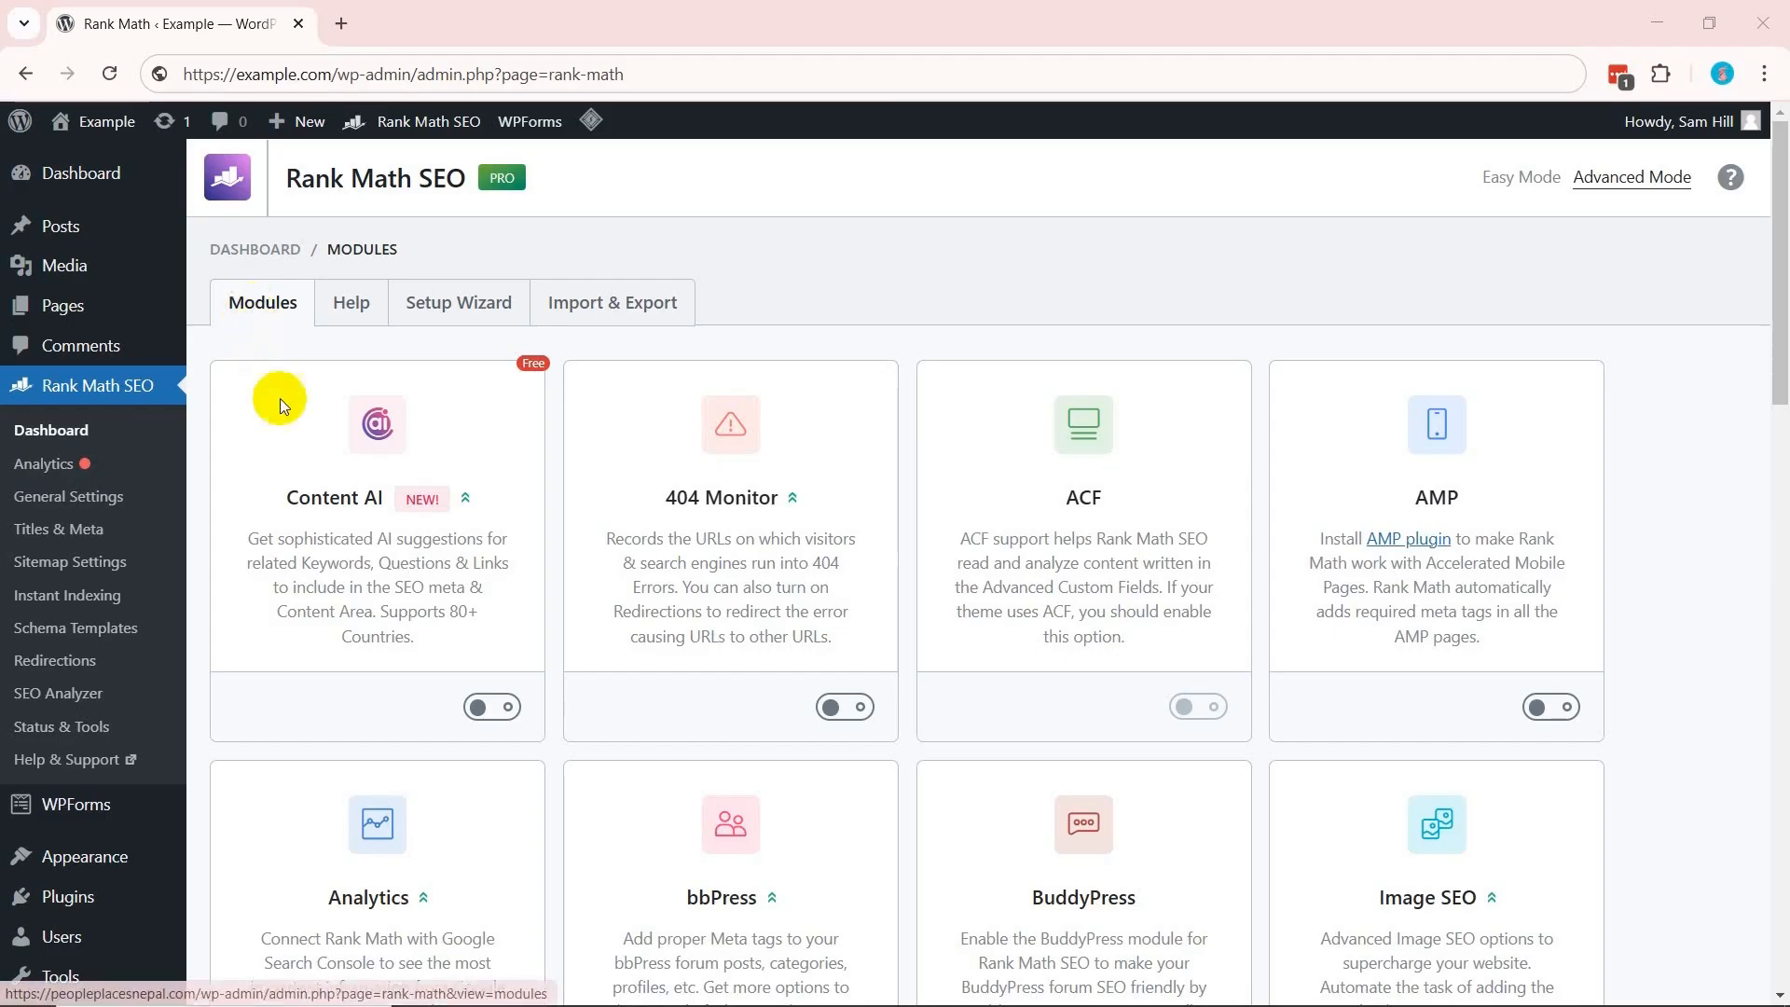
Reach the Content AI module settings showing default country, tone and audience.
click(491, 706)
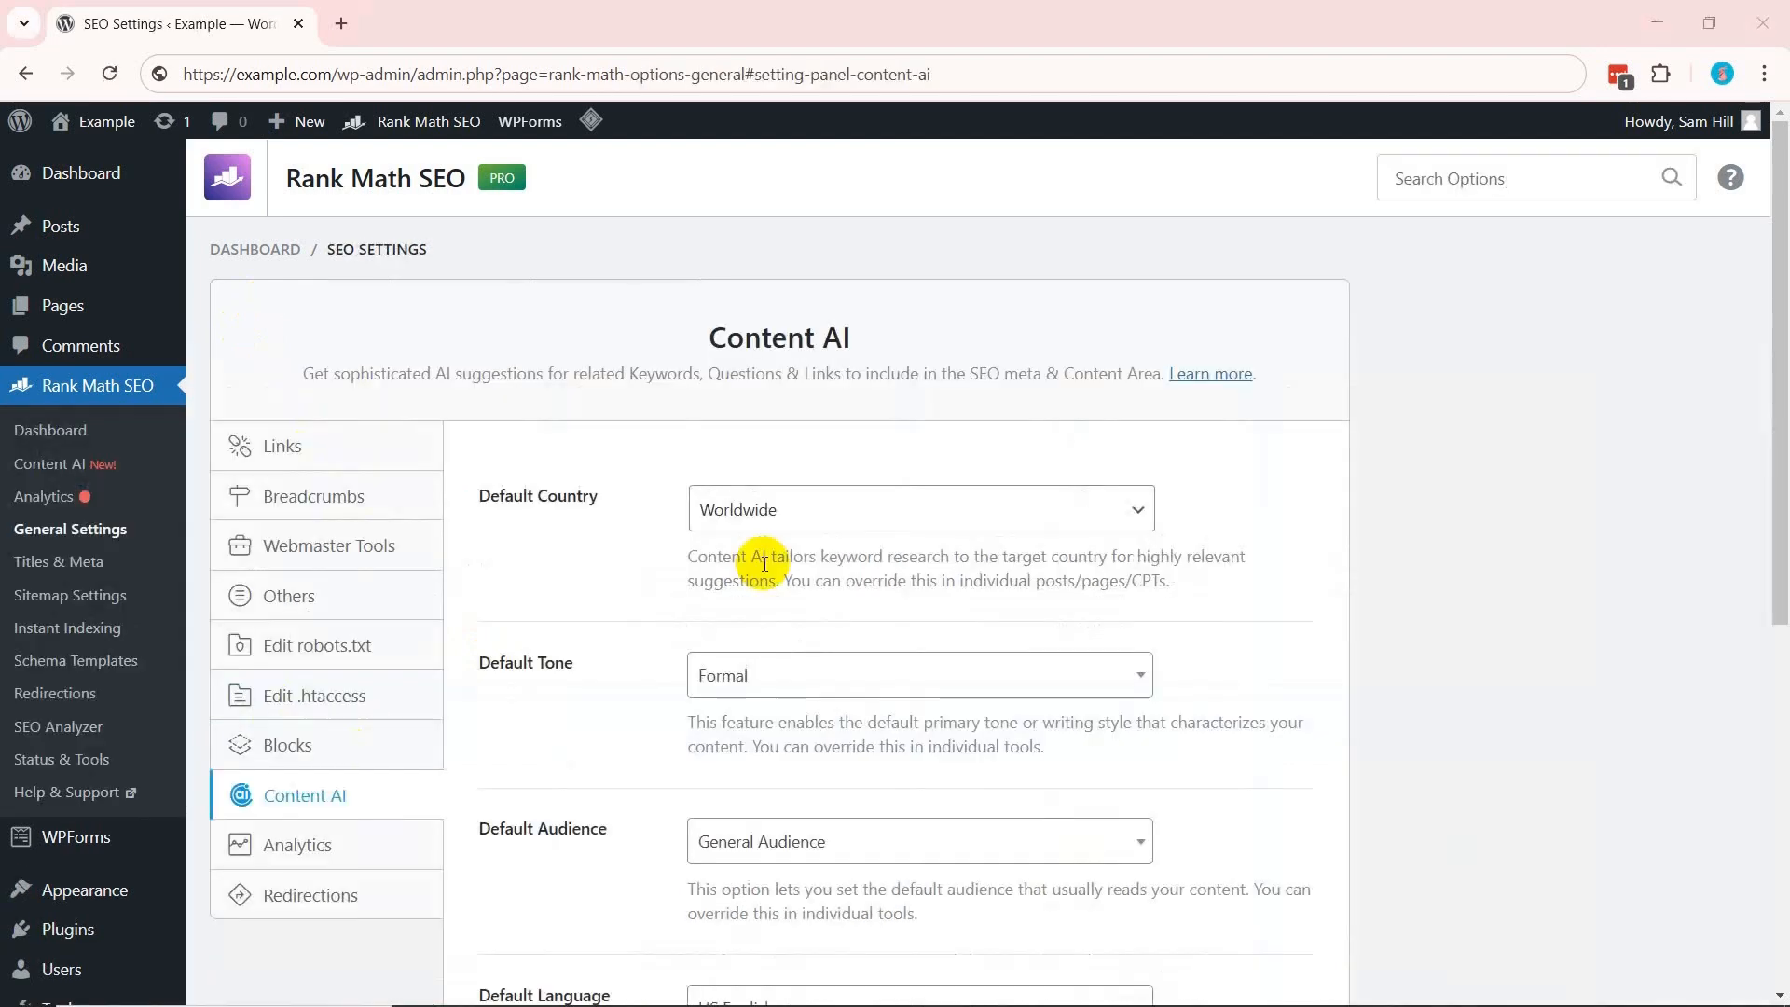
scroll(down, 3)
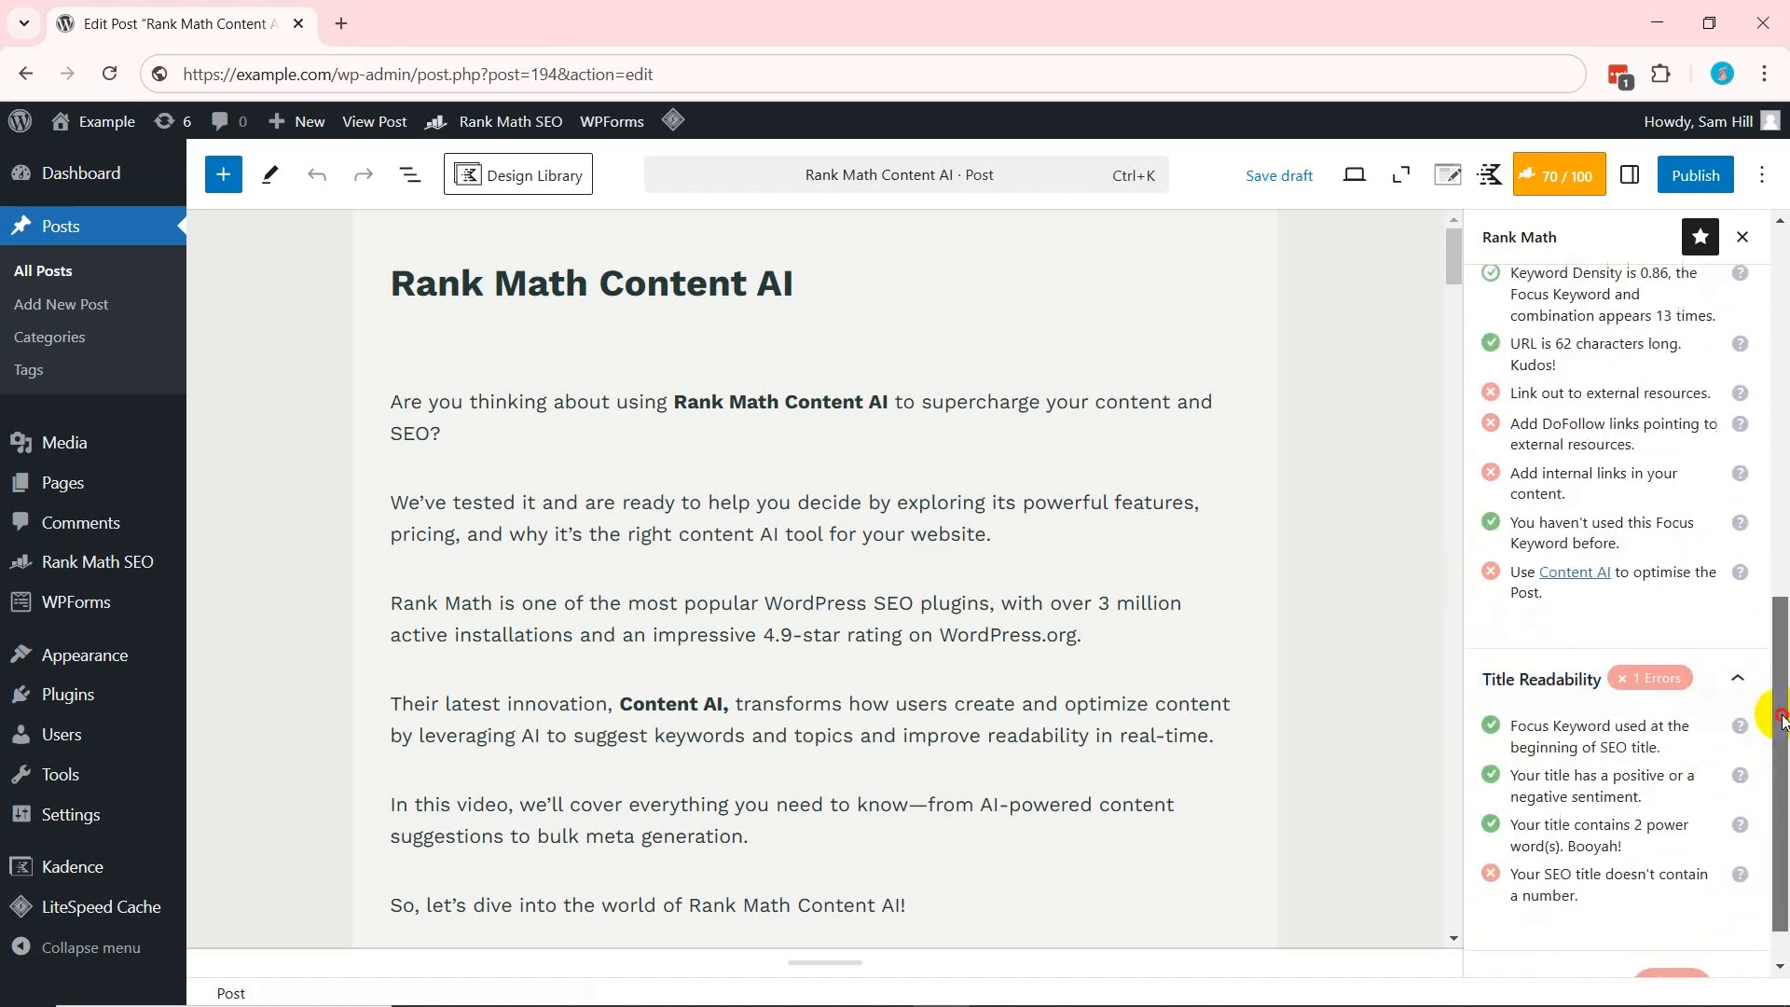
Review the Basic SEO checks and run Fix with AI on 'Use Focus Keyword in the URL'.
scroll(down, 3)
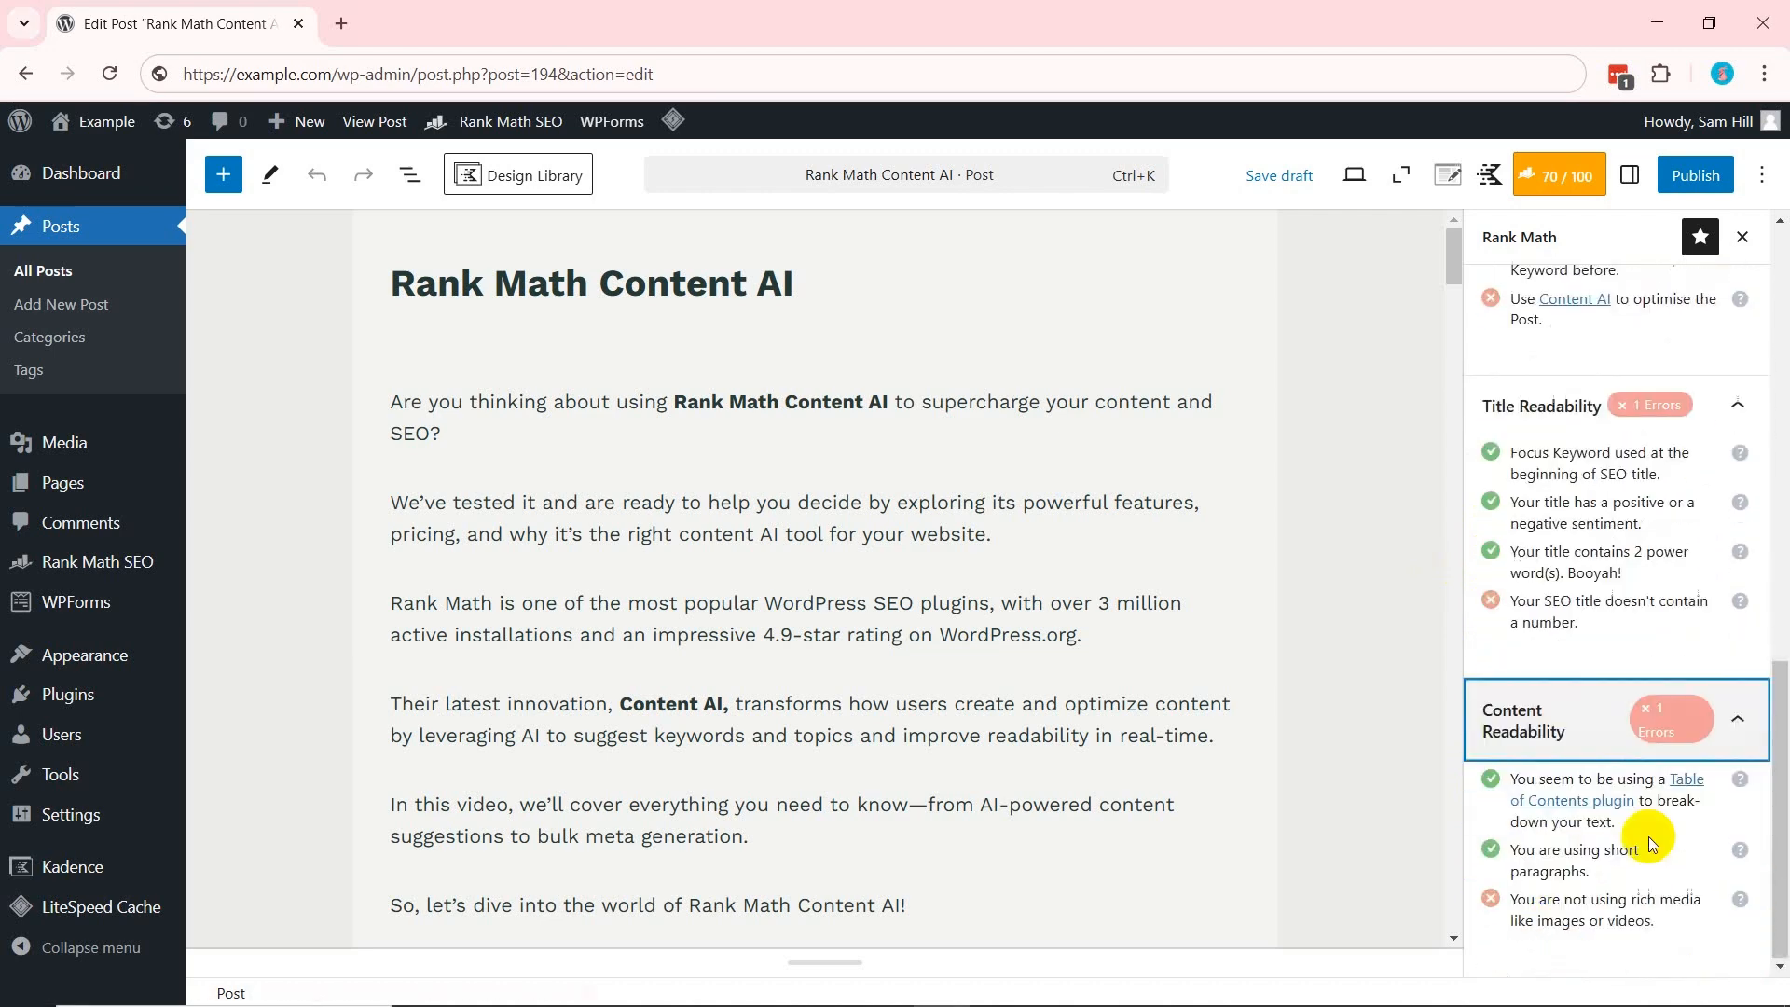
click(1579, 298)
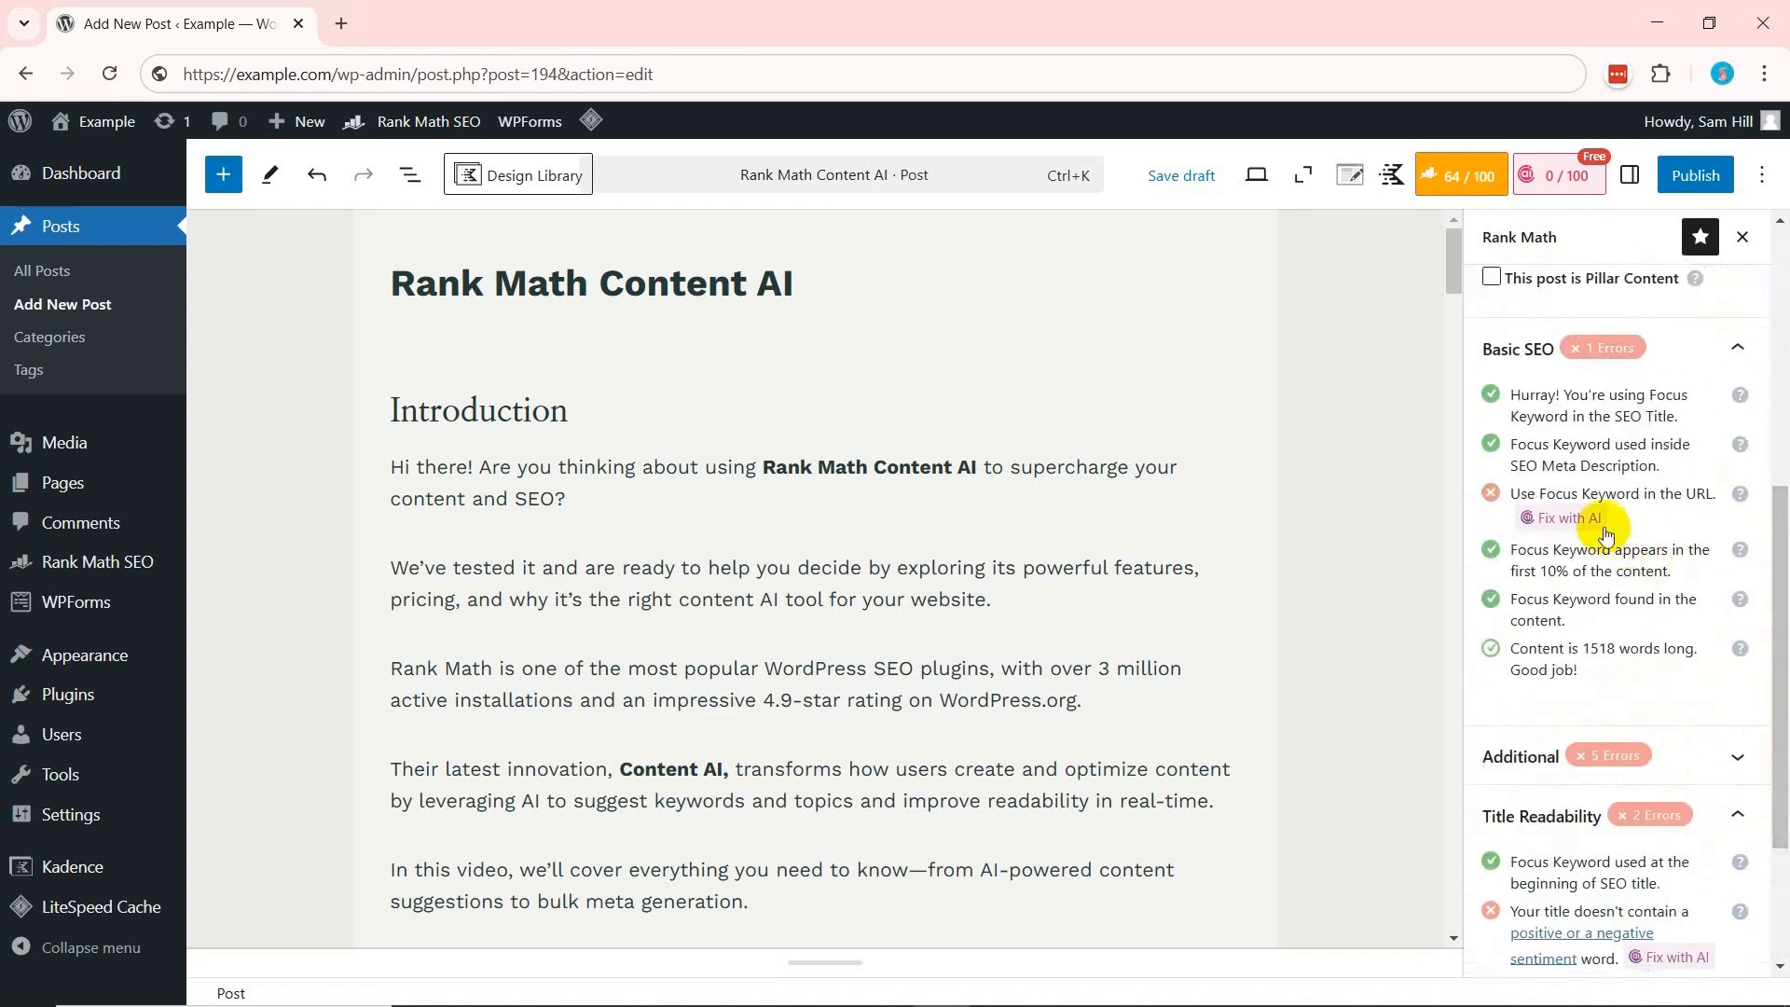
click(1566, 521)
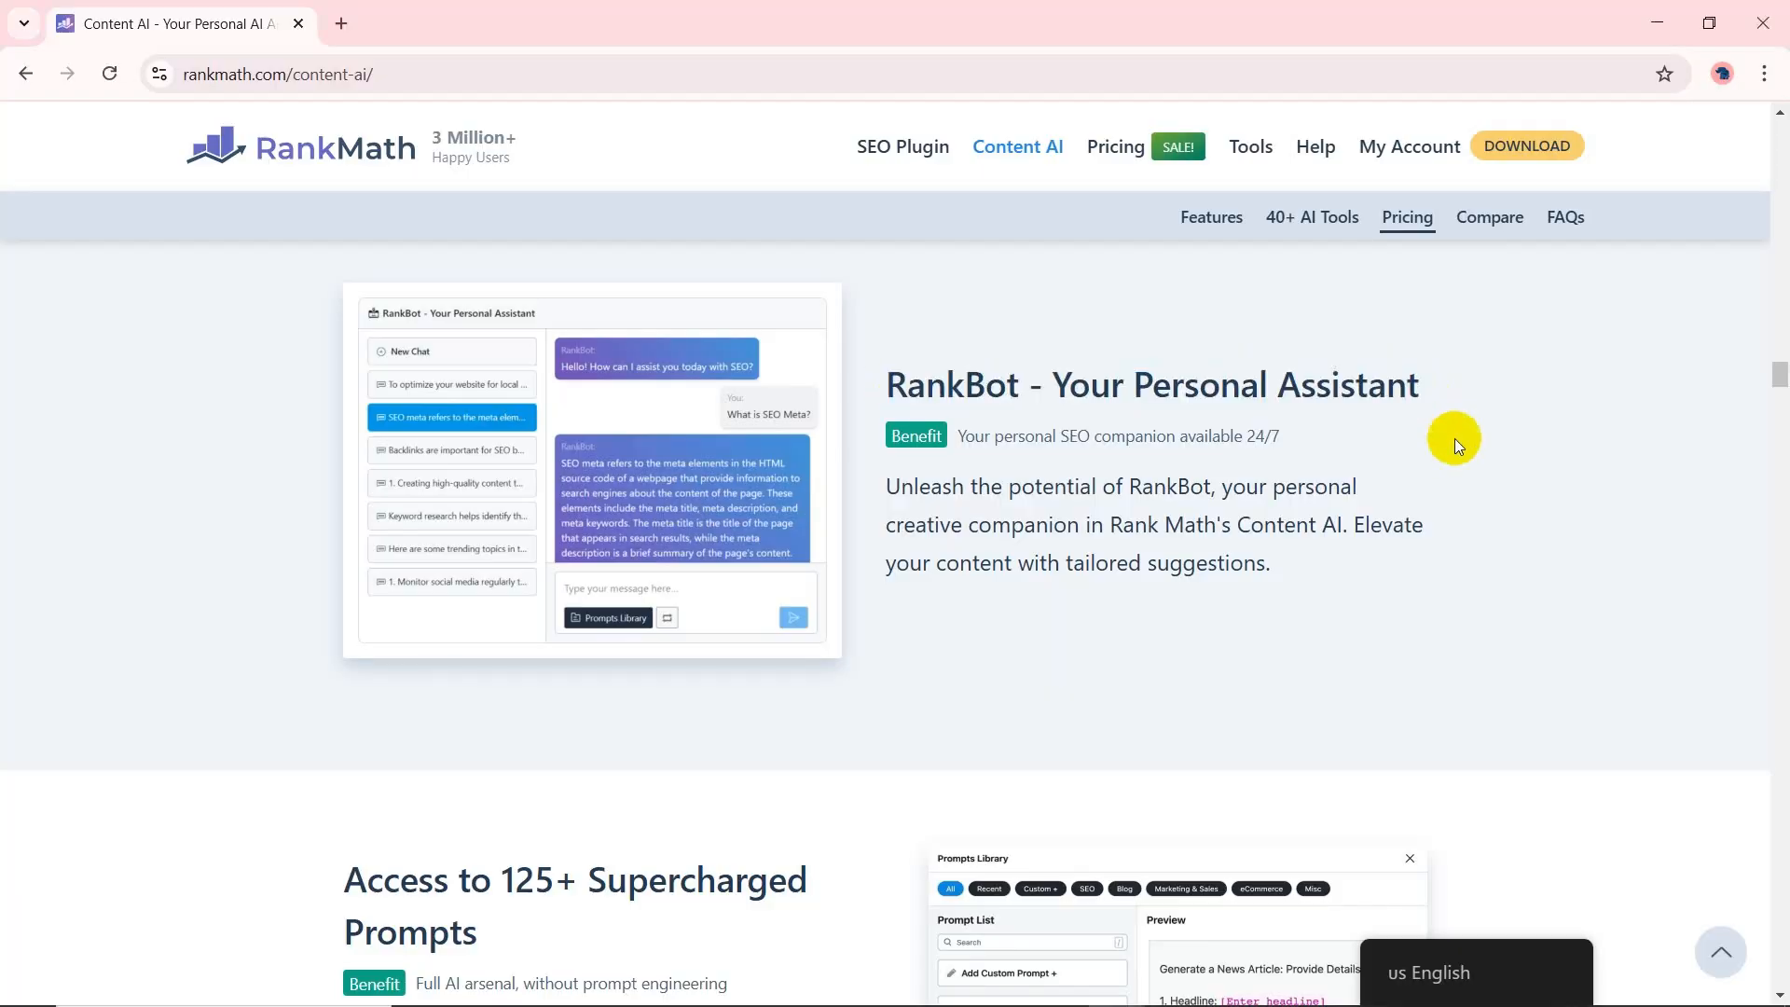
mouse_move(425, 438)
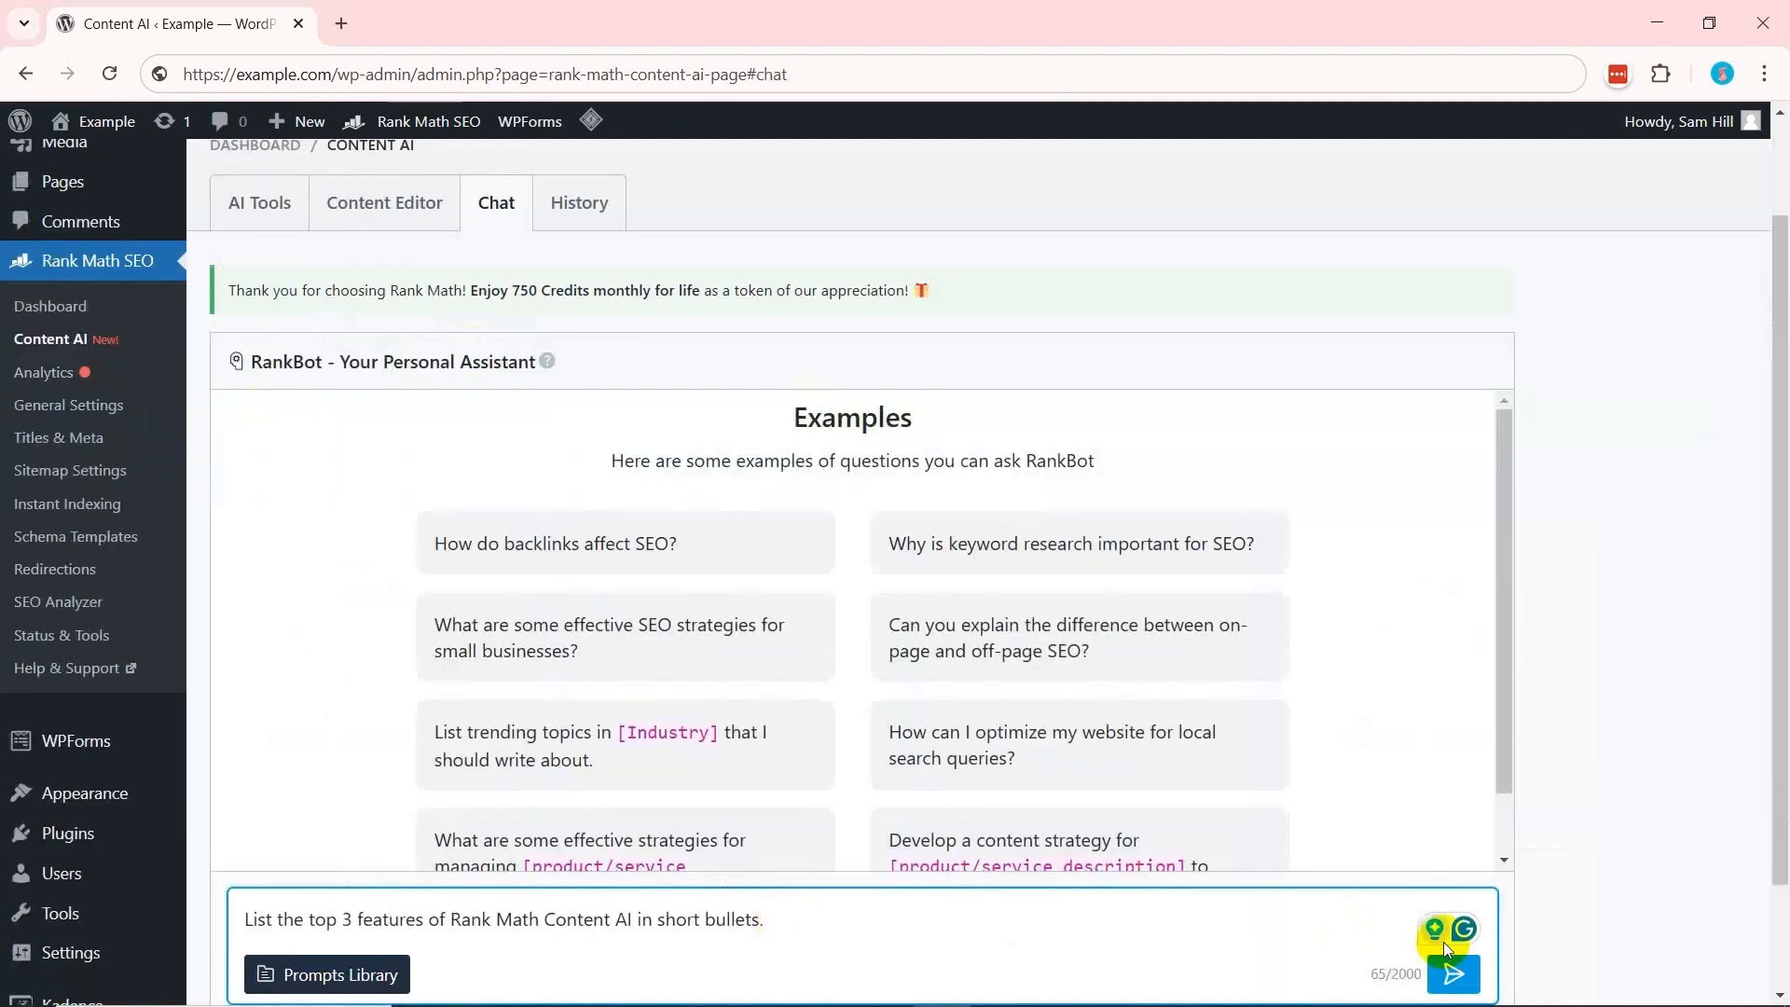
Send RankBot the top 3 features question, then bring up the ready-made prompts library.
click(1452, 973)
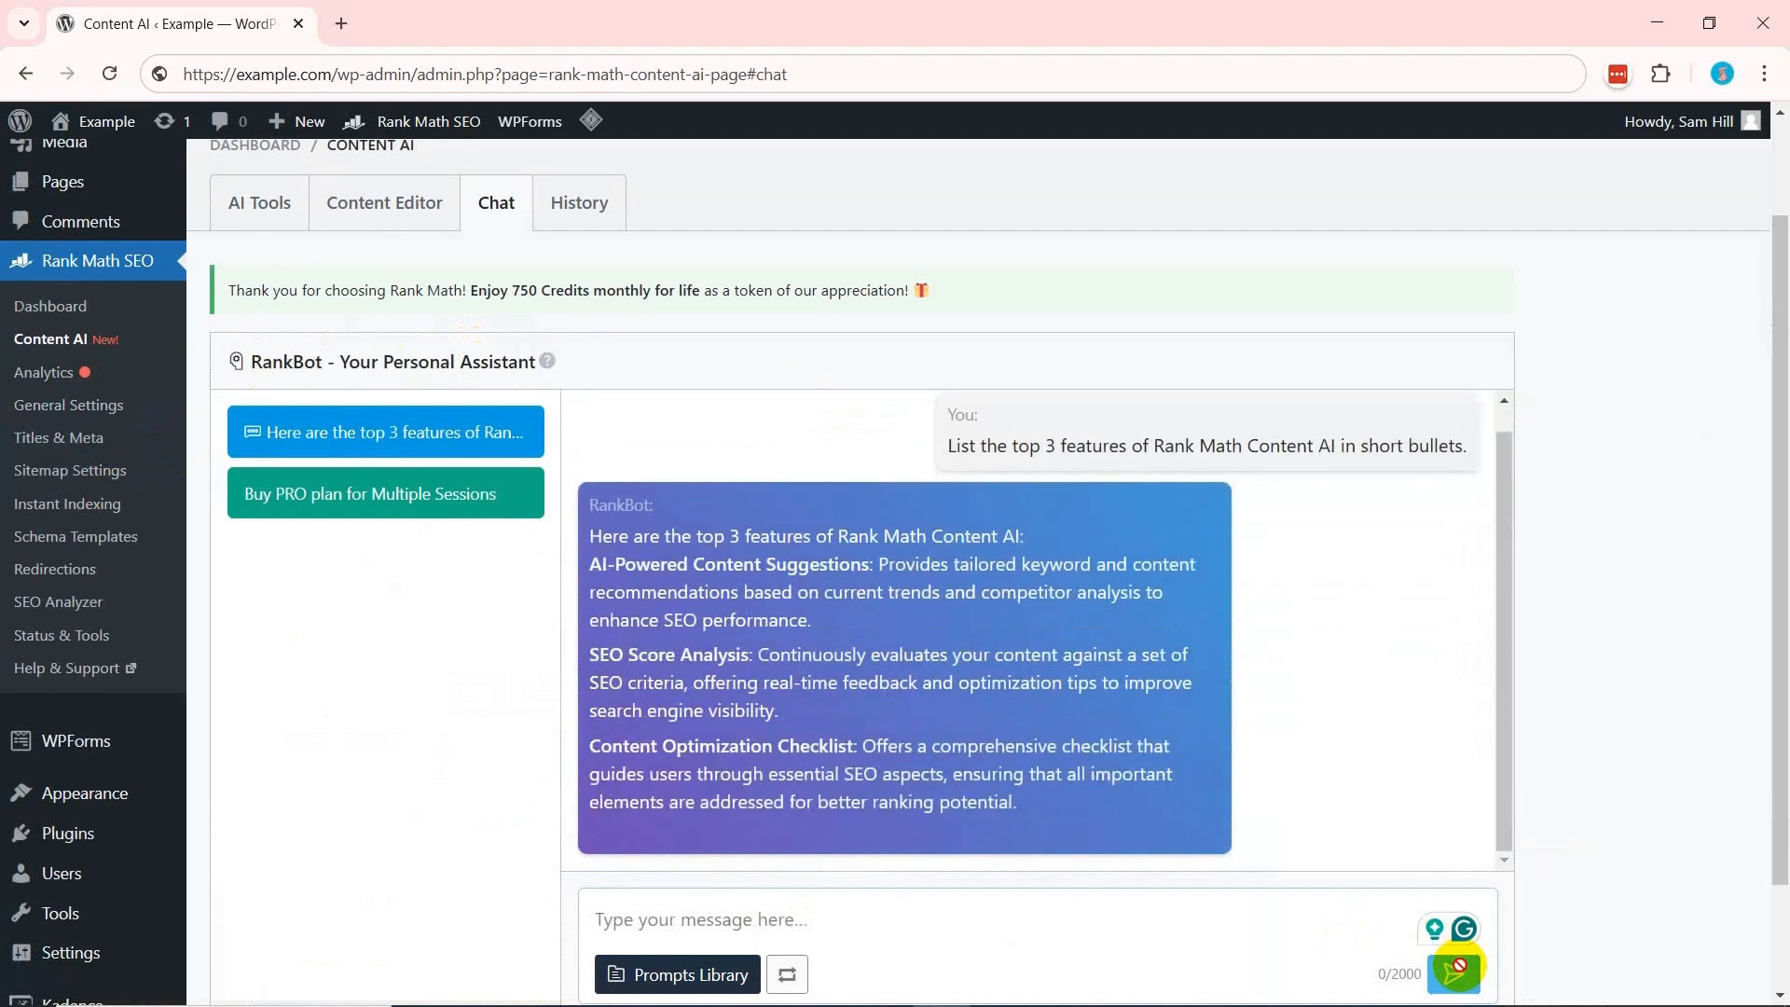
click(1178, 503)
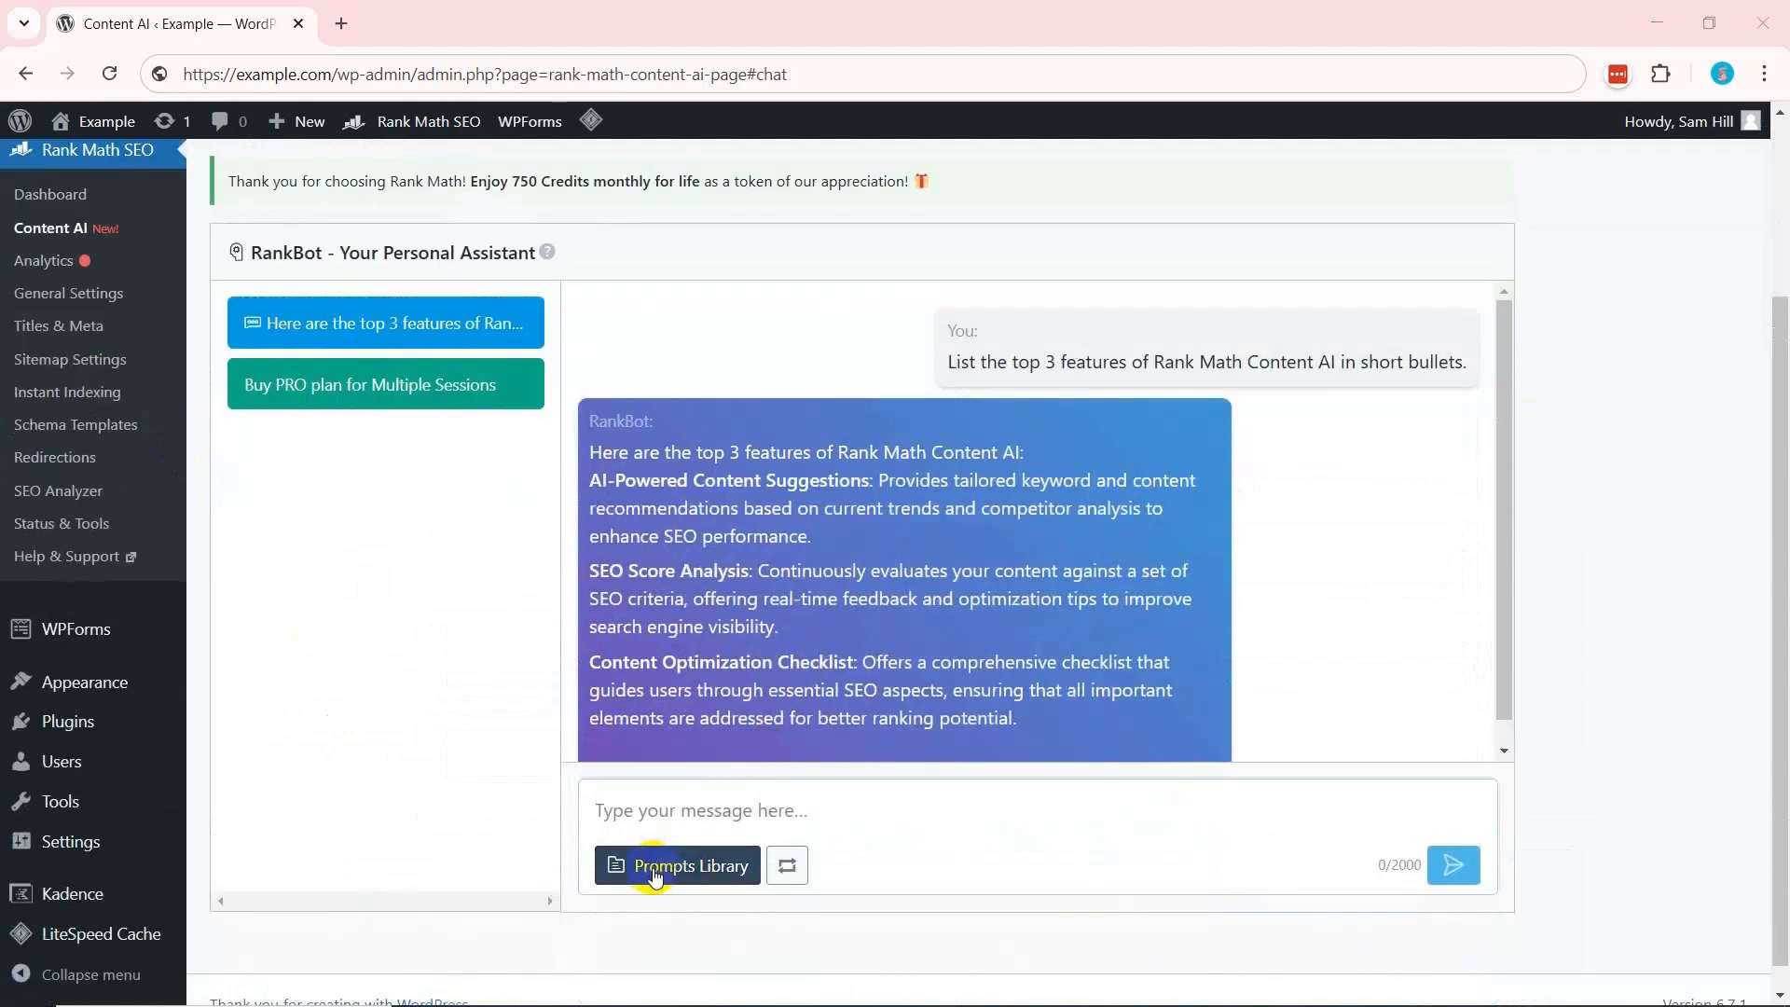
click(674, 865)
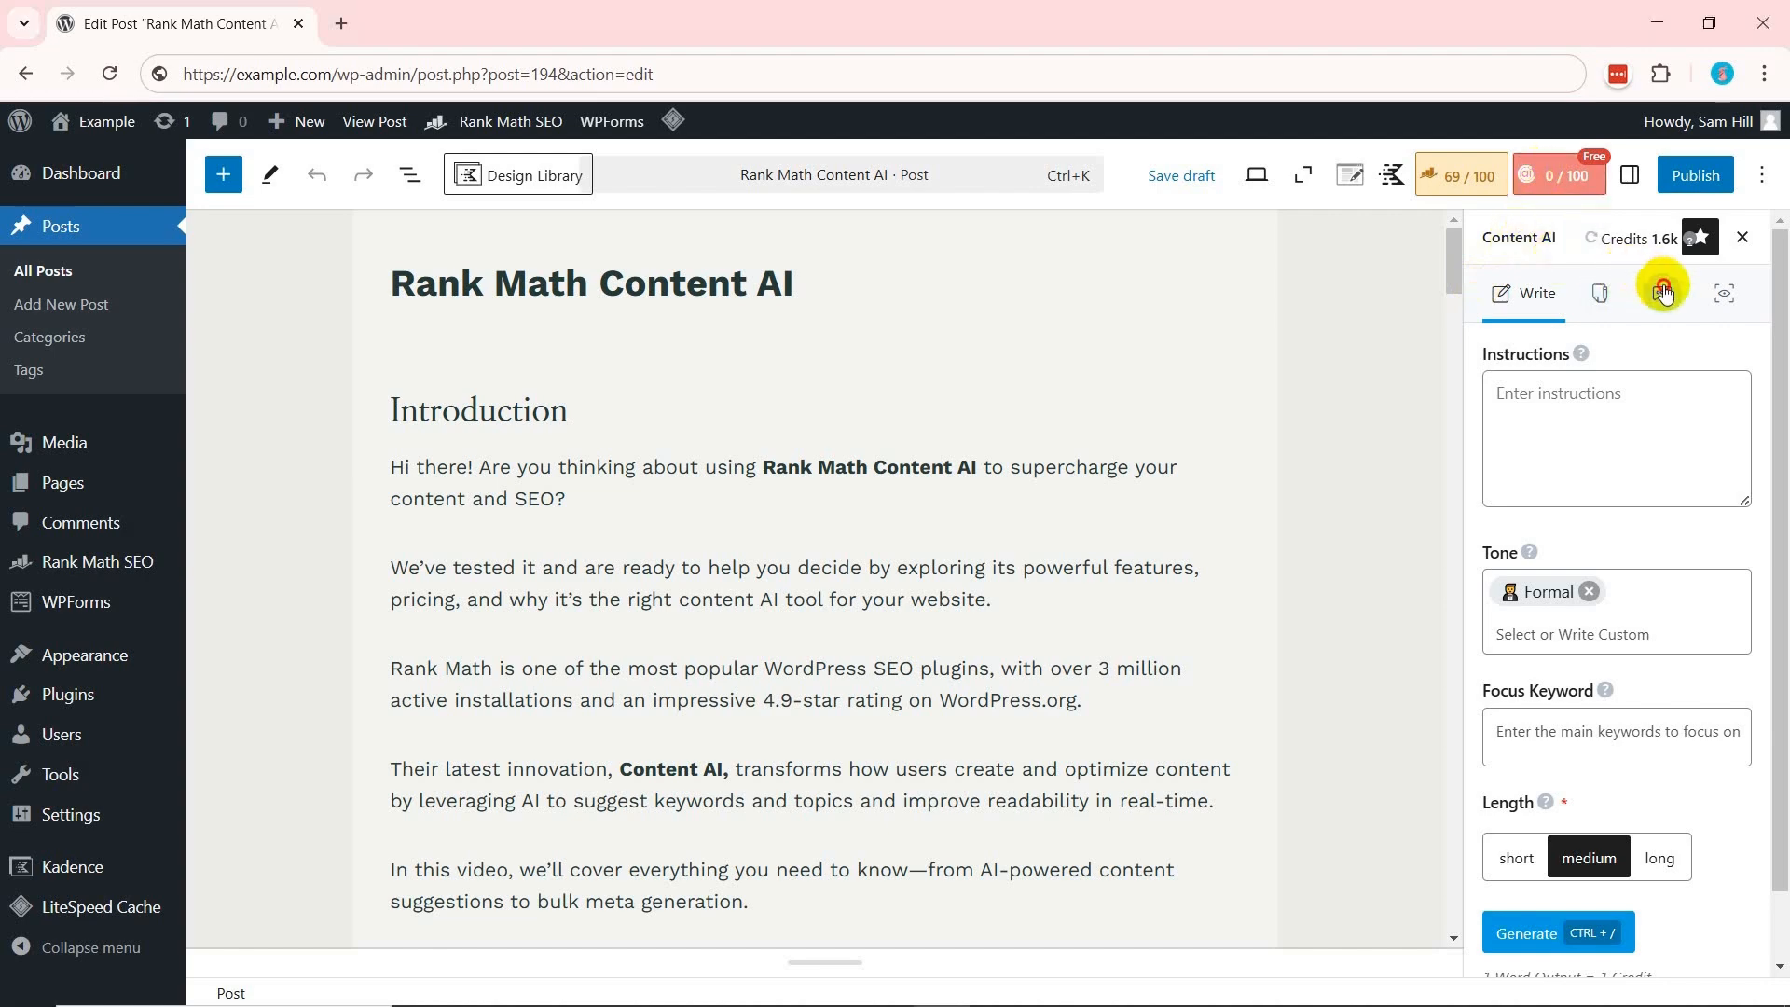
Display the RankBot conversation in the post editor's Content AI sidebar.
click(1661, 293)
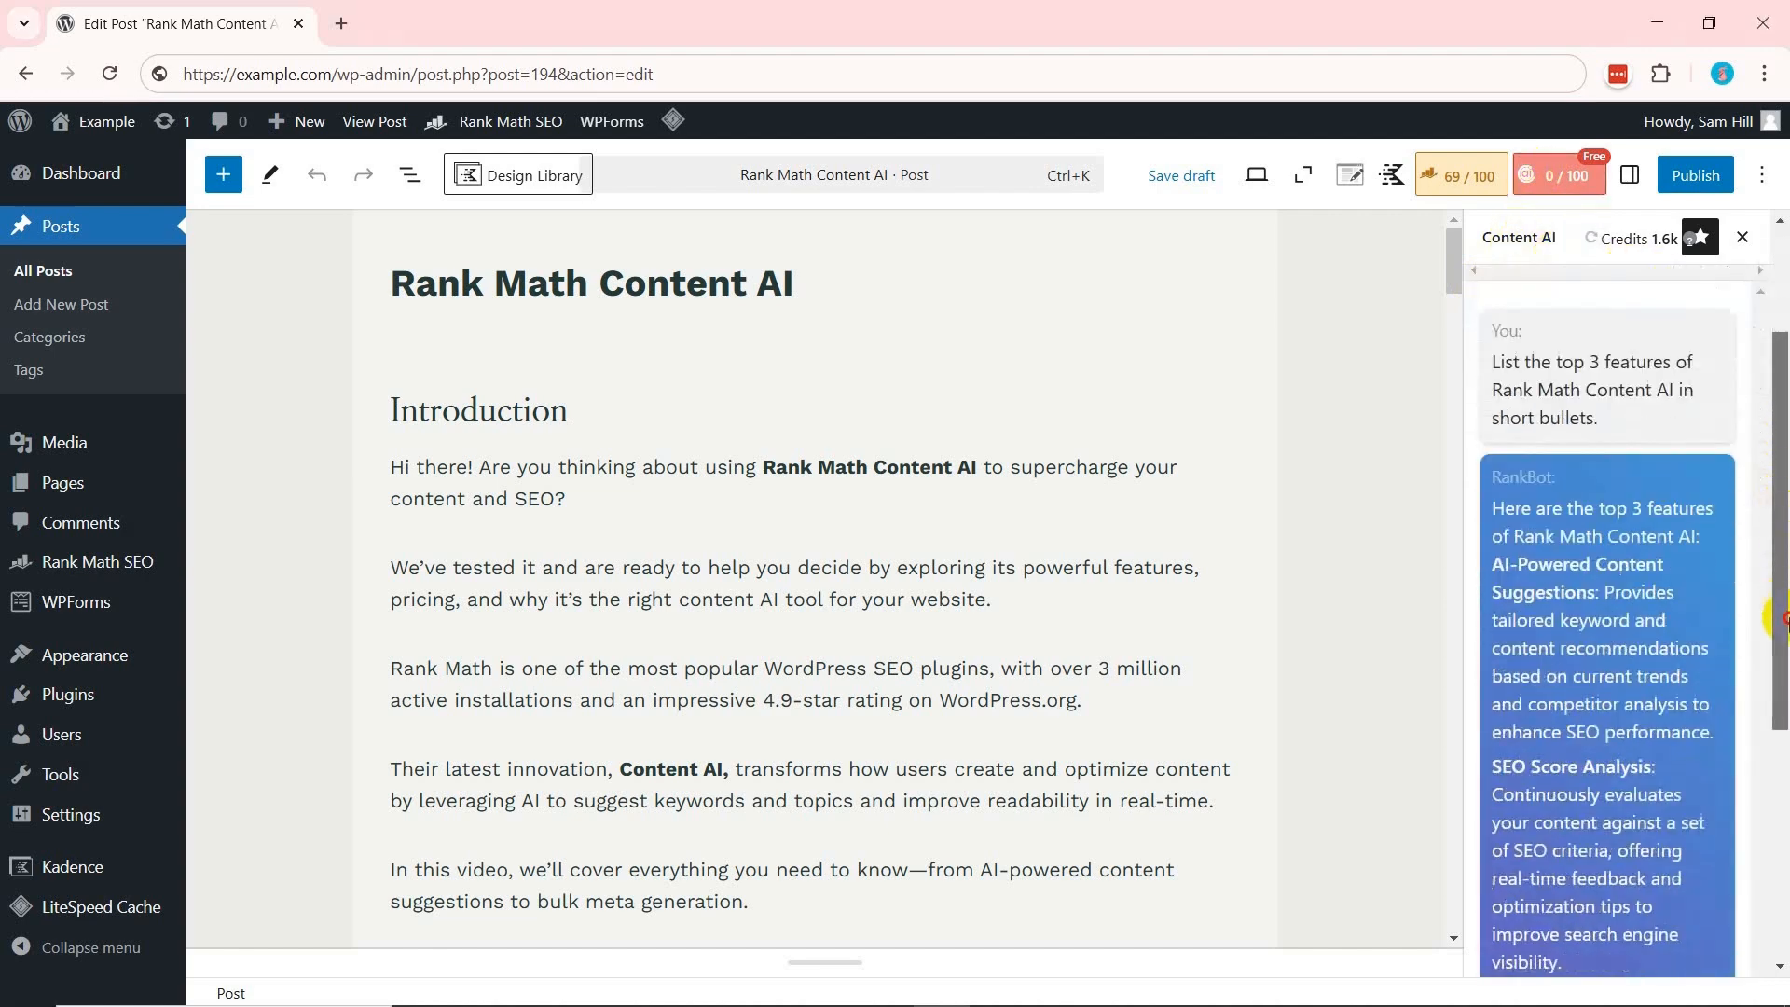
scroll(down, 3)
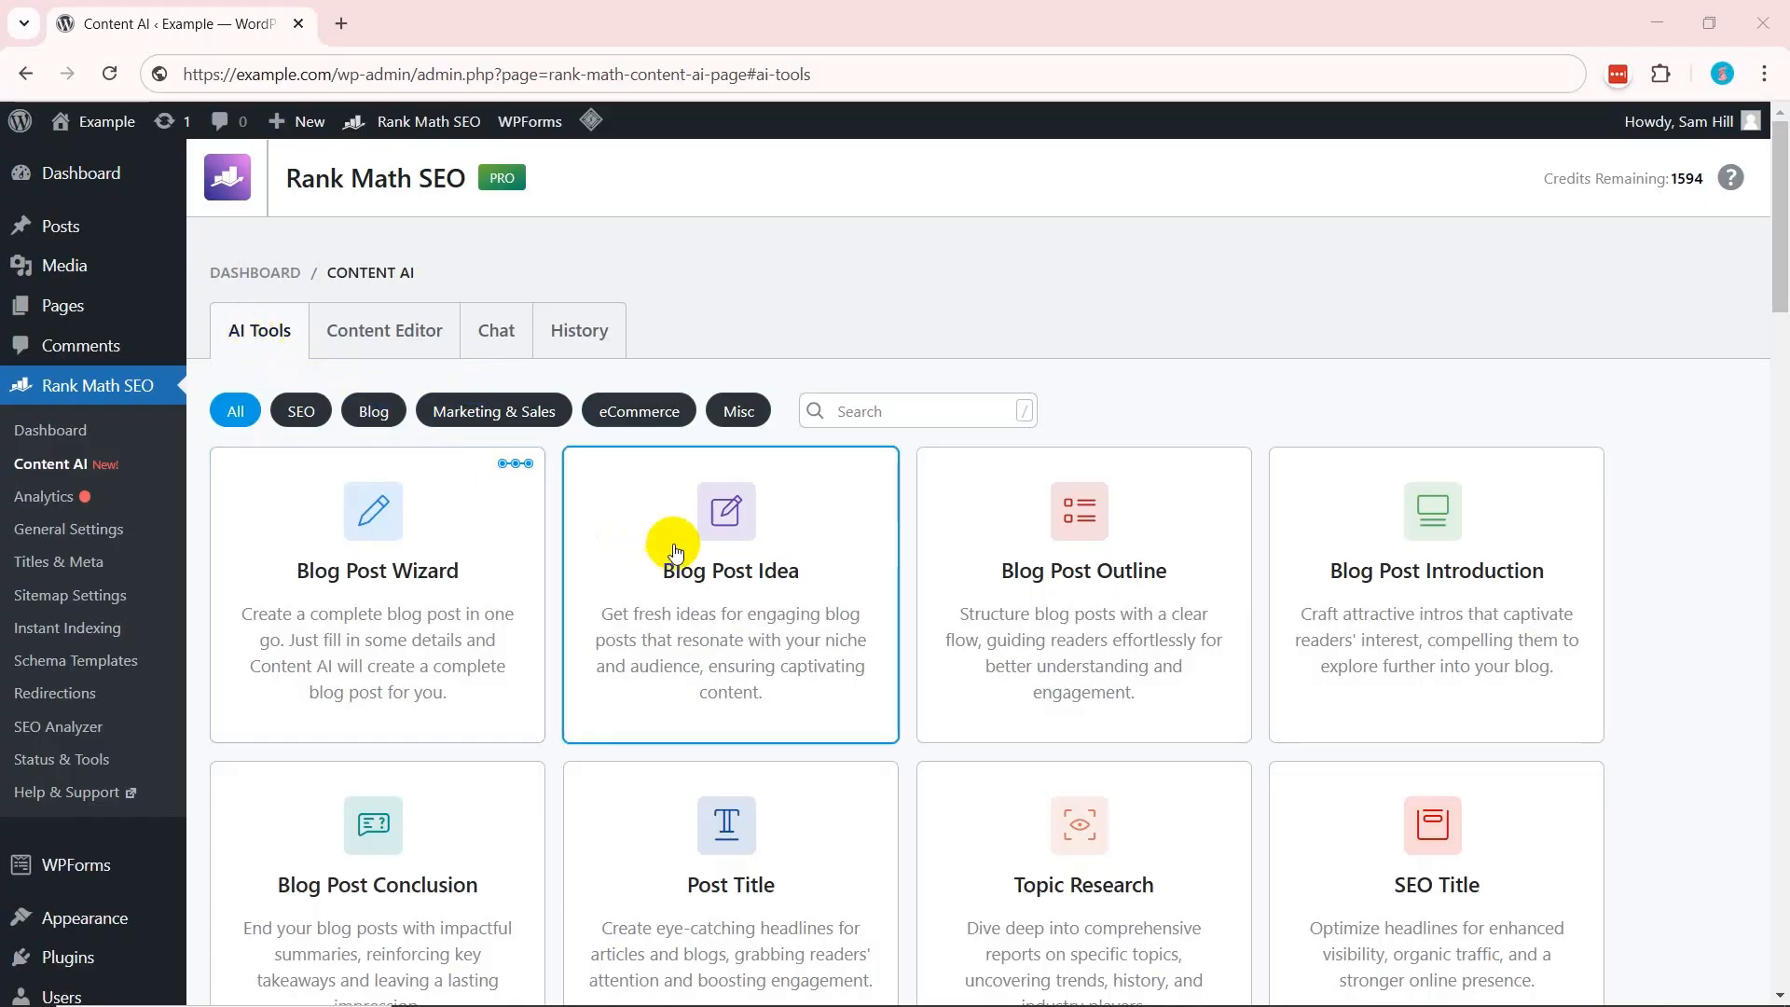
Generate blog post ideas for a technology blog about Rank Math, then generate more.
click(729, 570)
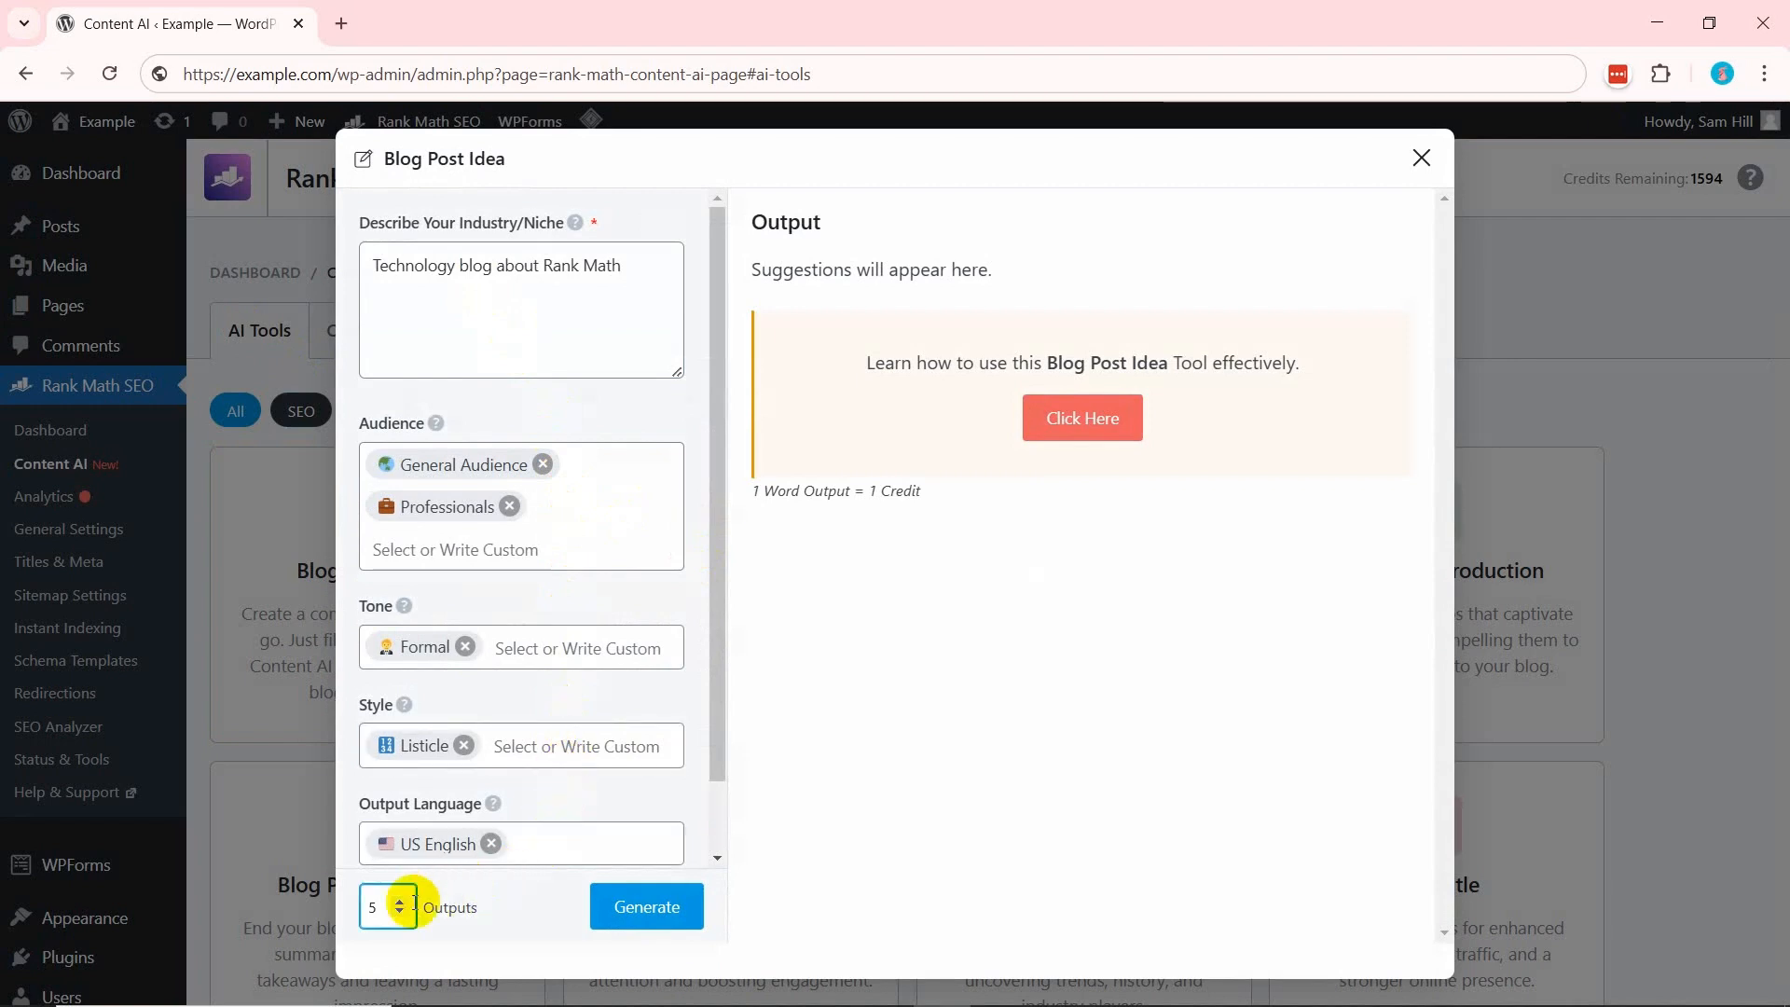
click(645, 906)
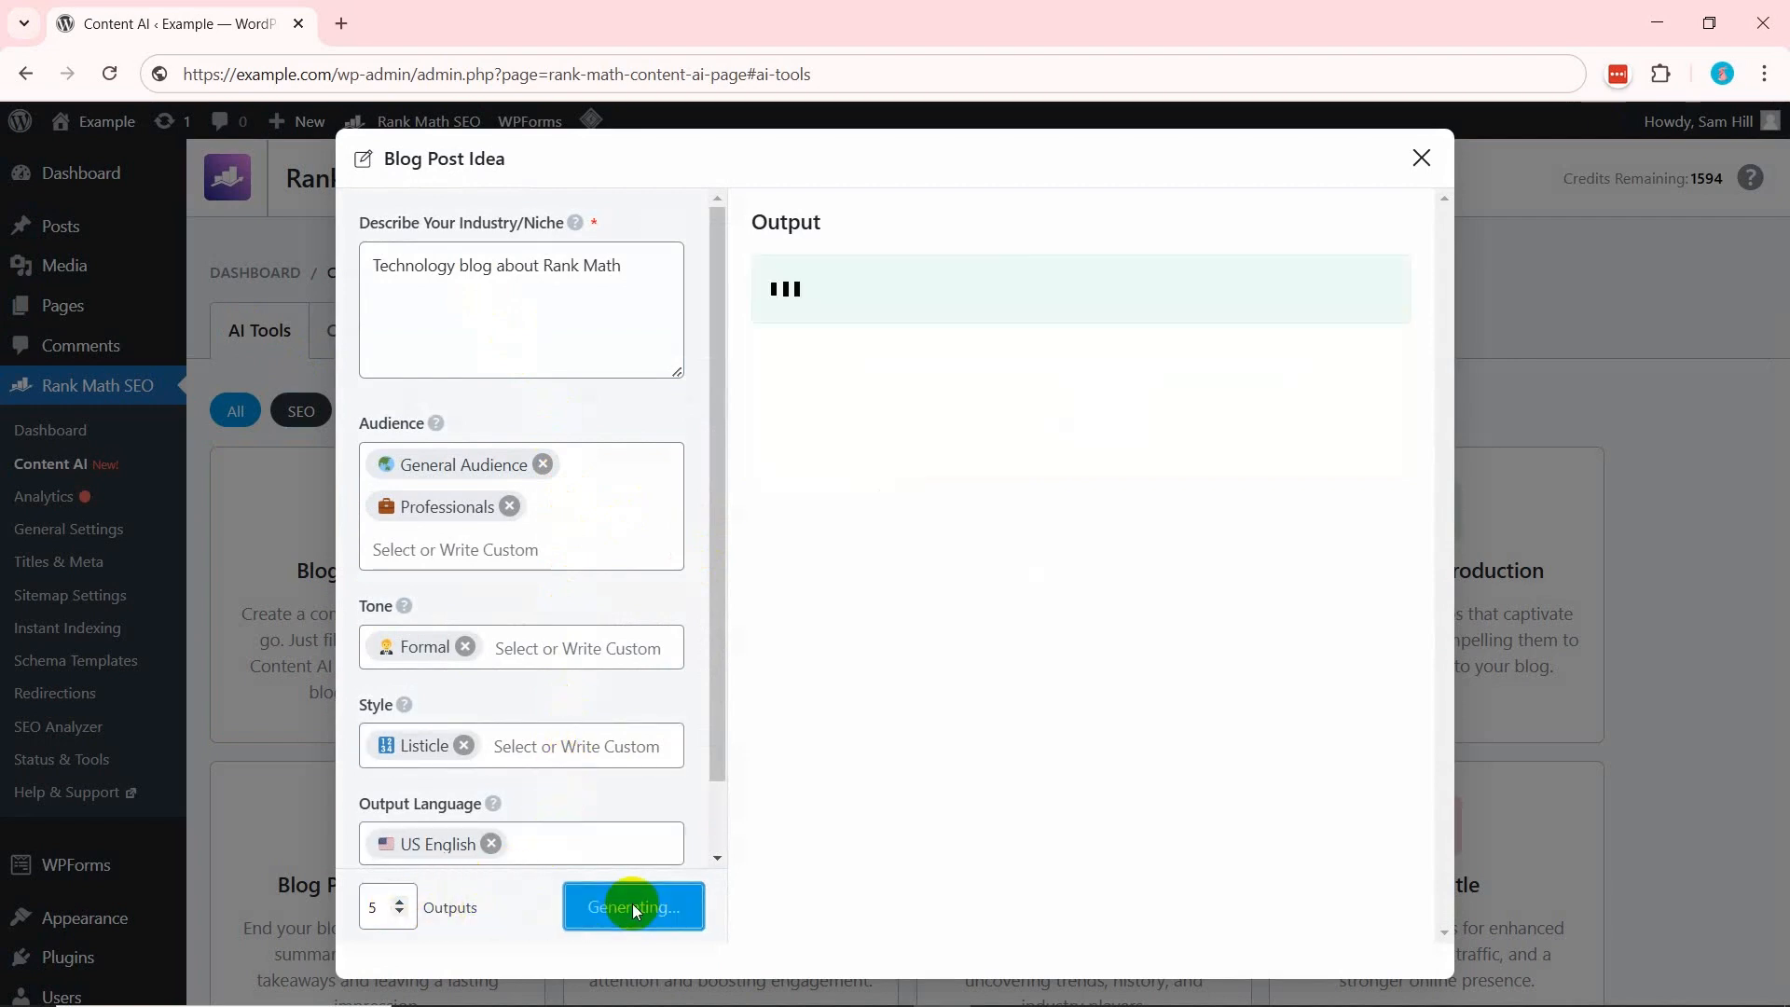
click(632, 906)
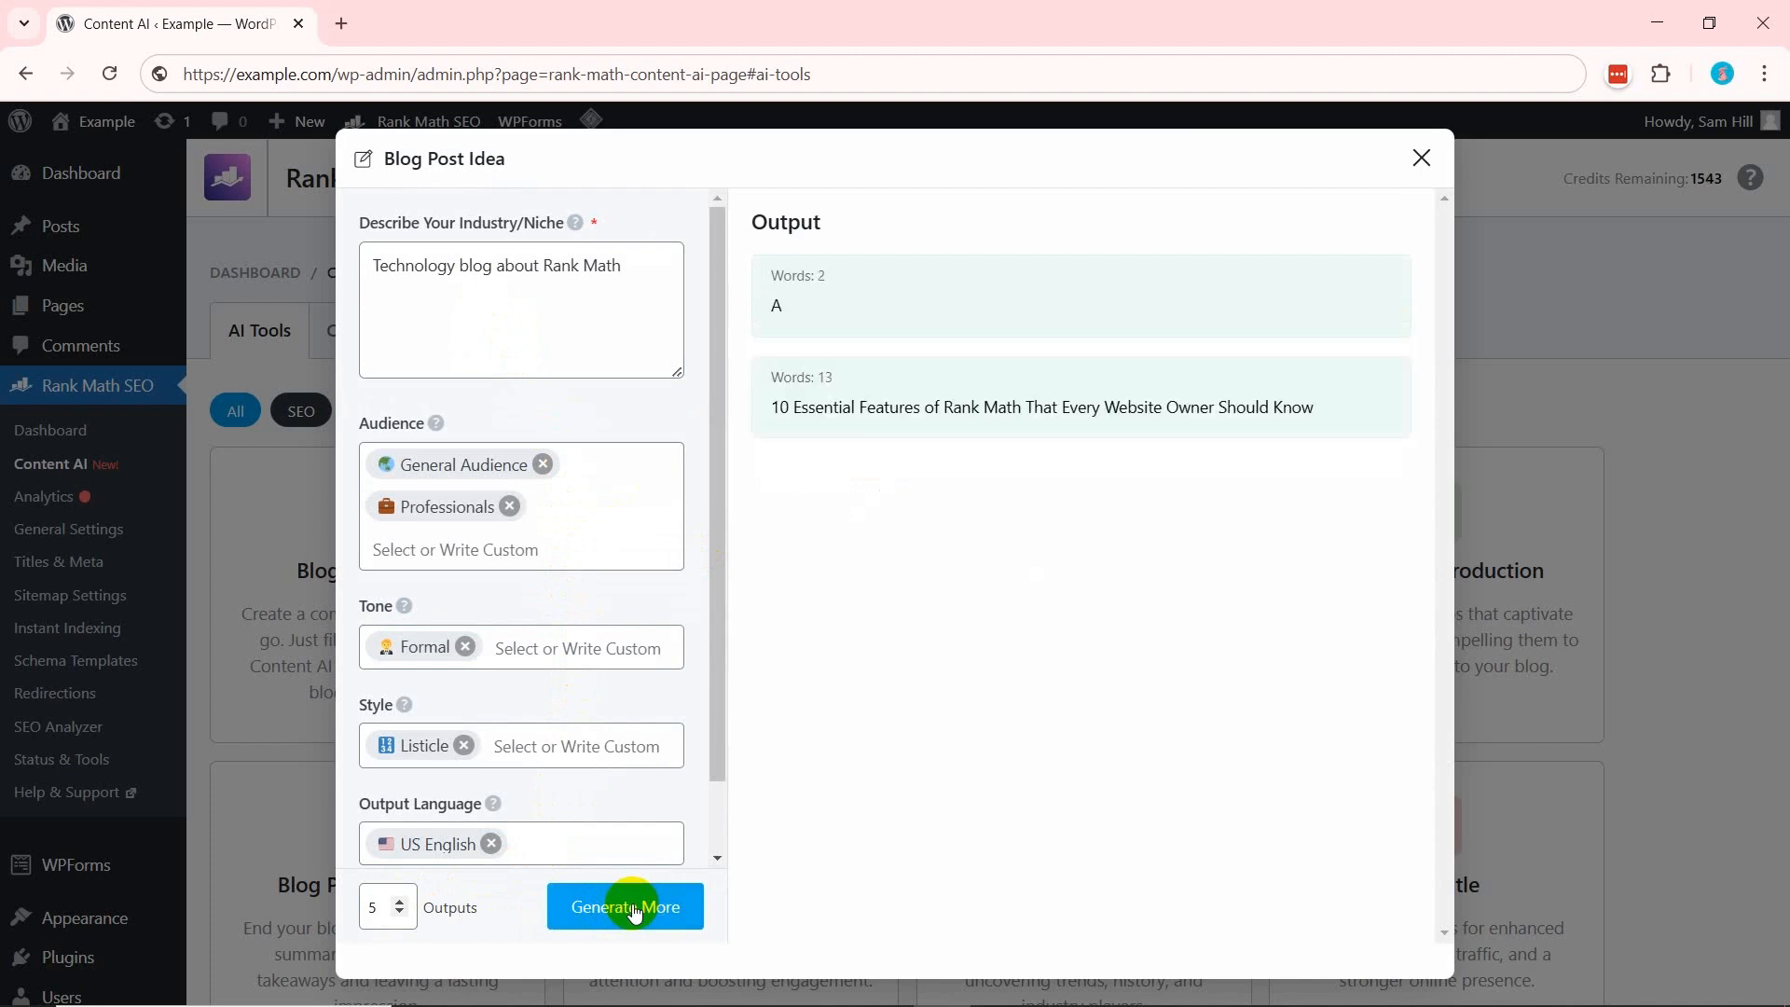
click(625, 906)
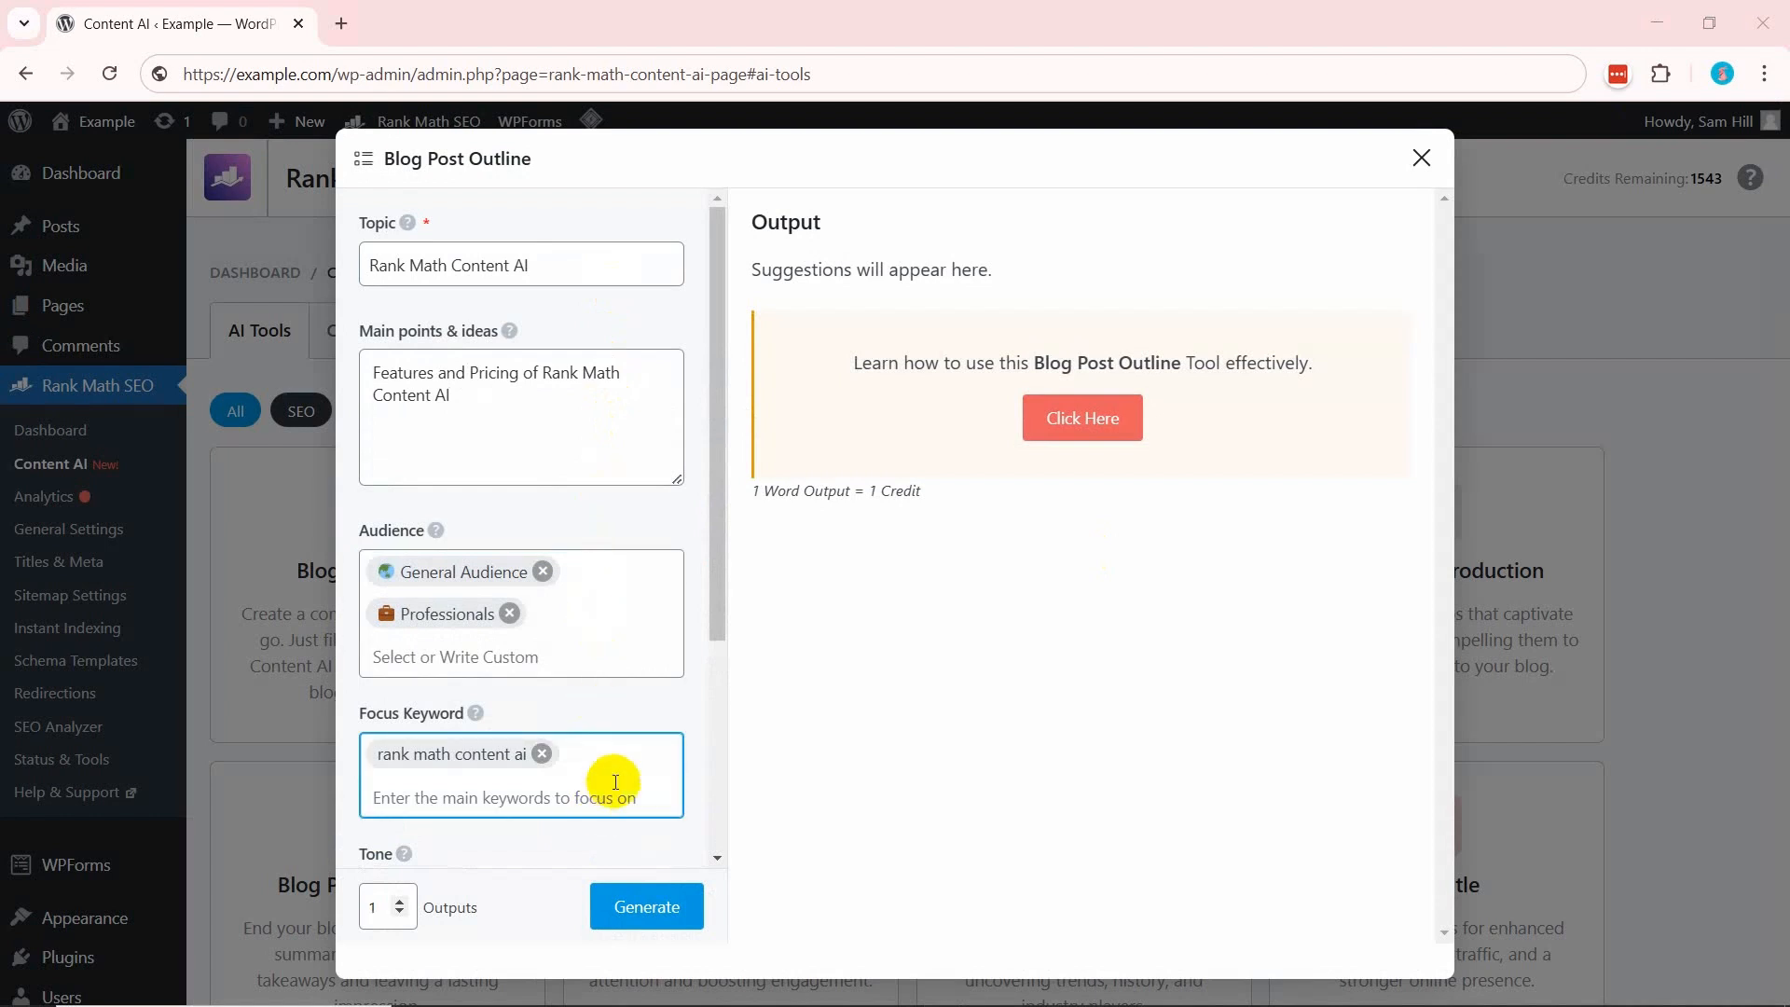
Generate the outline on Rank Math Content AI covering features and pricing.
scroll(down, 3)
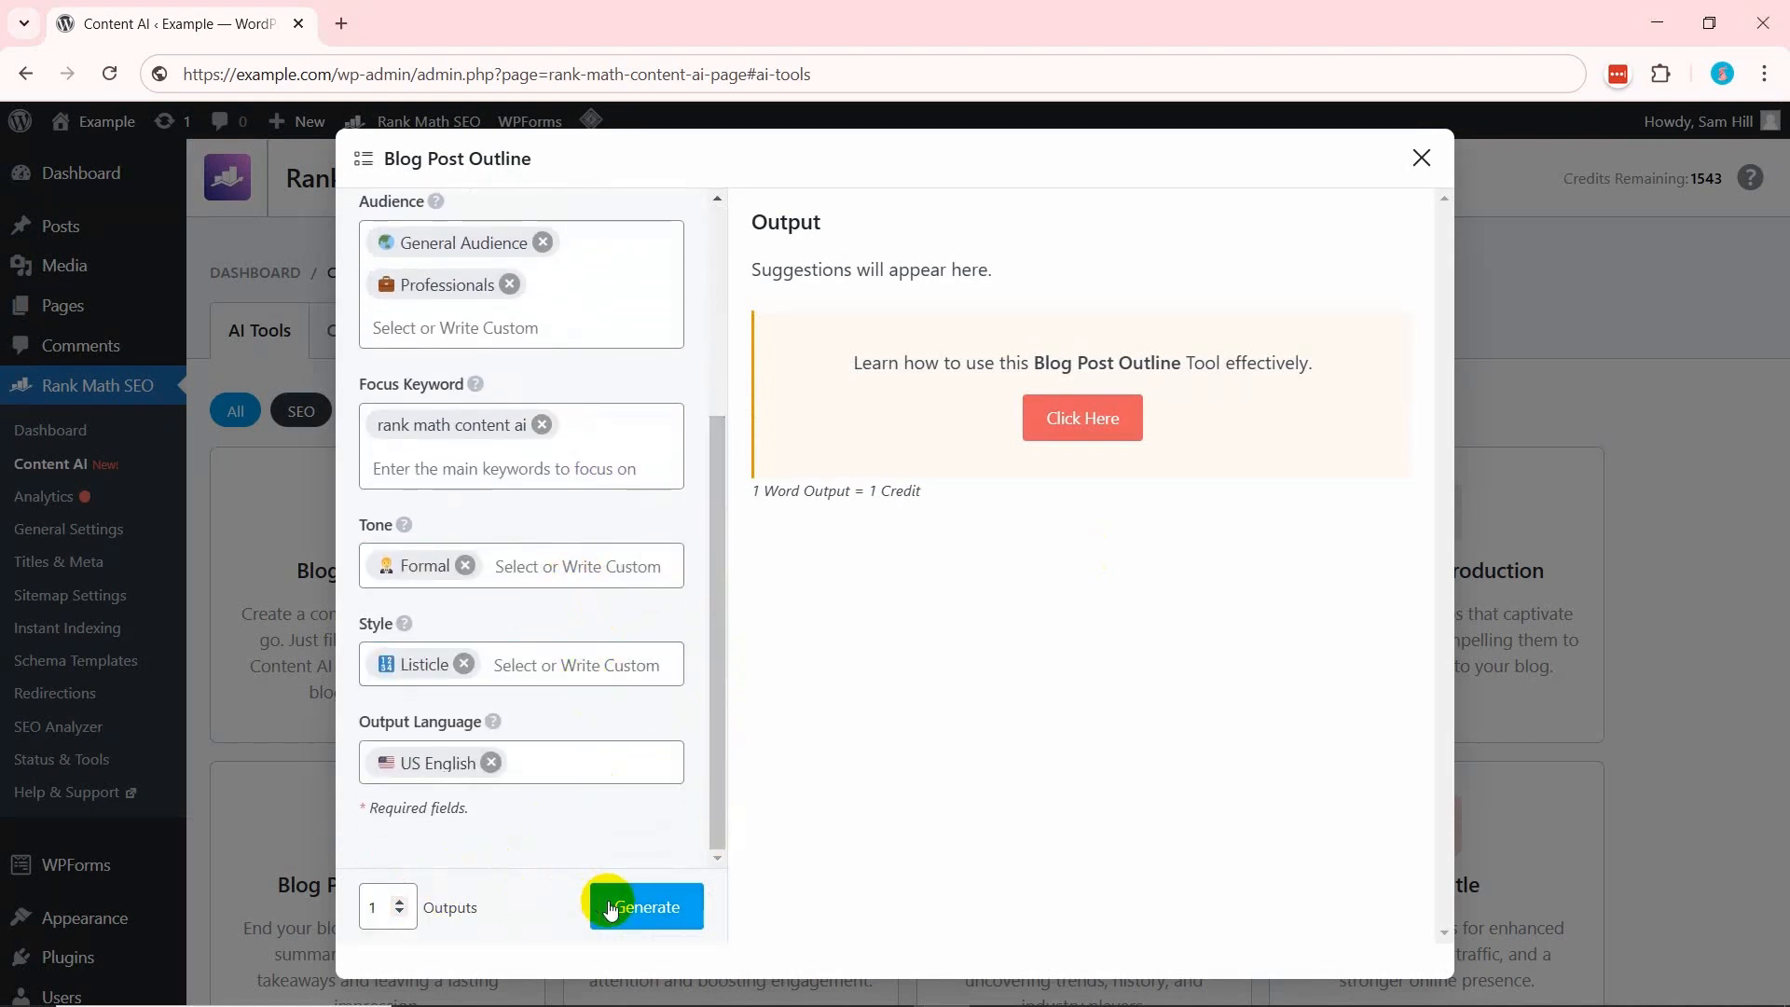
click(644, 906)
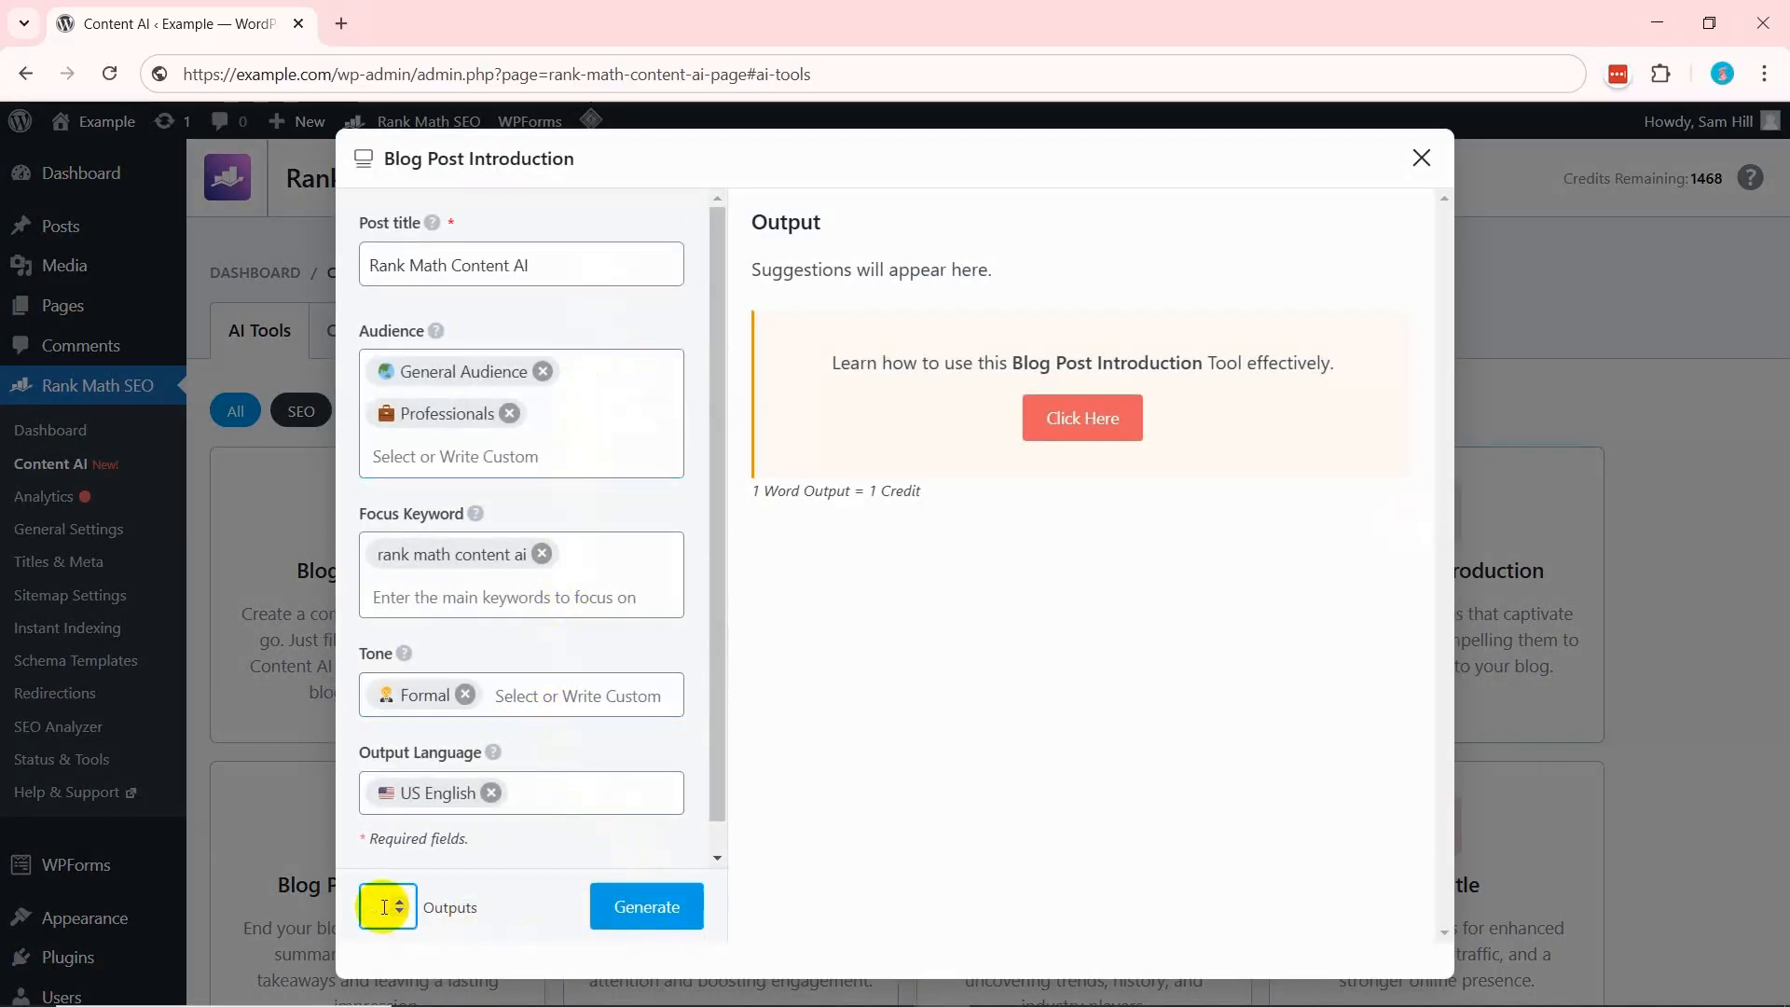
Generate one formal introduction paragraph and return to the AI tools grid.
click(647, 906)
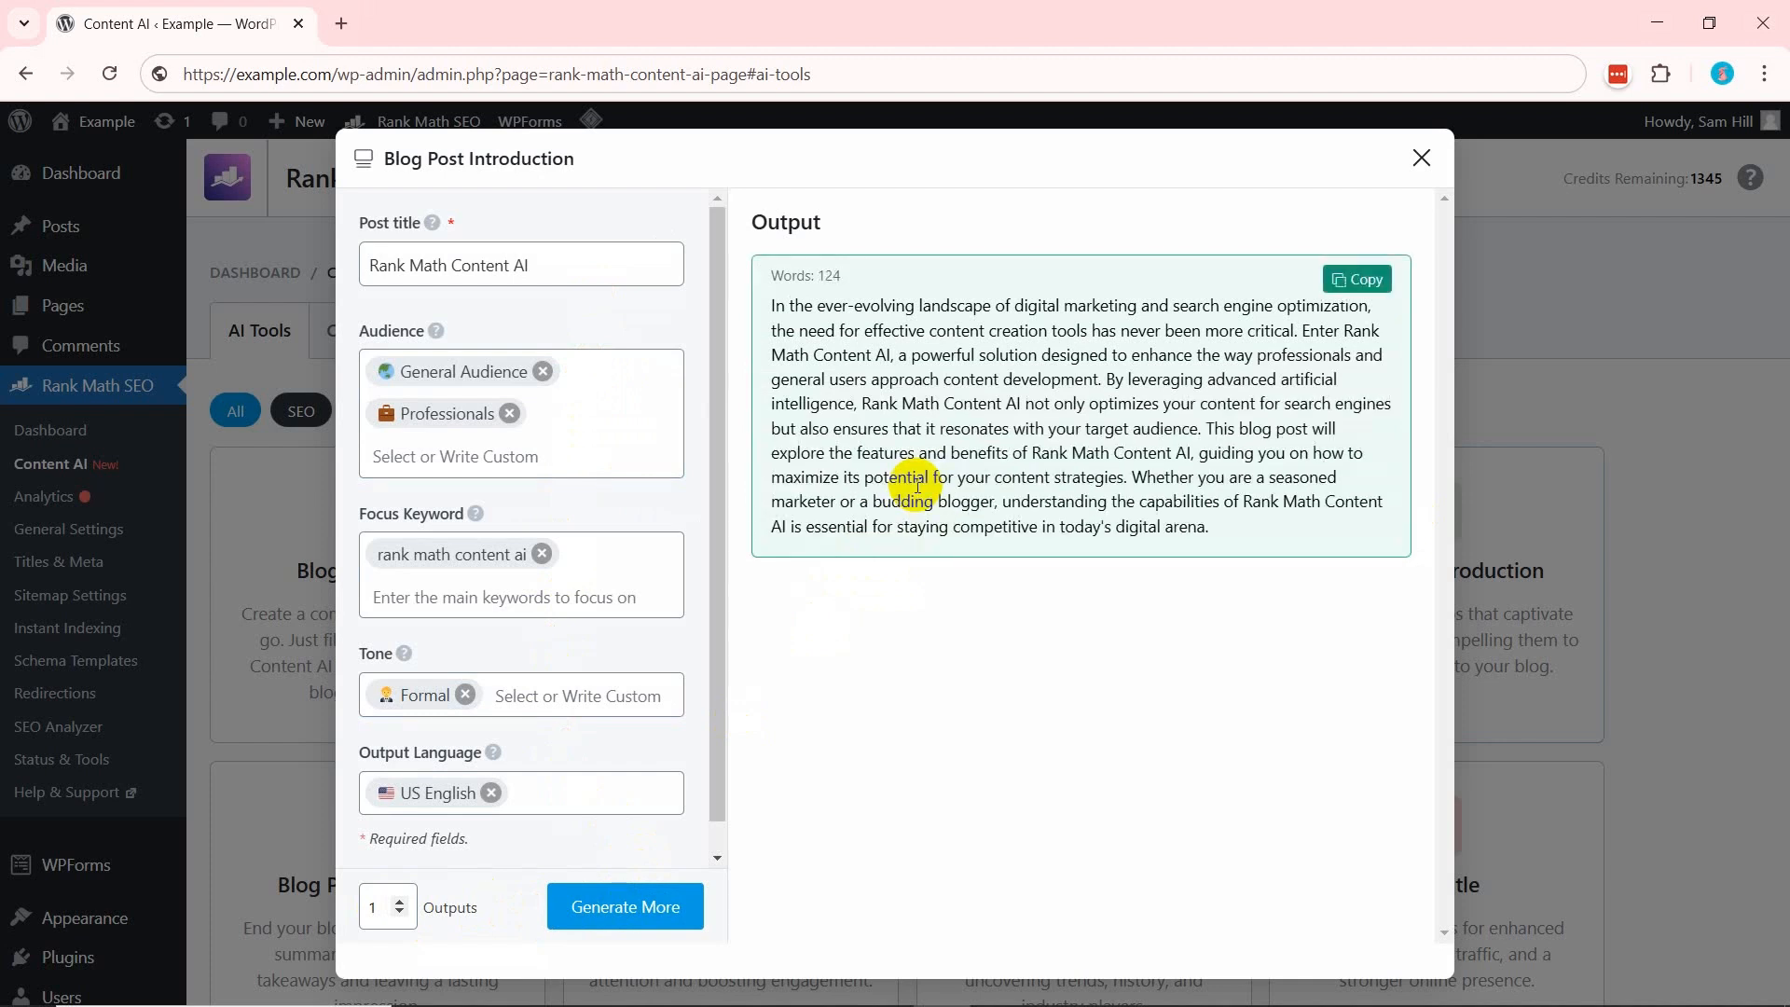
click(1421, 157)
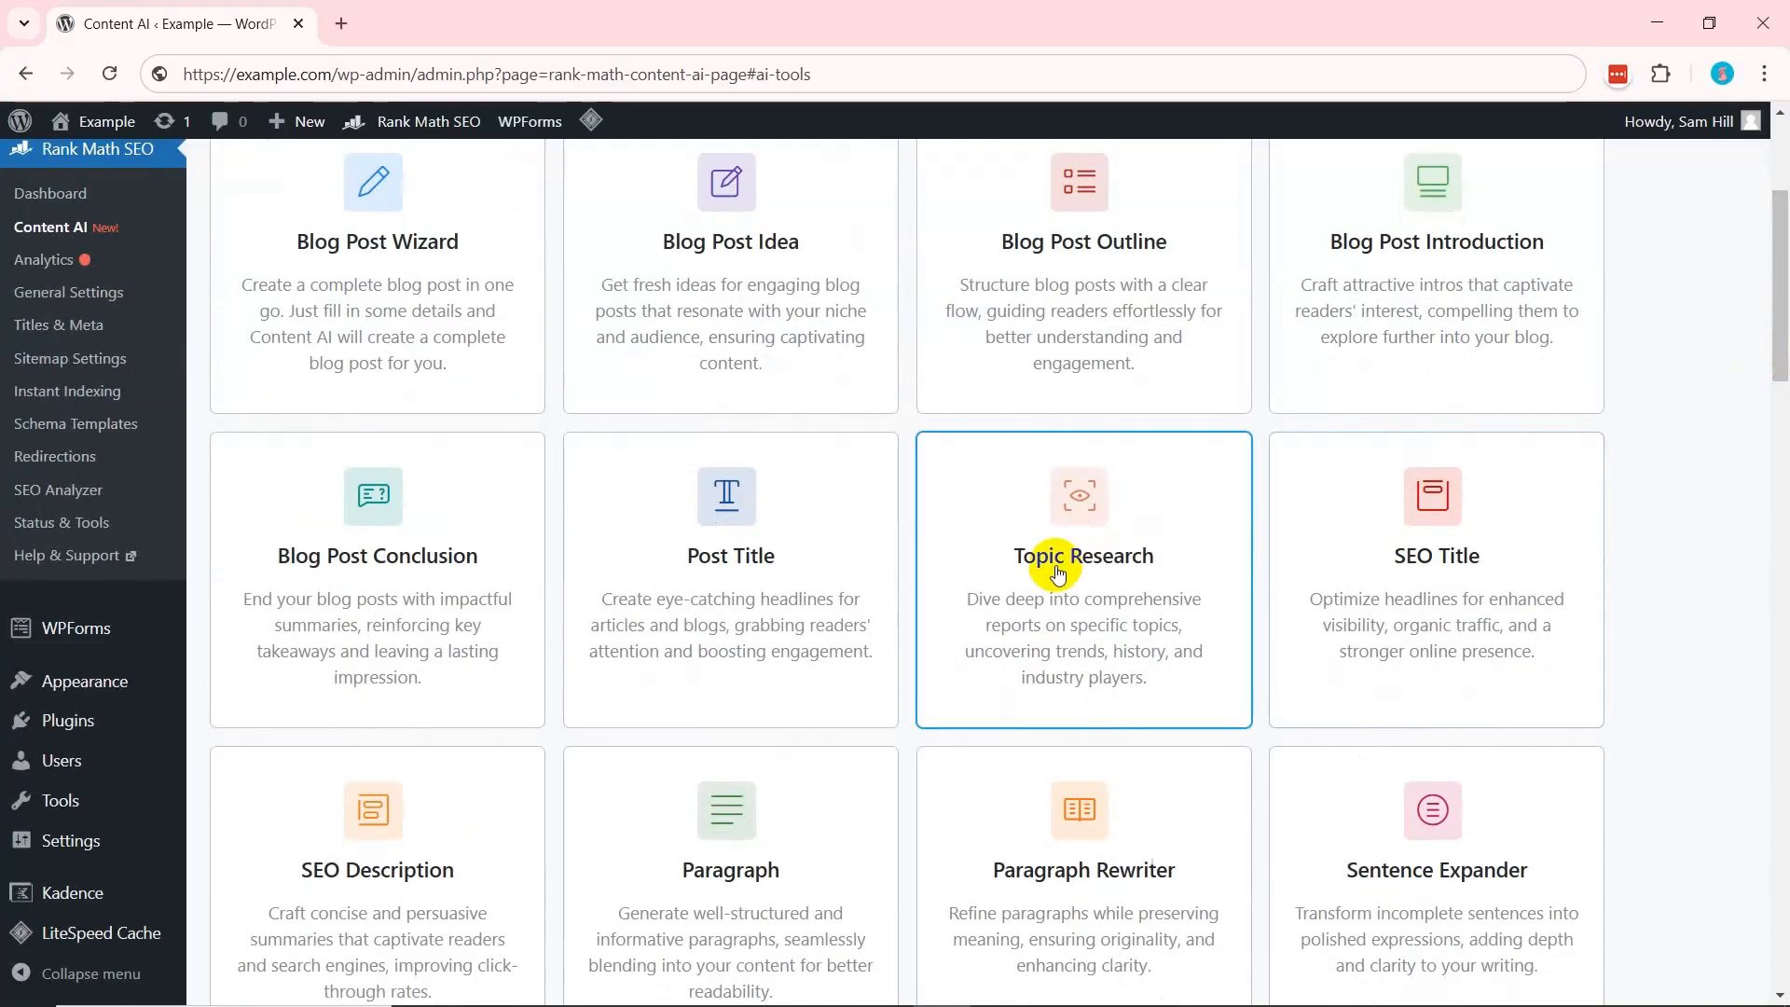
Start Topic Research on 'Rank Math Content AI' with Recent relevance and List format.
click(1082, 578)
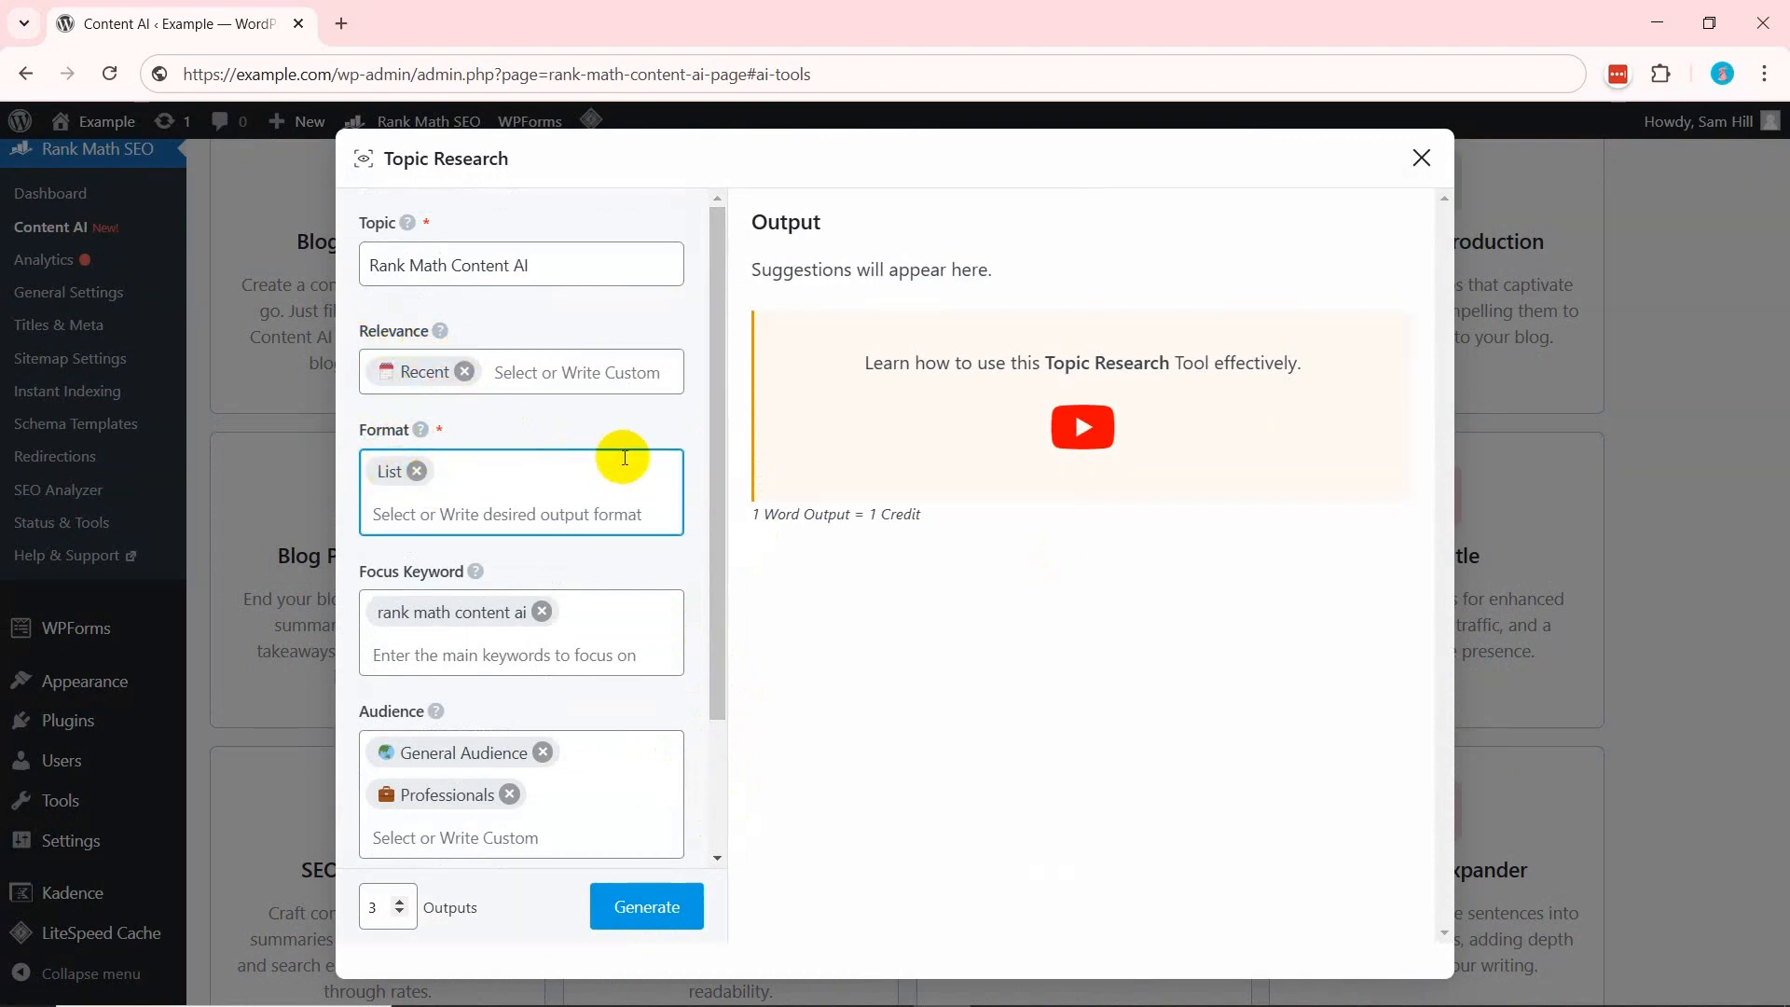
click(634, 906)
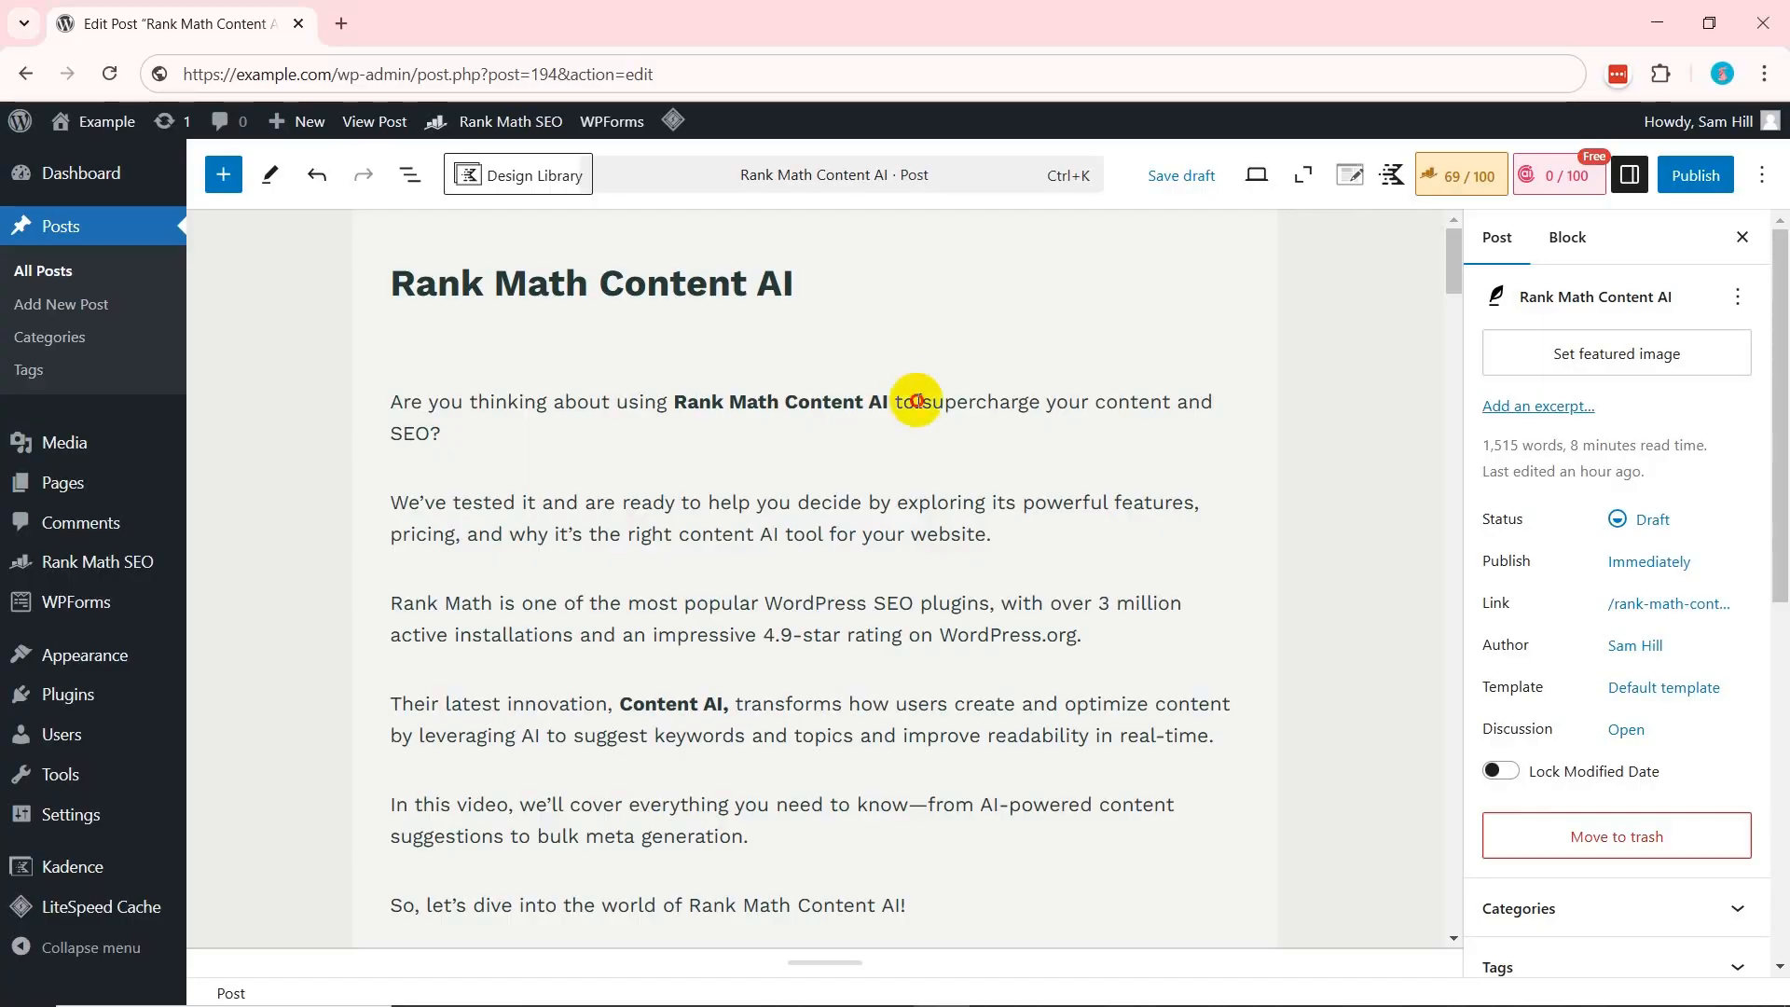
Run the Content AI paragraph as an instruction to write a chef analogy after it.
click(914, 403)
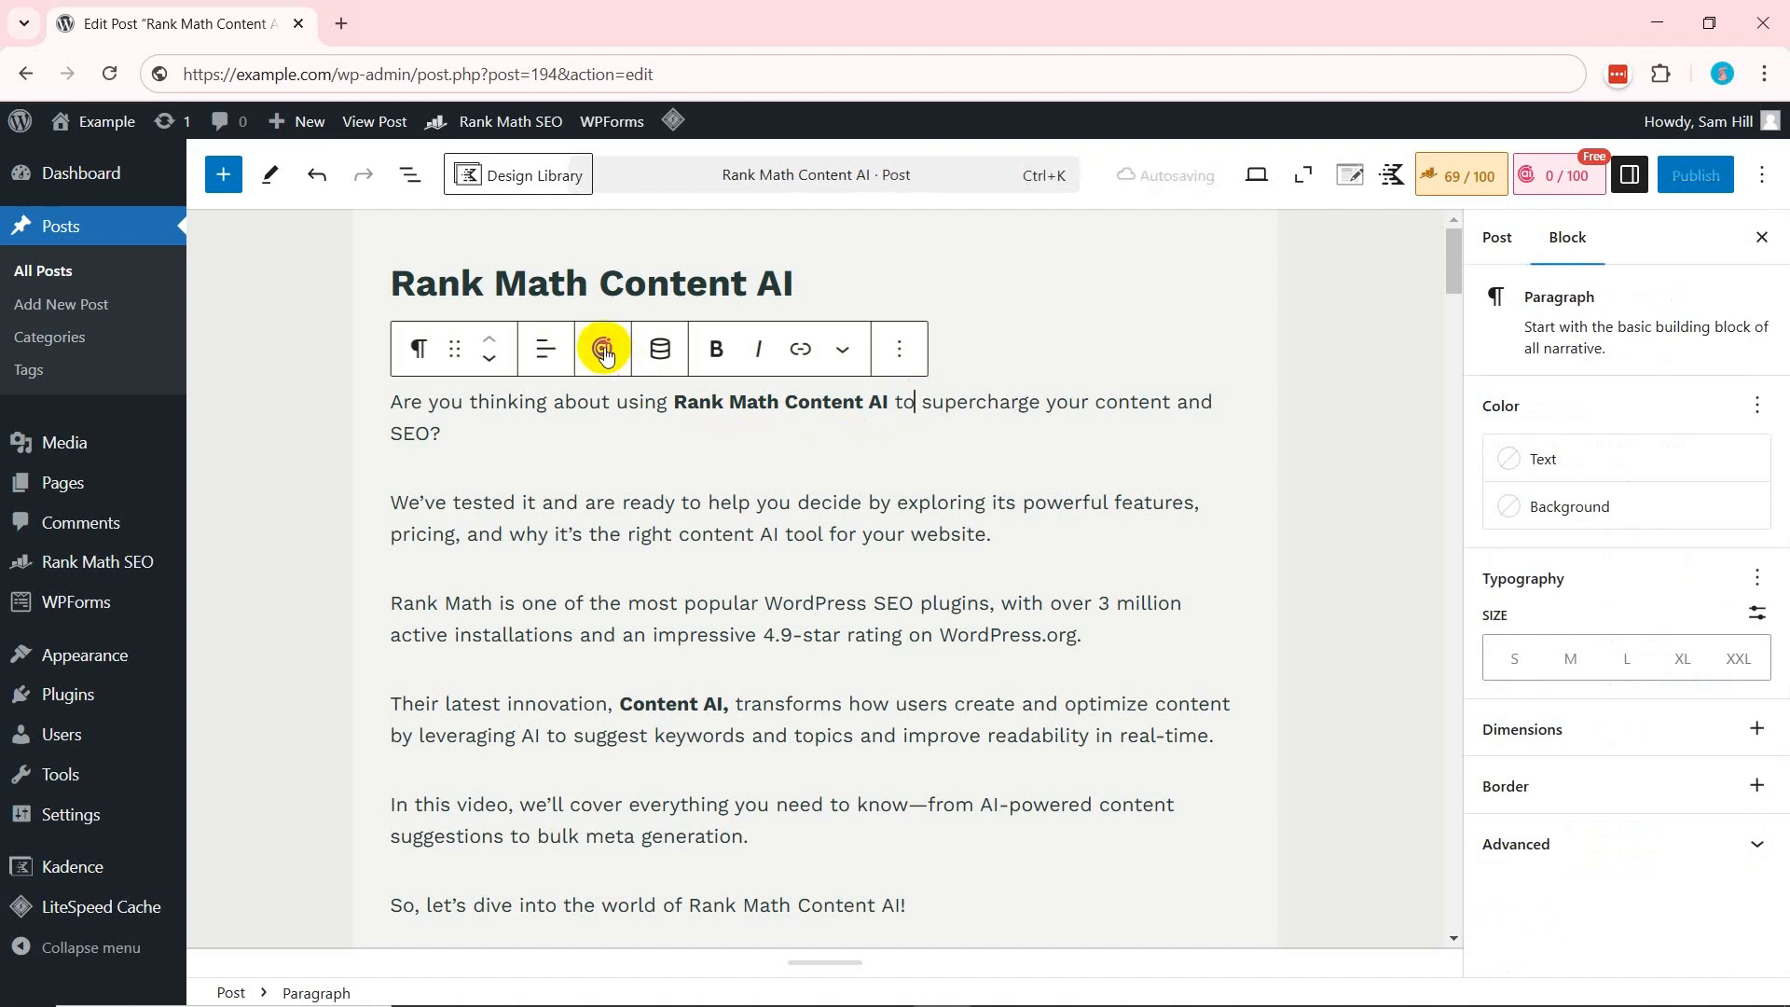
click(602, 349)
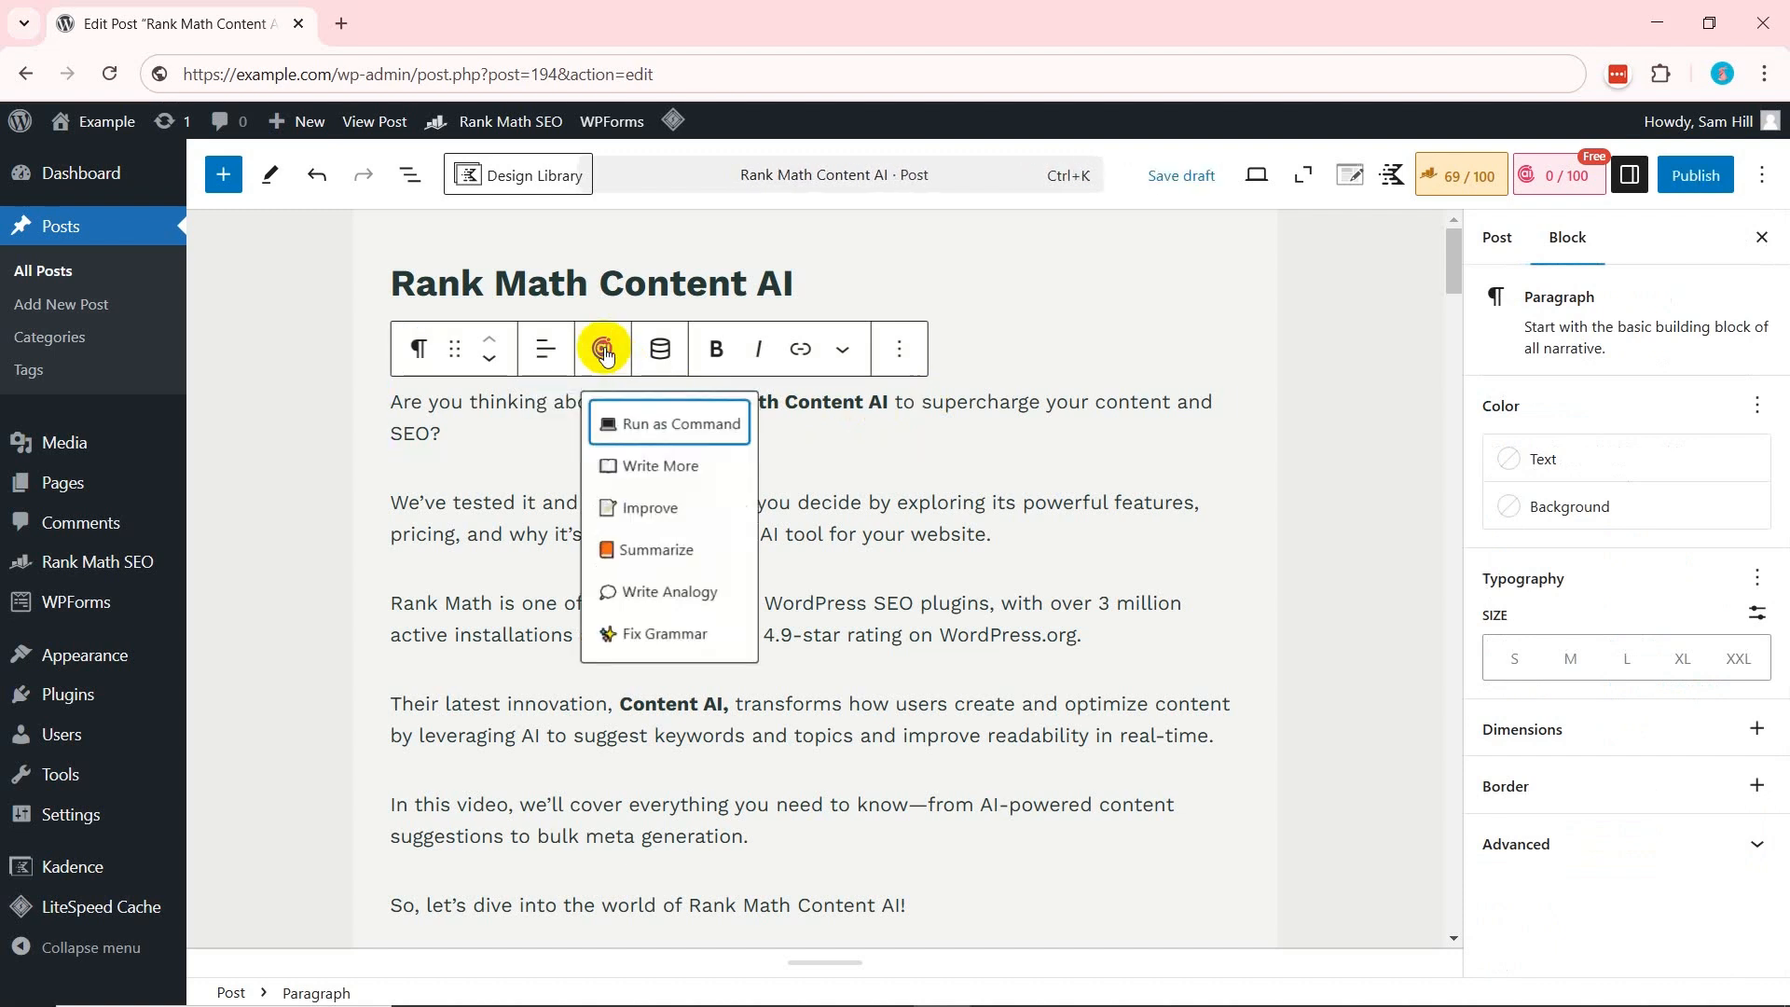
click(660, 464)
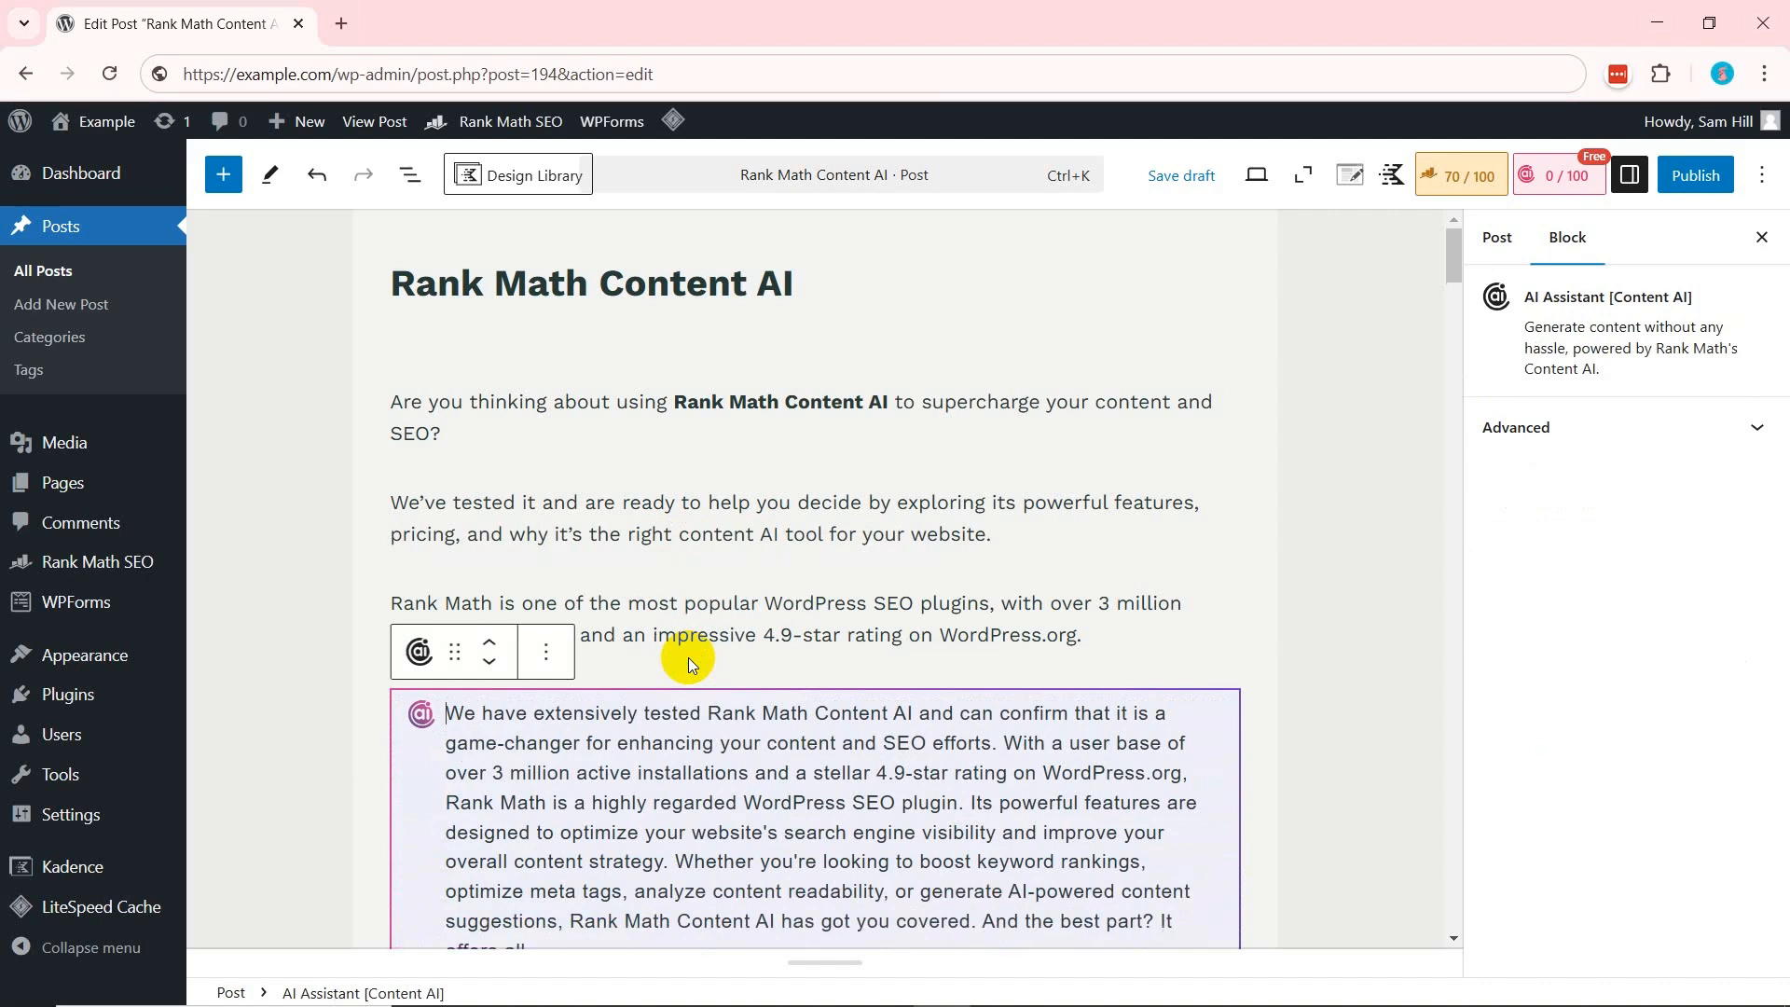
click(660, 349)
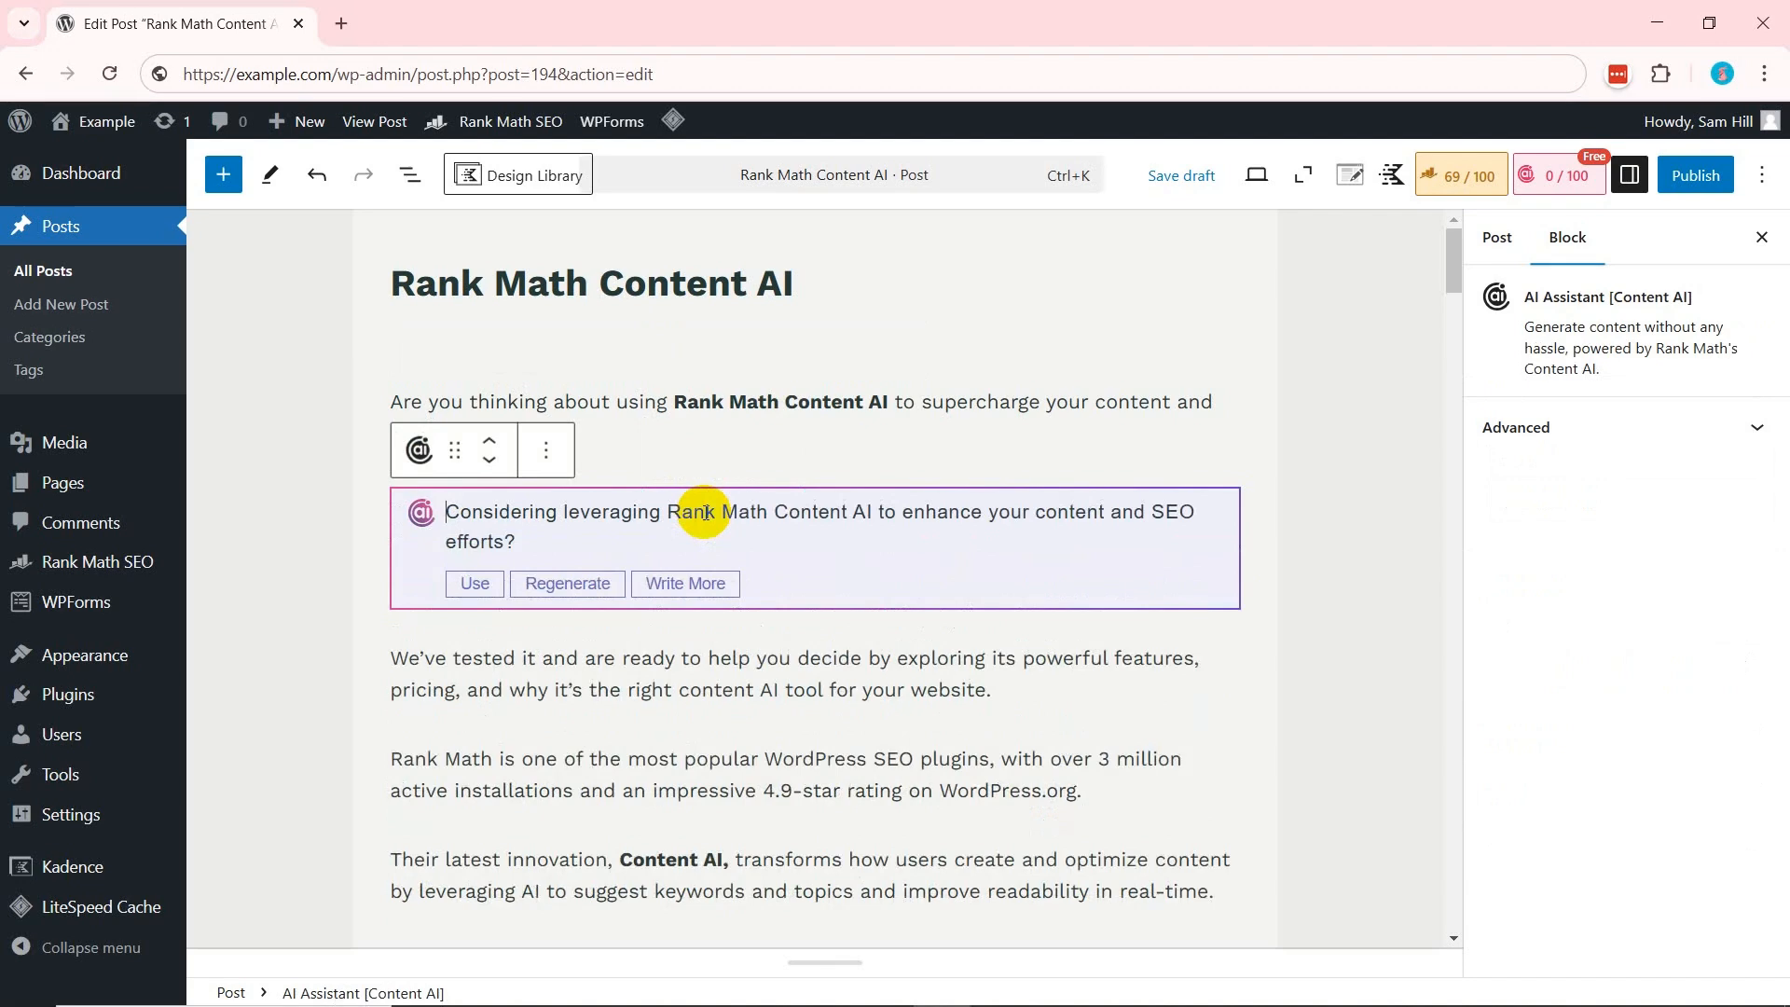
Bring up Content AI's Fix Grammar command on the typo-filled opening sentence.
scroll(down, 3)
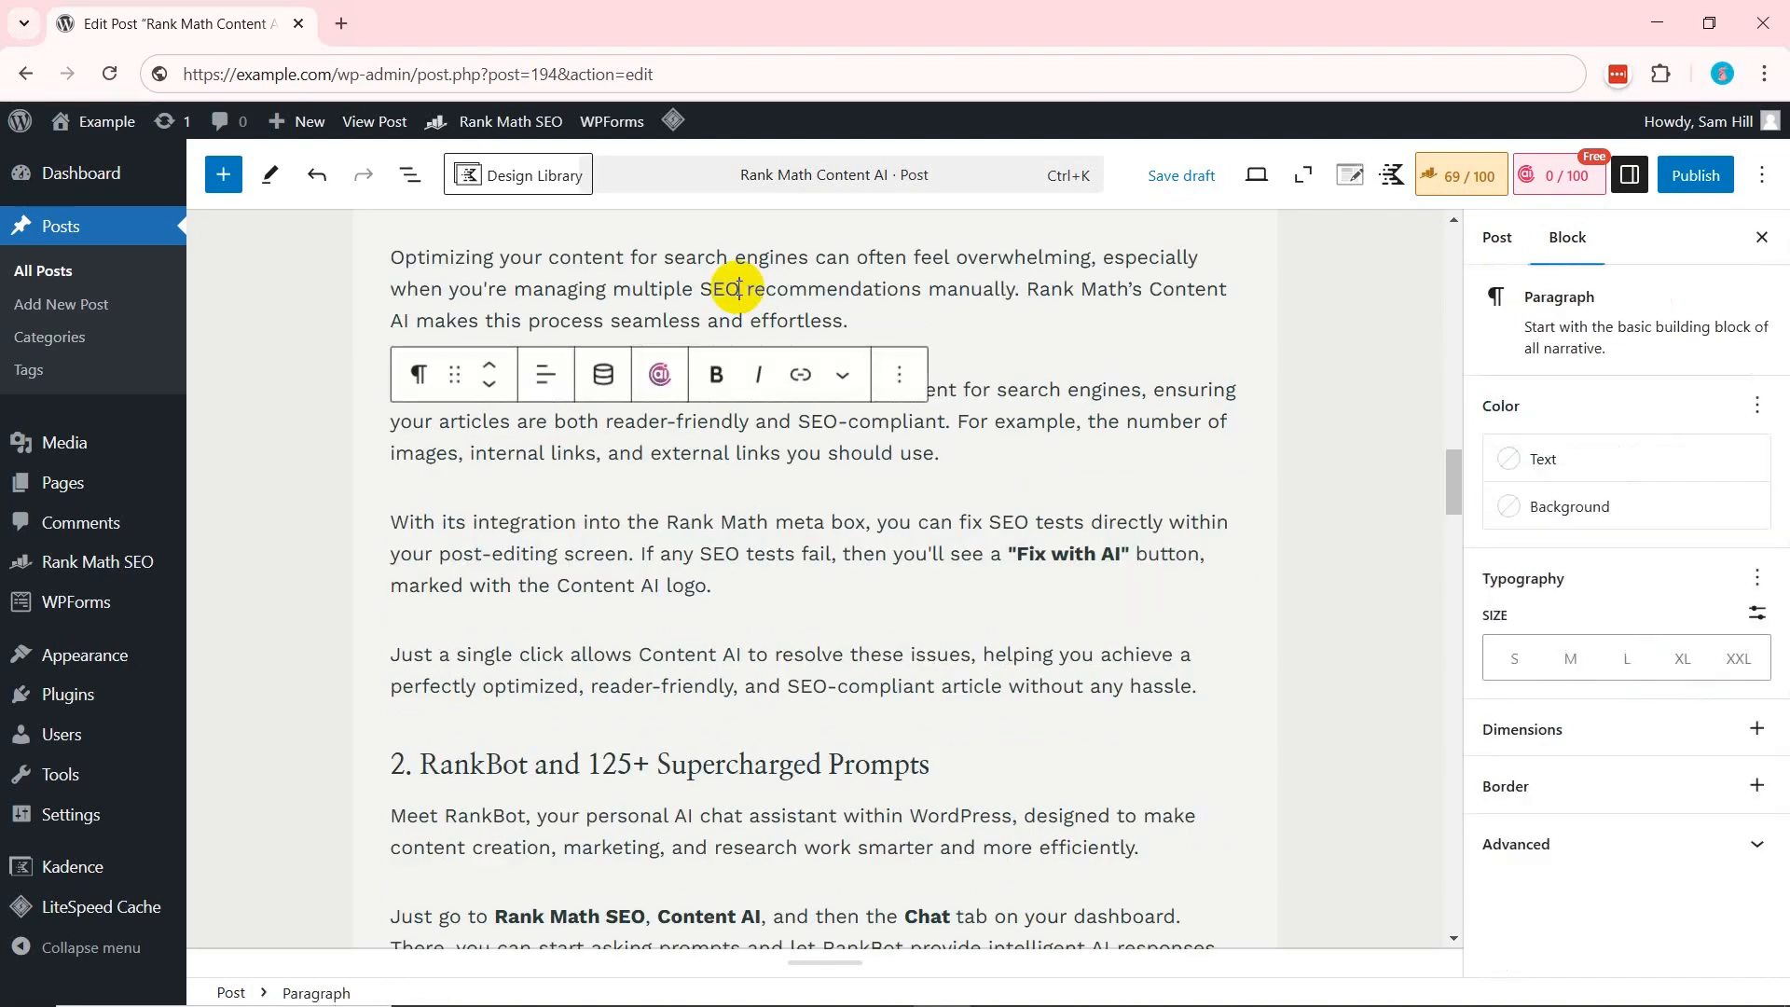
click(659, 373)
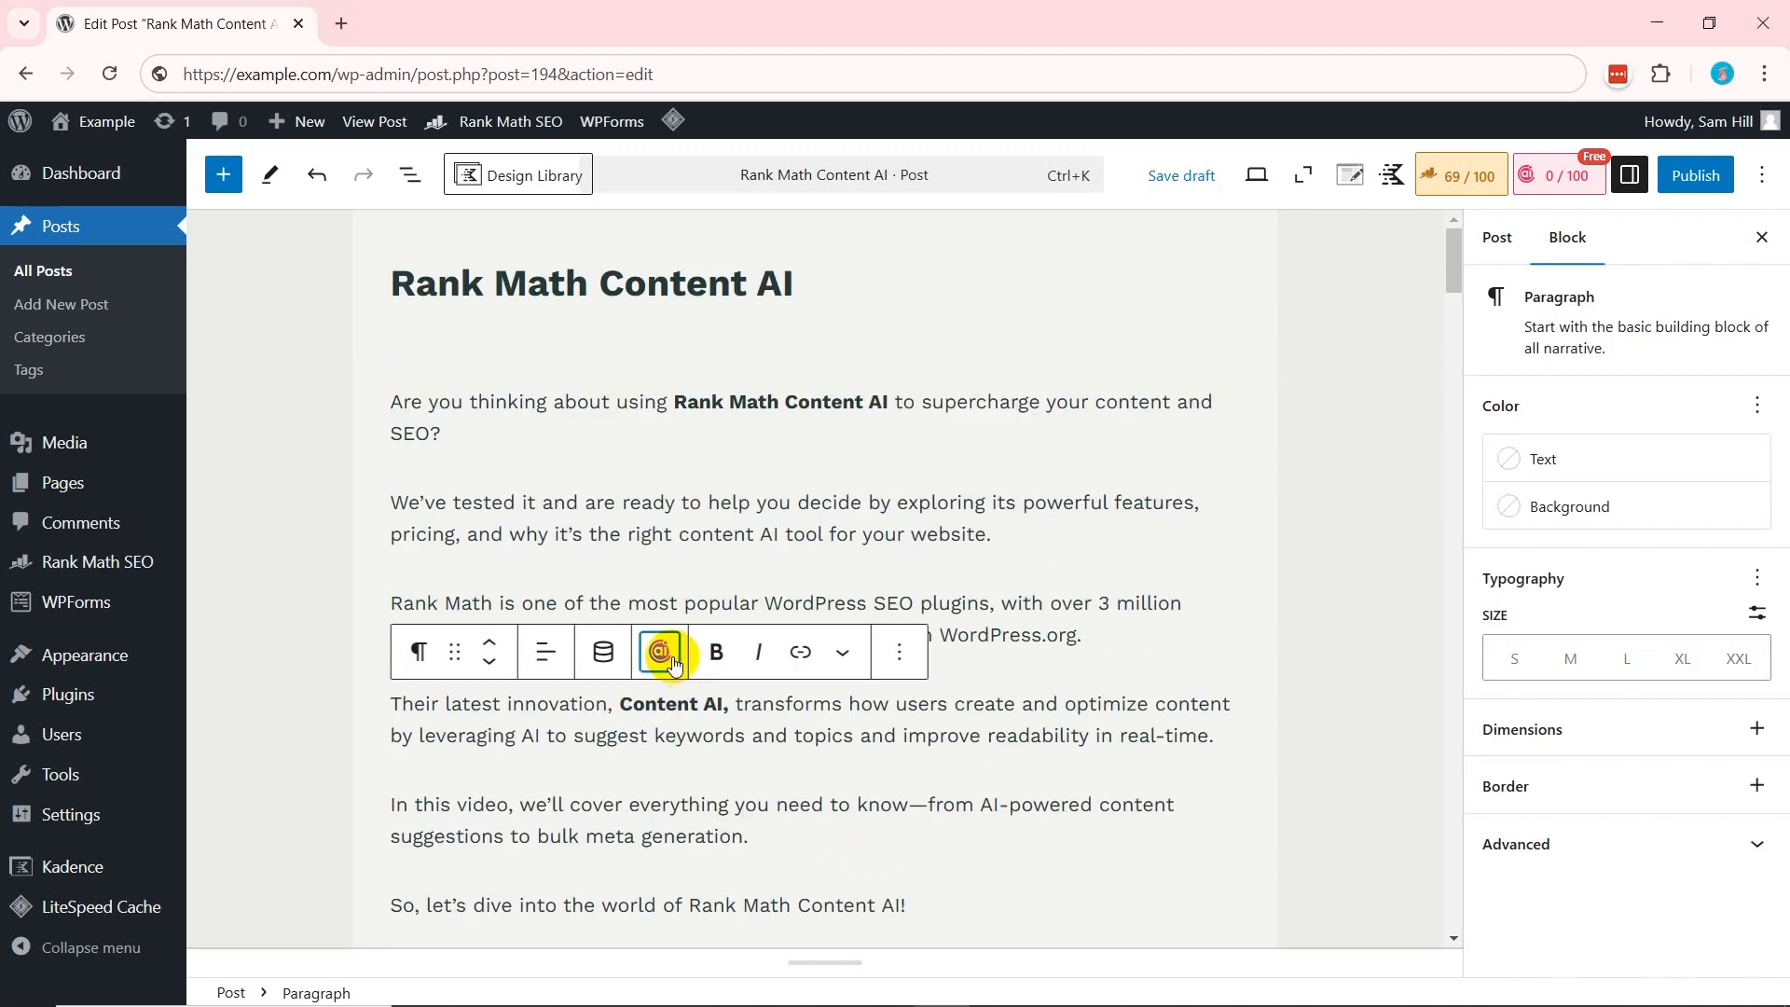
click(660, 653)
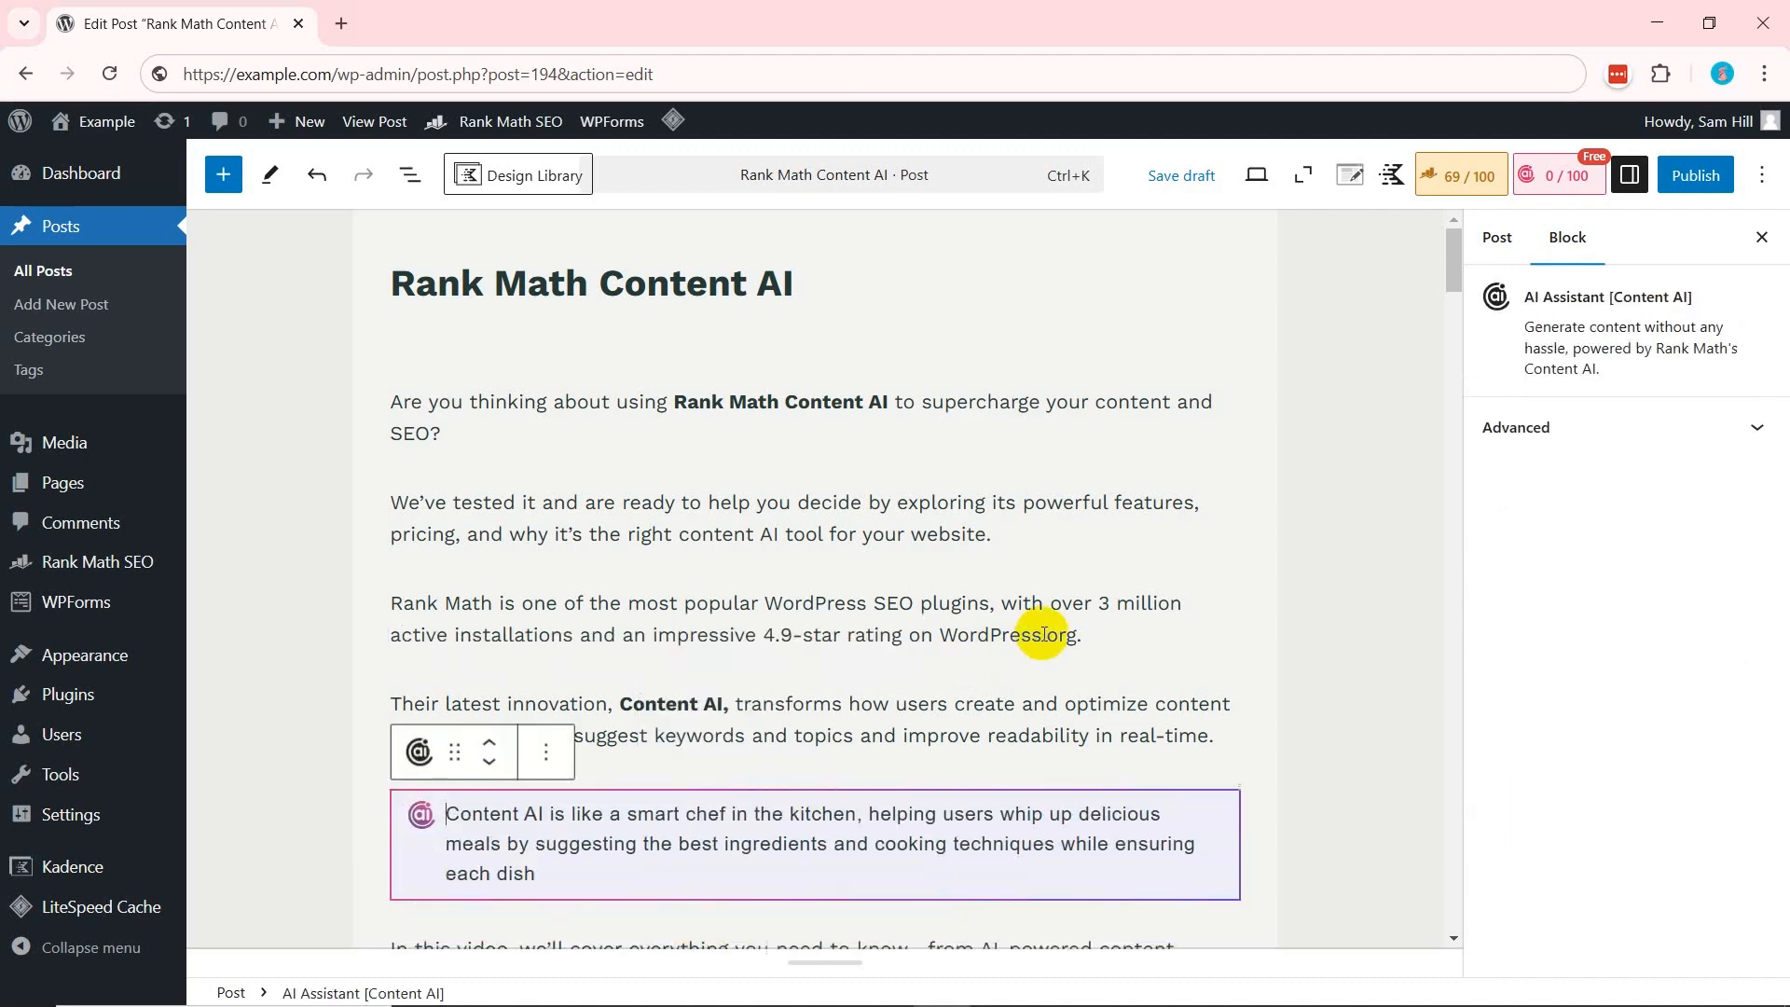
click(602, 348)
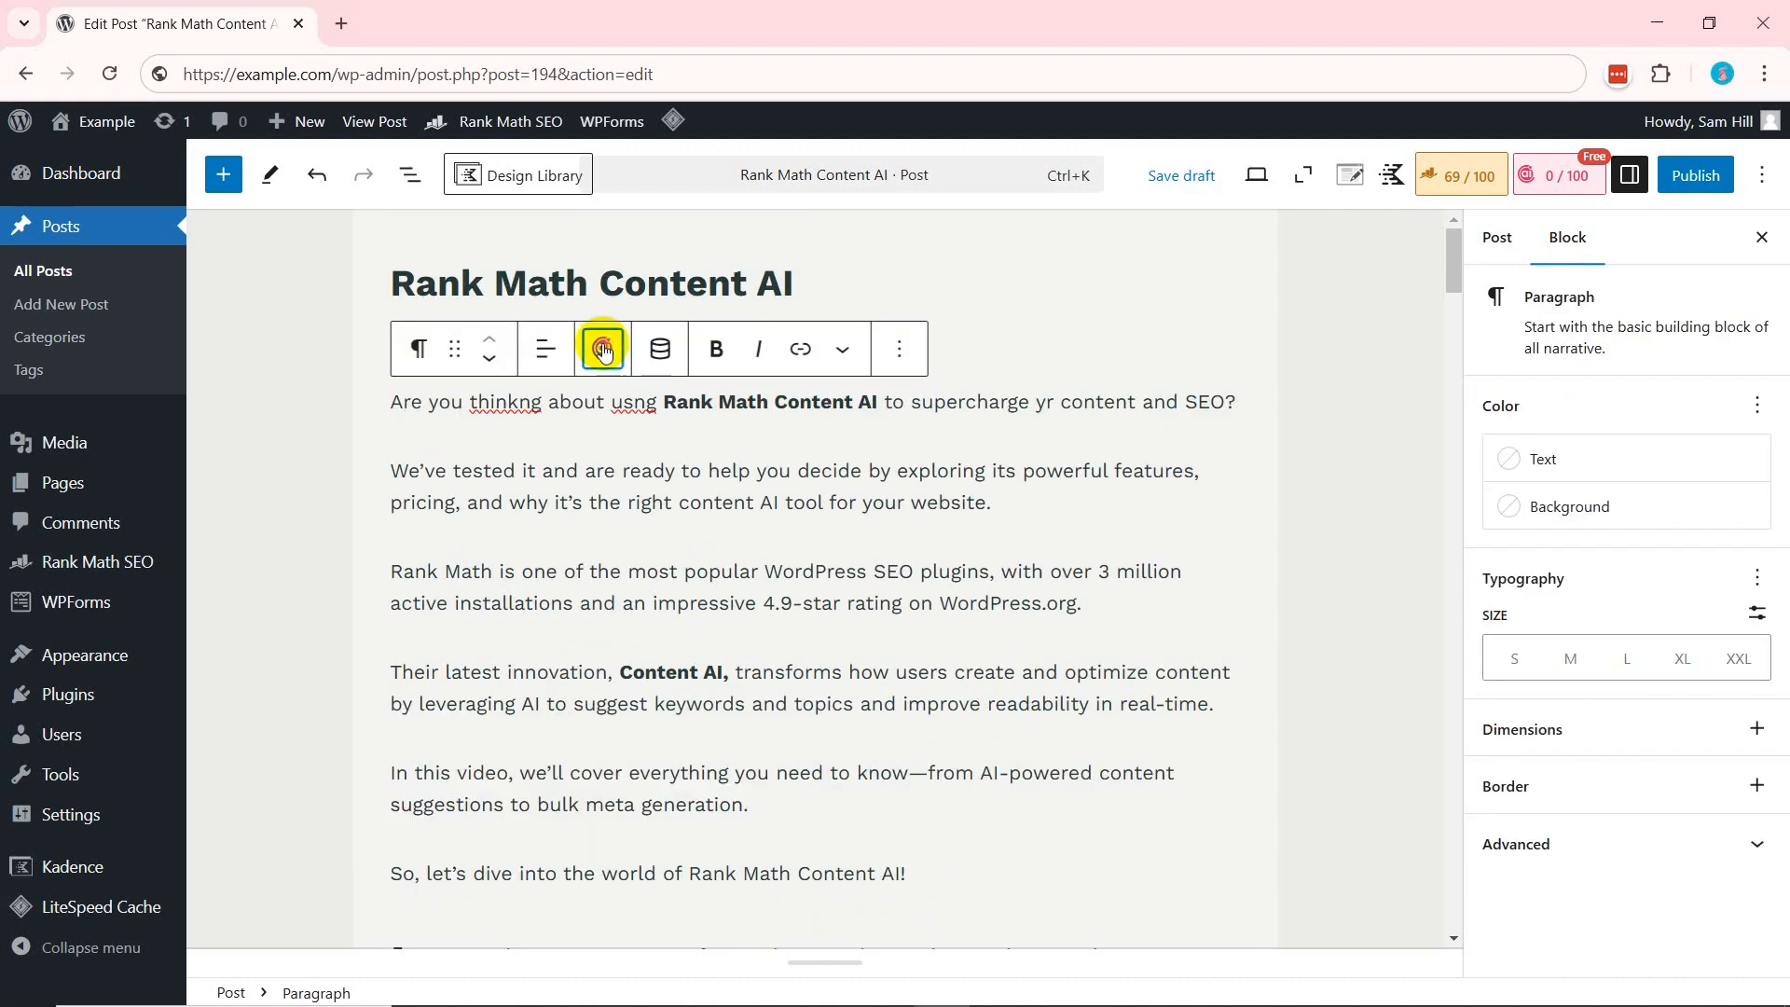
click(603, 348)
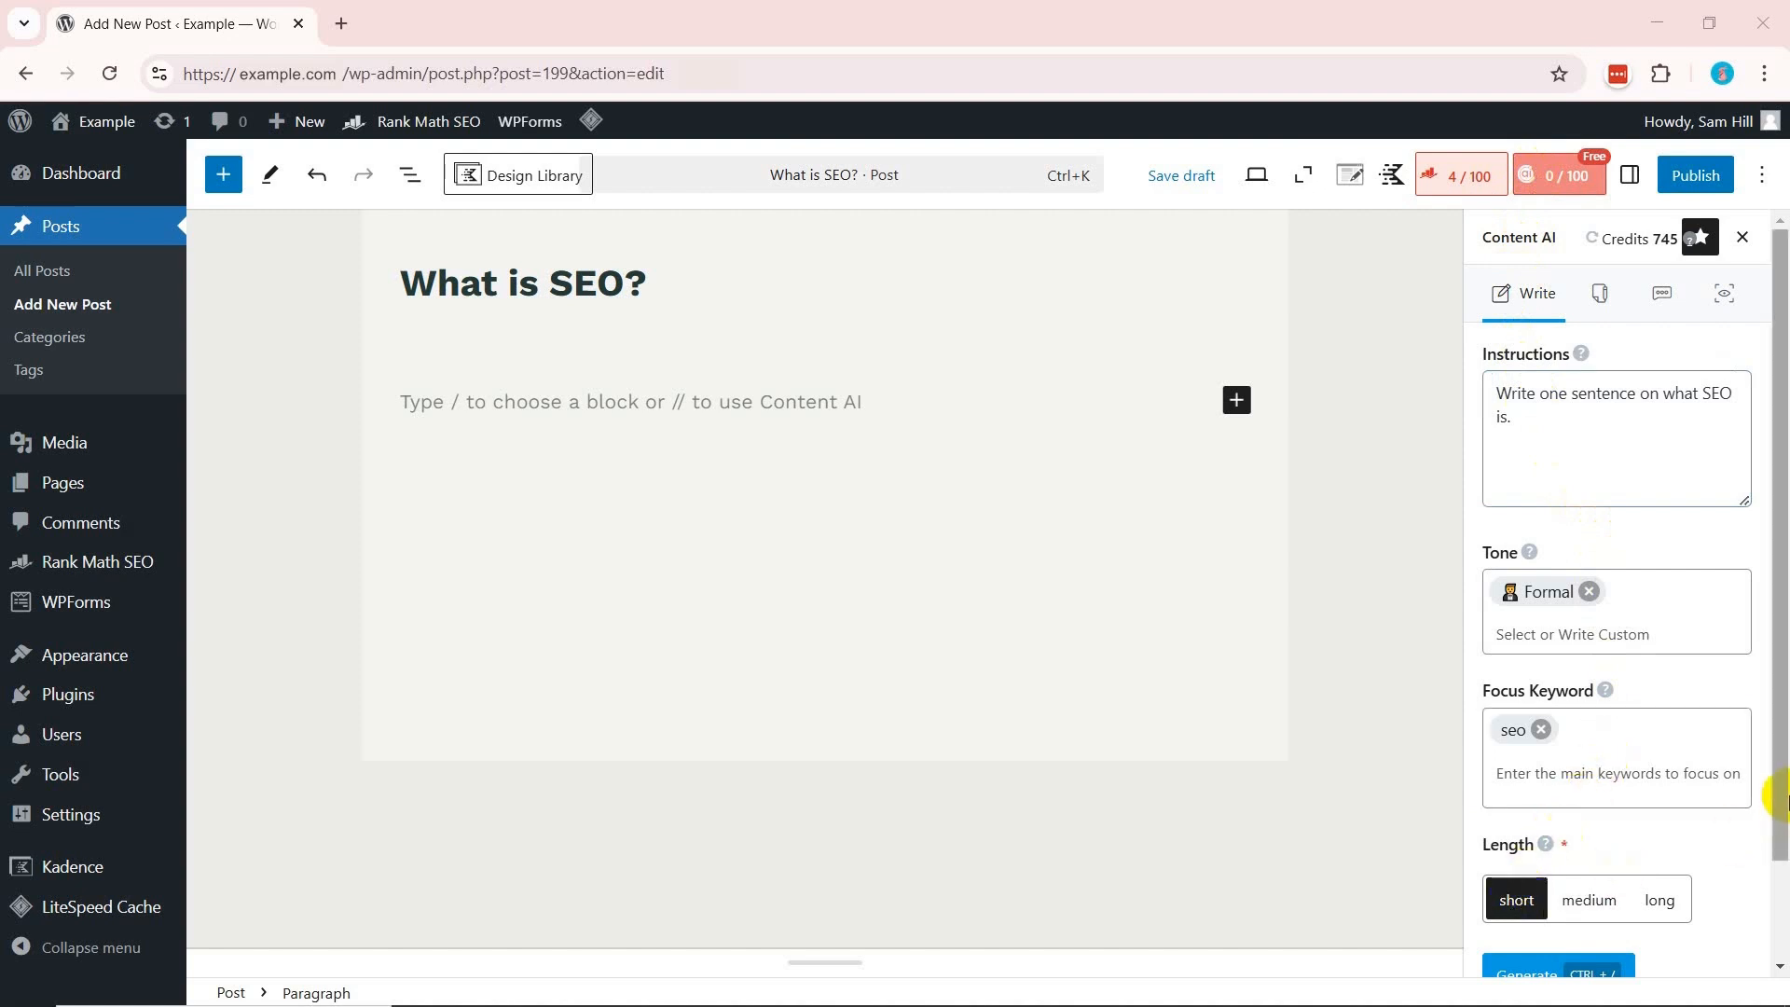
Generate one short formal sentence on what SEO is with keyword 'seo'.
scroll(down, 3)
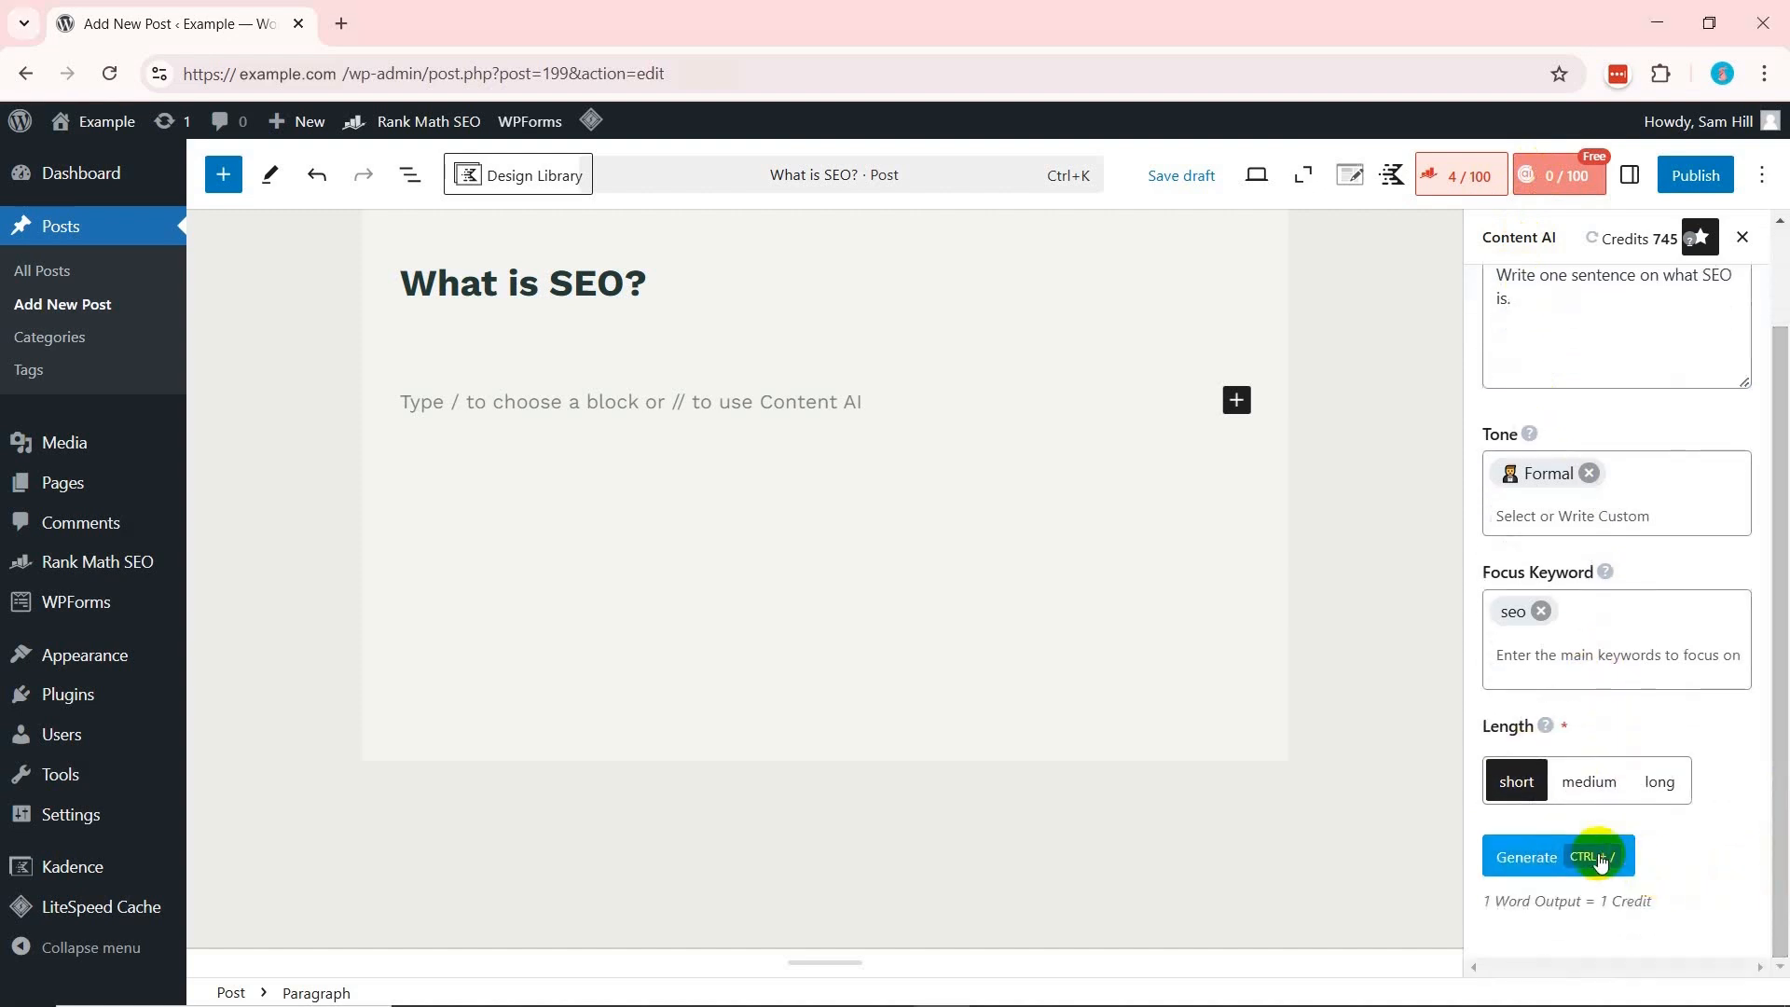
click(1527, 856)
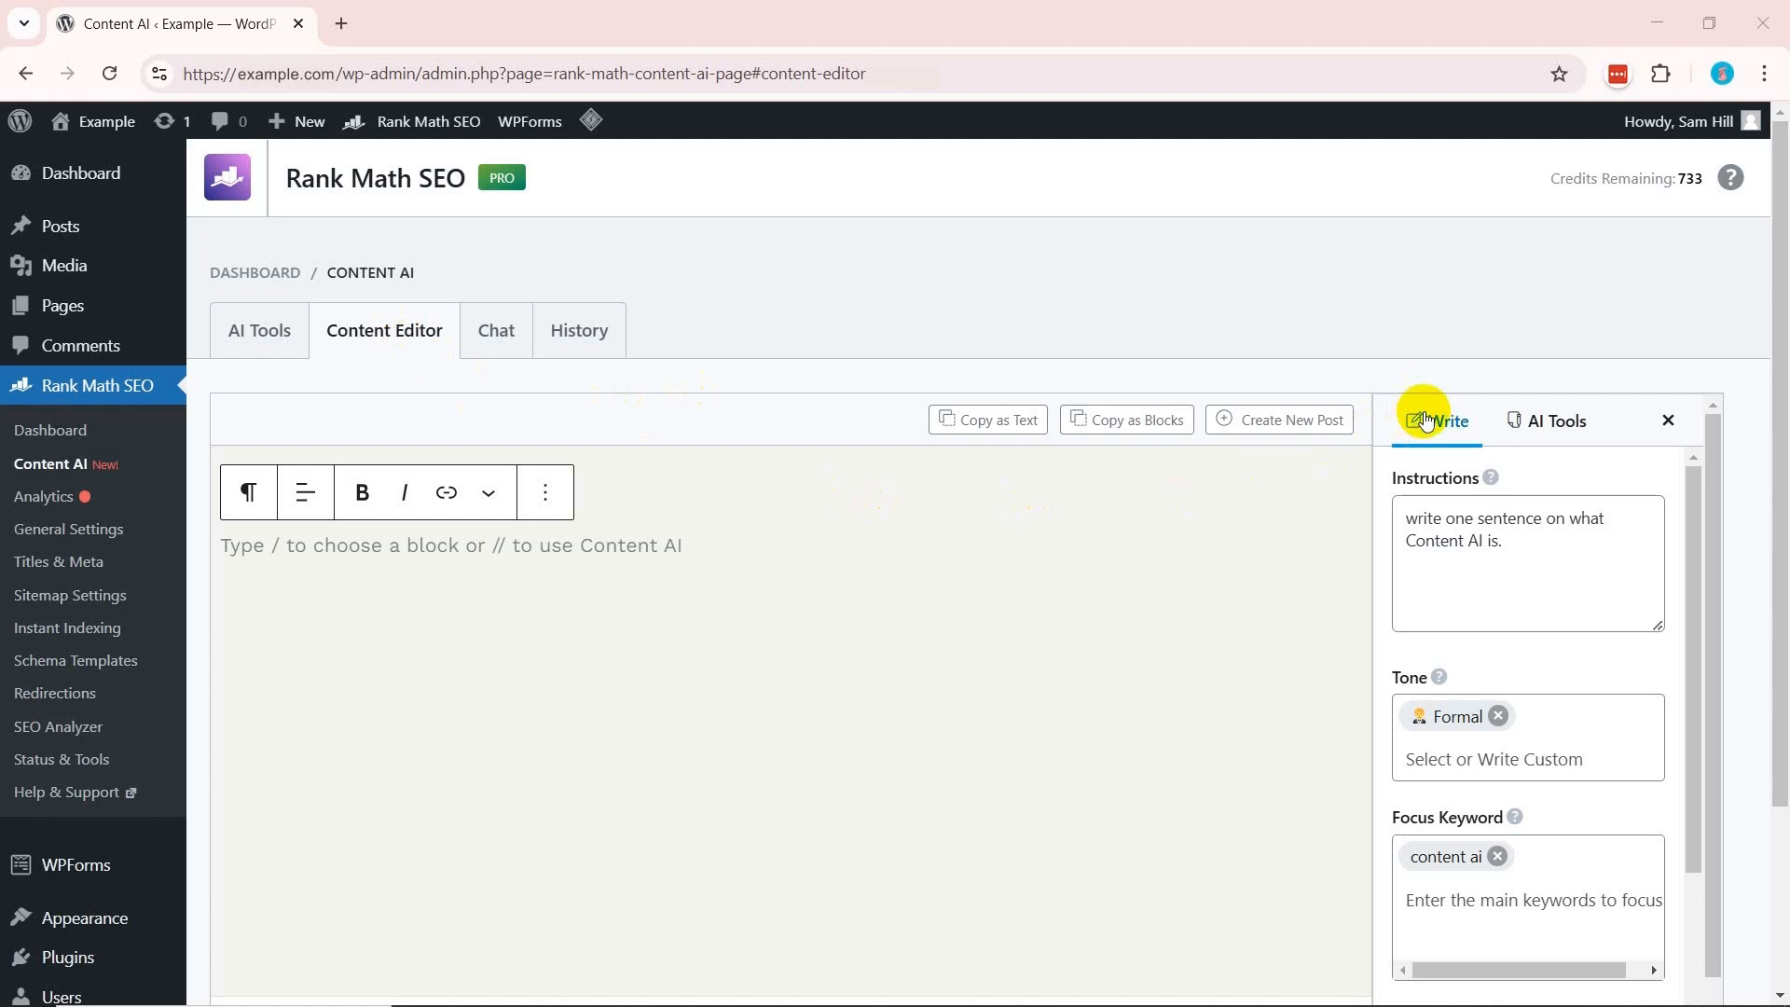
In write mode generate one short sentence on Content AI with keyword 'content ai'.
click(1553, 419)
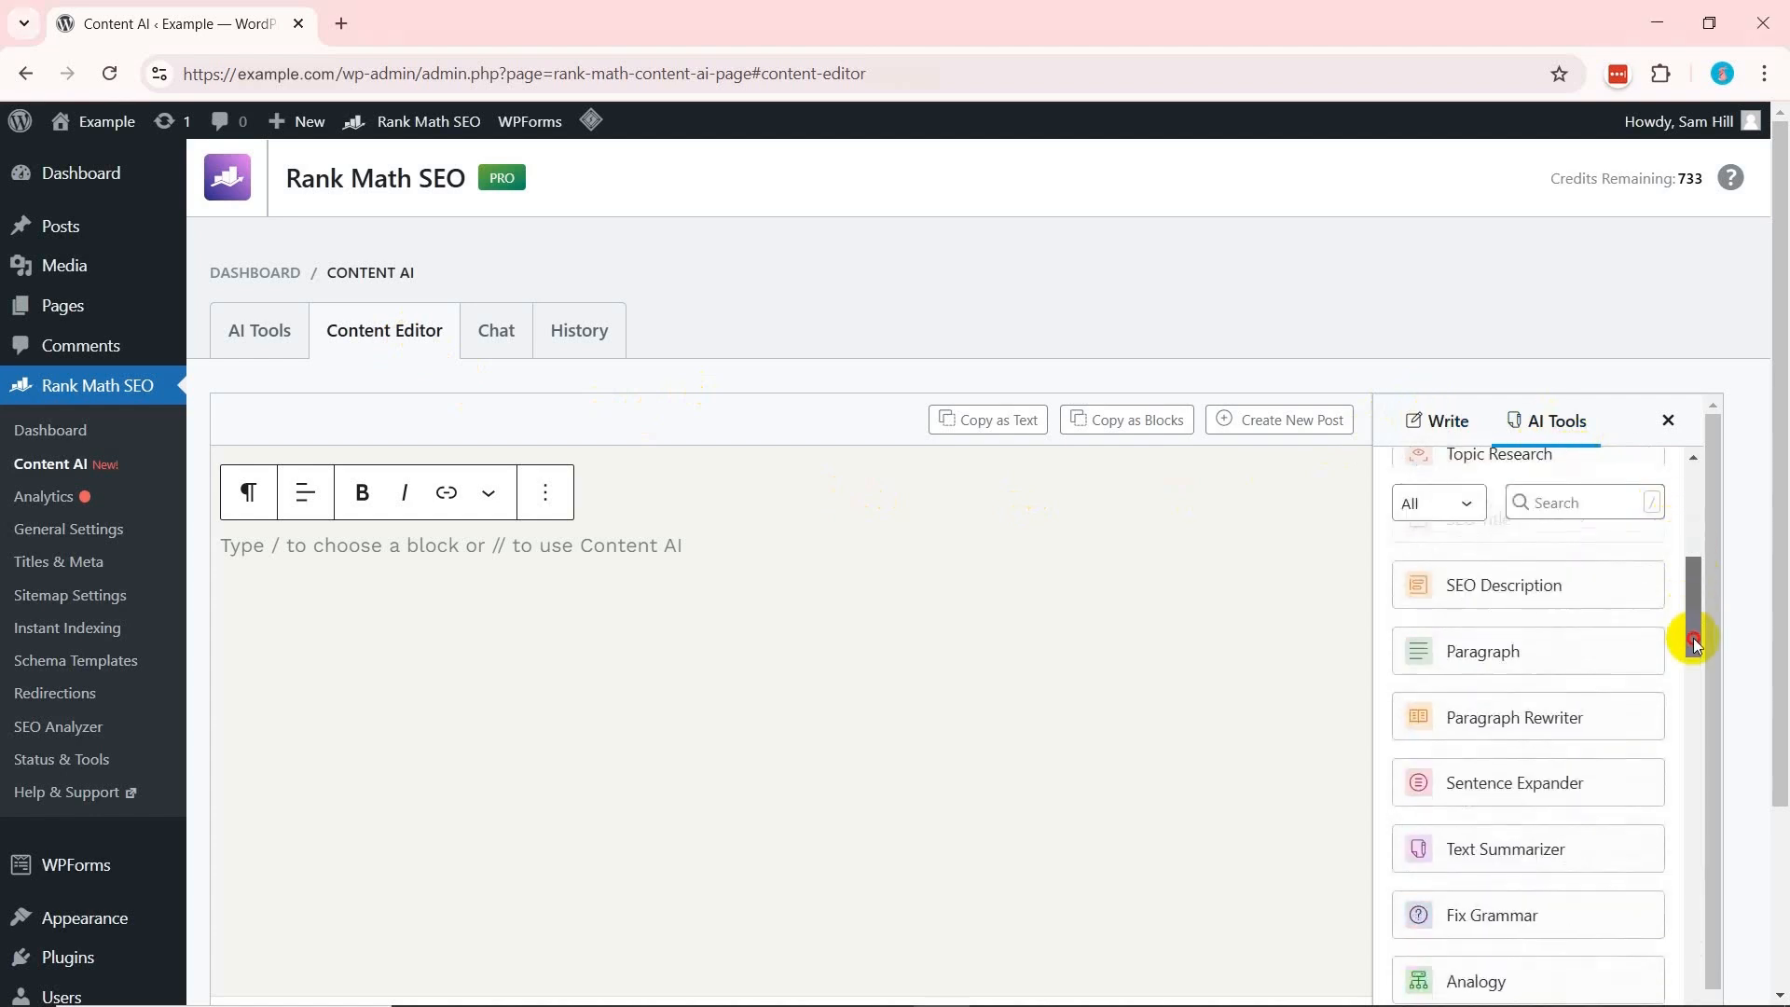
click(1439, 422)
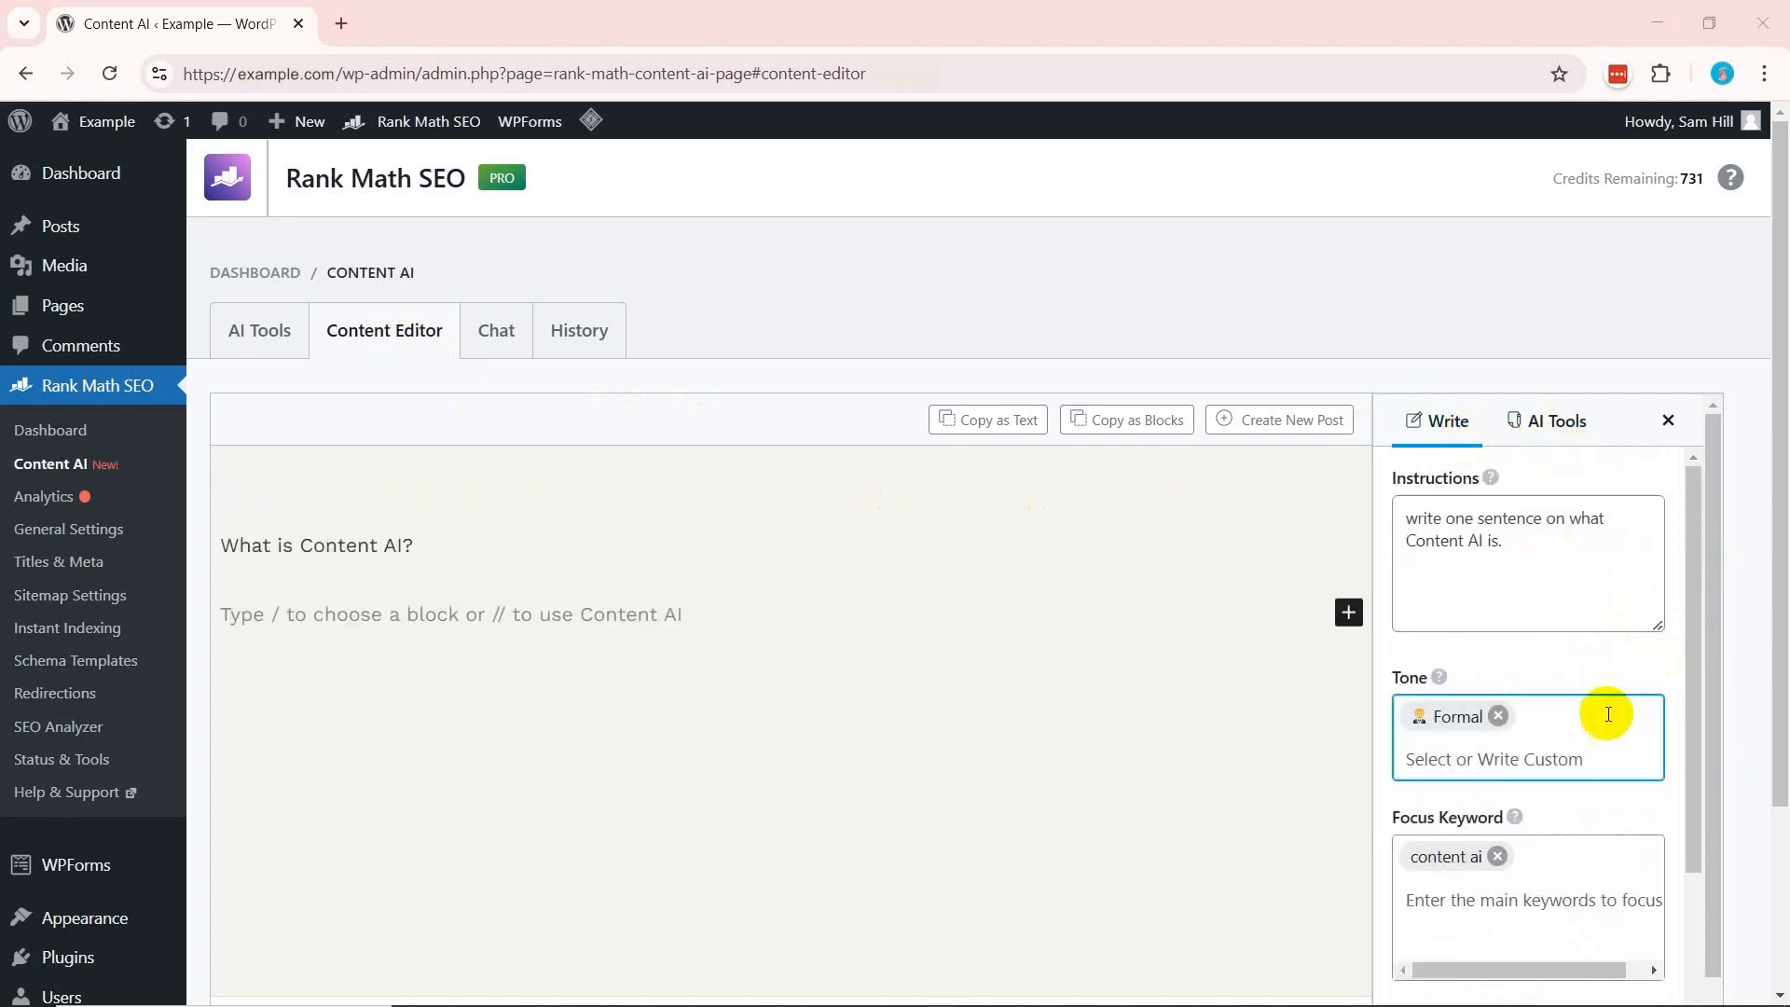
scroll(down, 3)
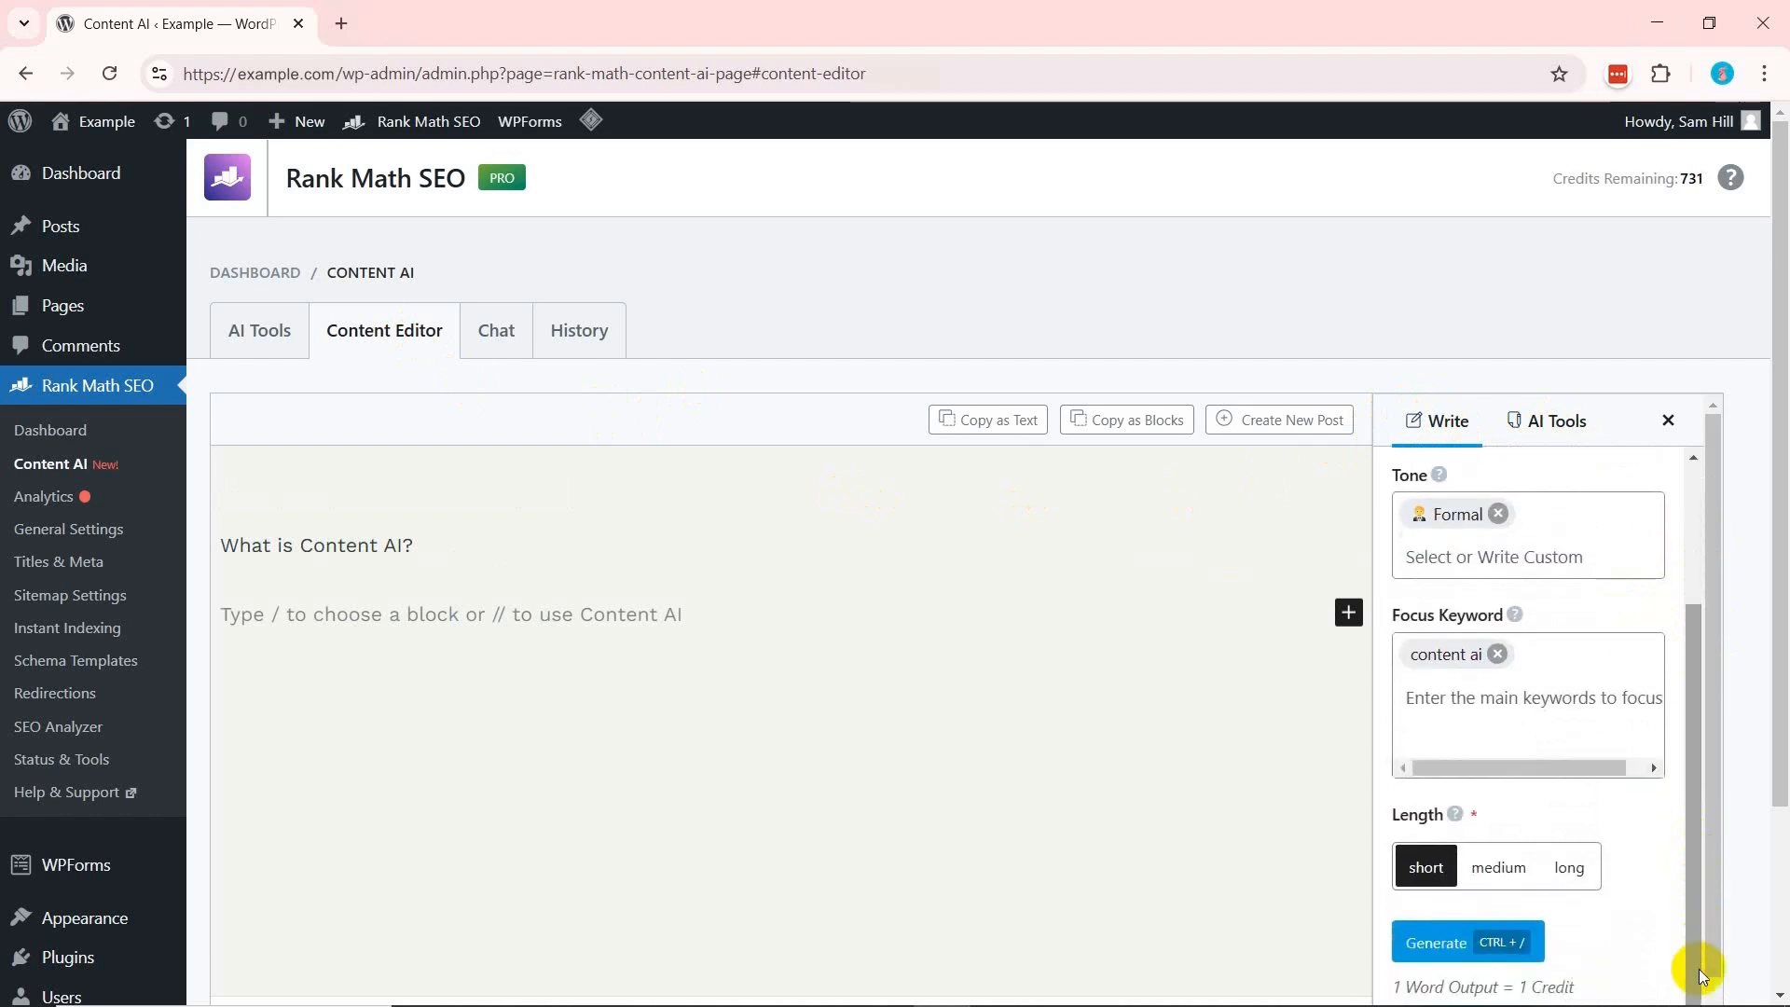
click(1435, 942)
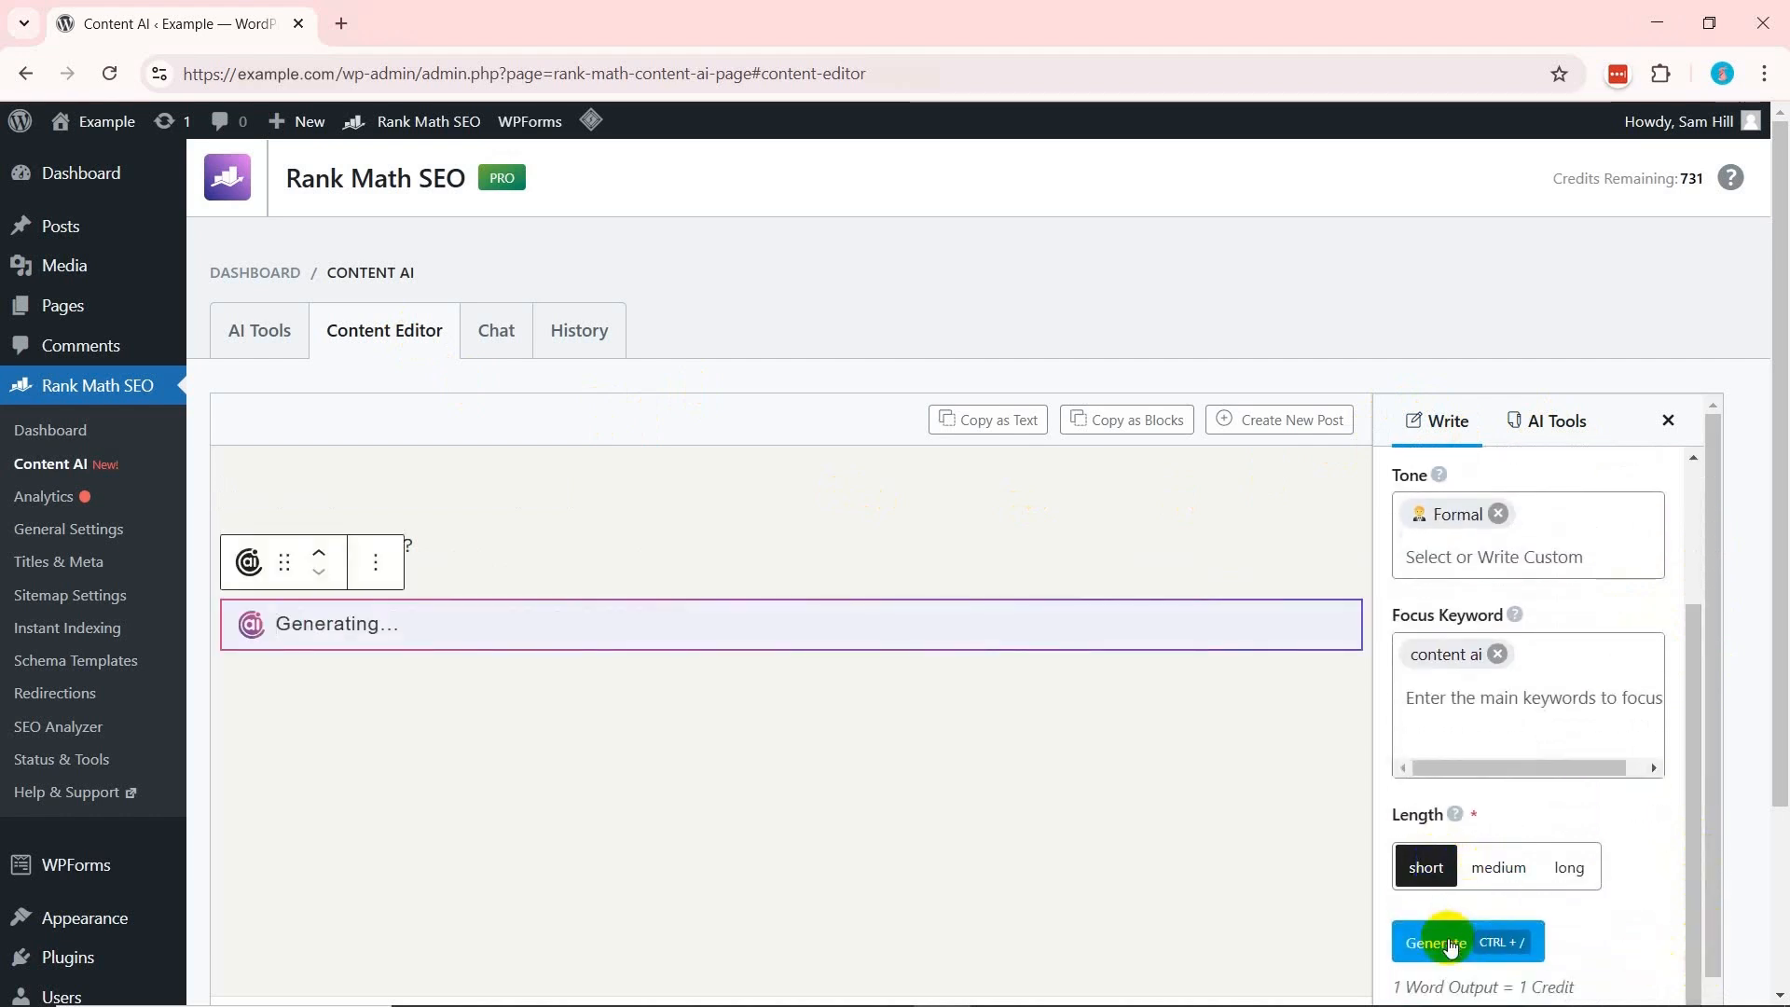
click(1436, 942)
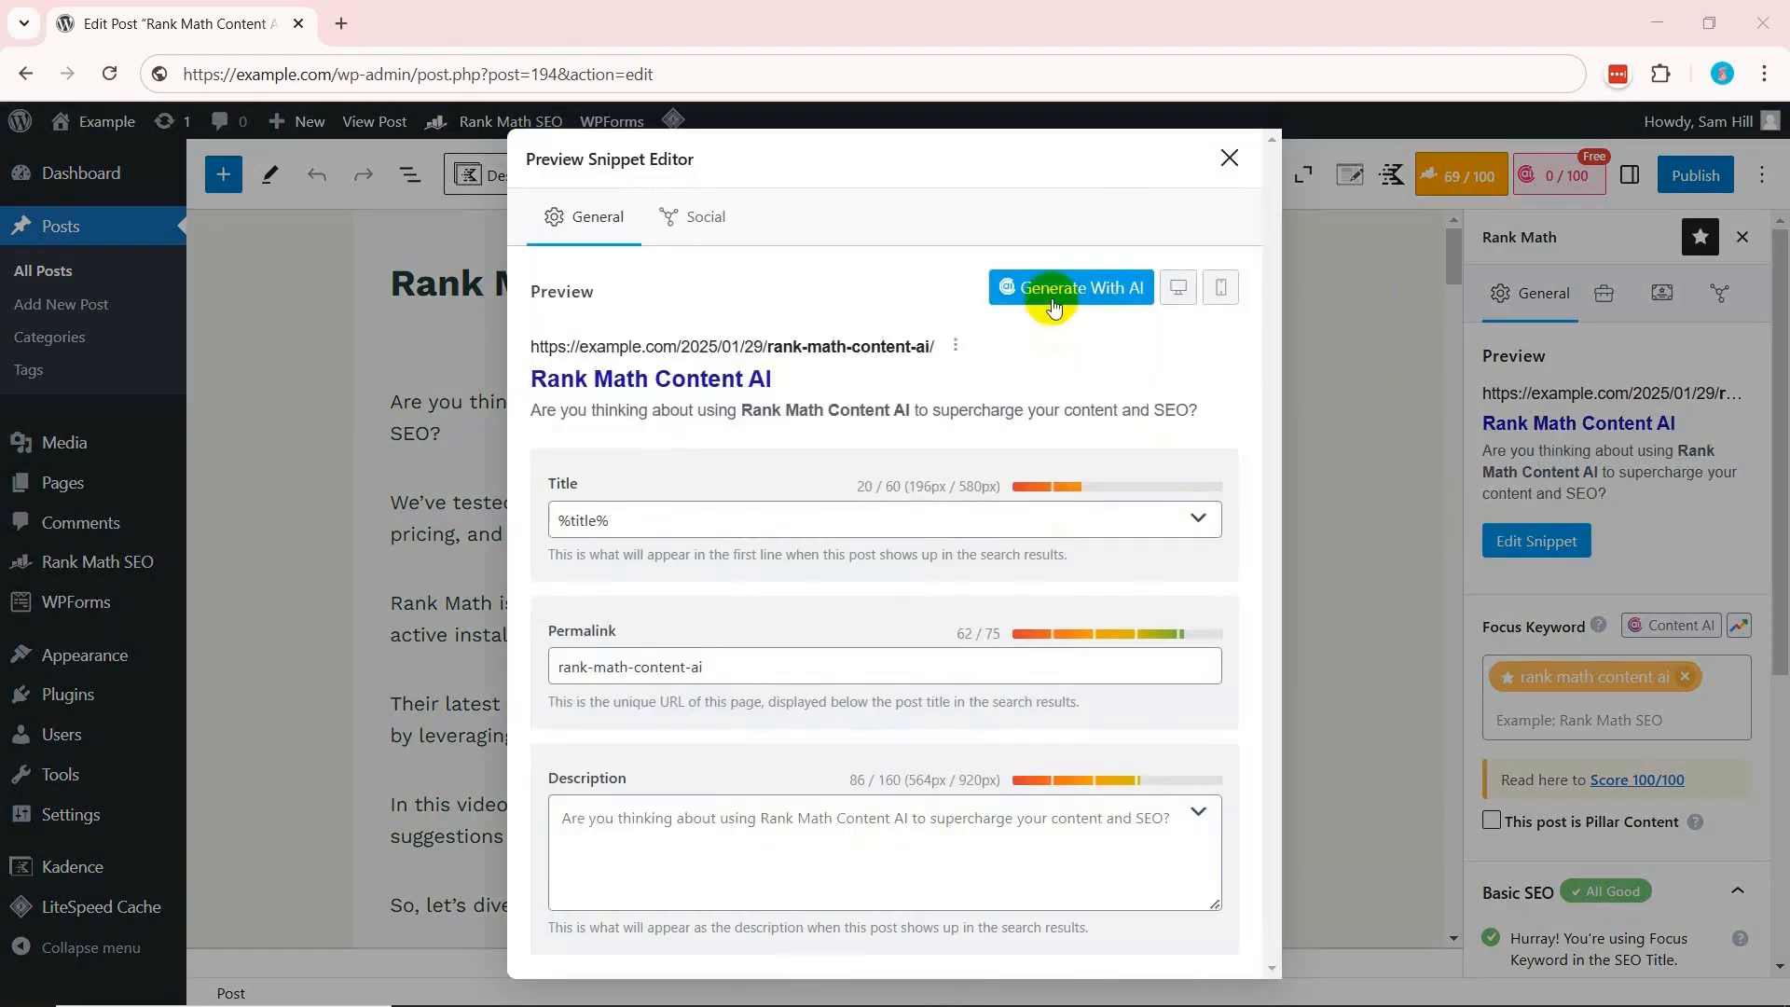
Insert the AI title 'Boost Your SEO with Rank Math Content AI Today' and its description into the snippet.
click(1070, 287)
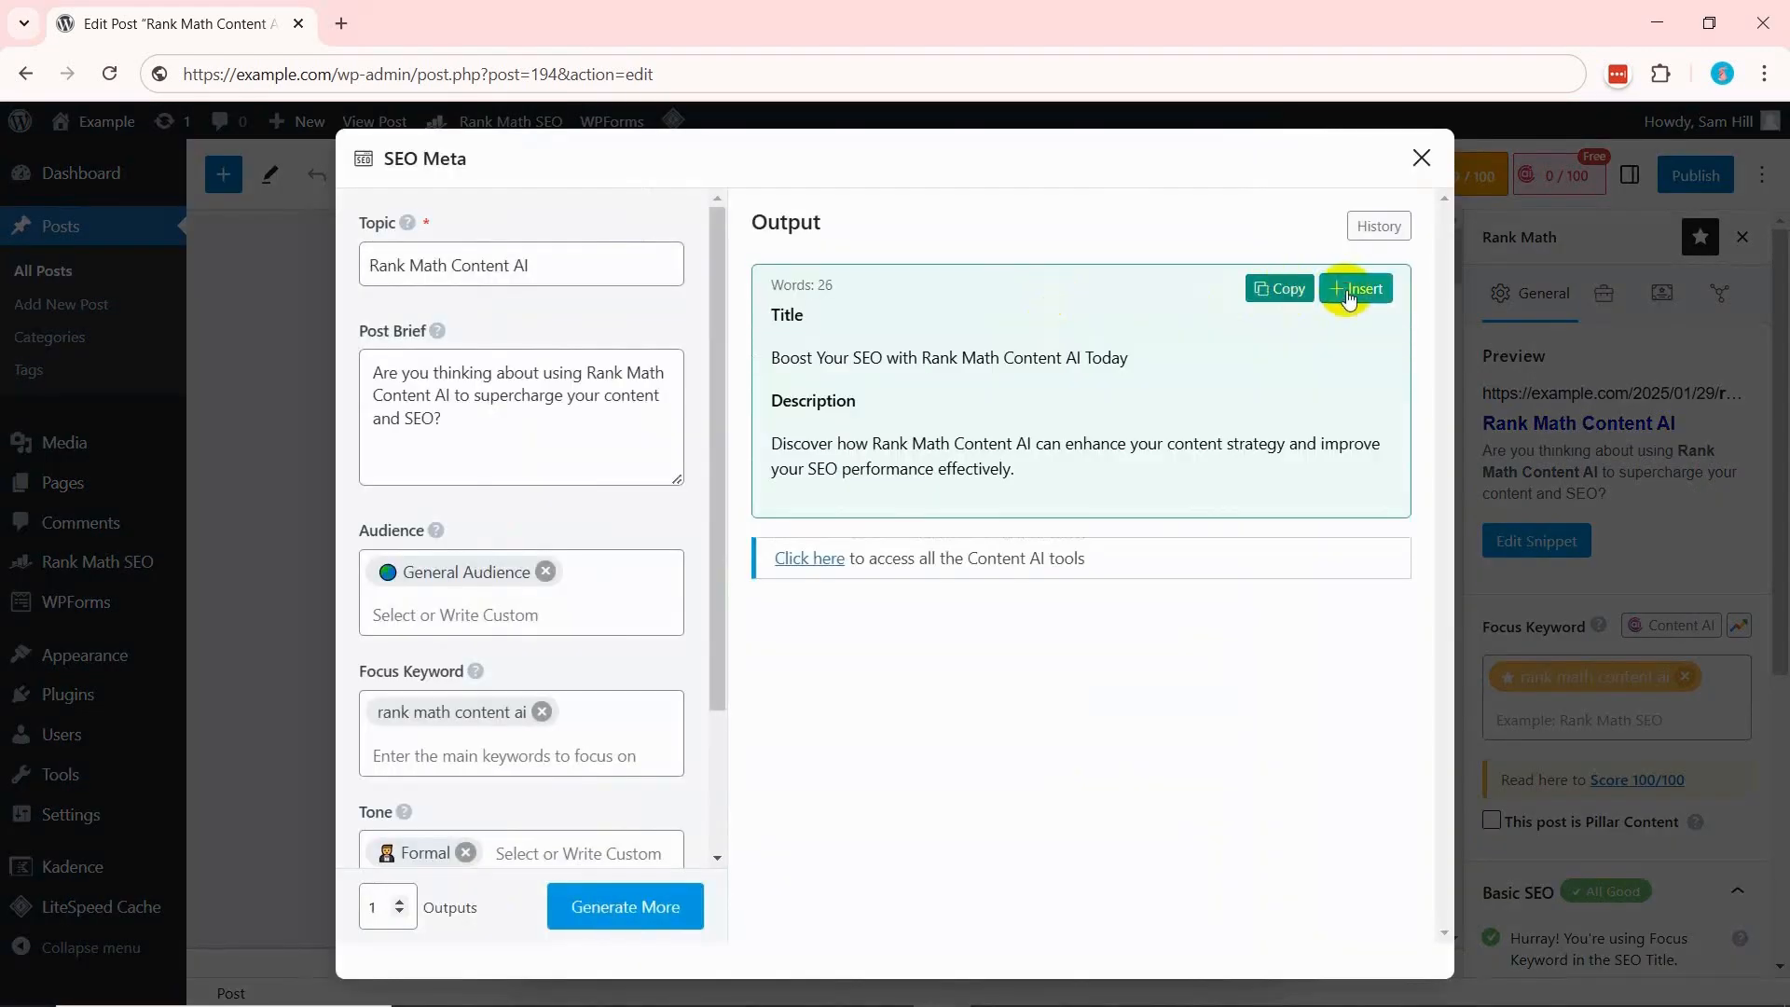
click(1356, 287)
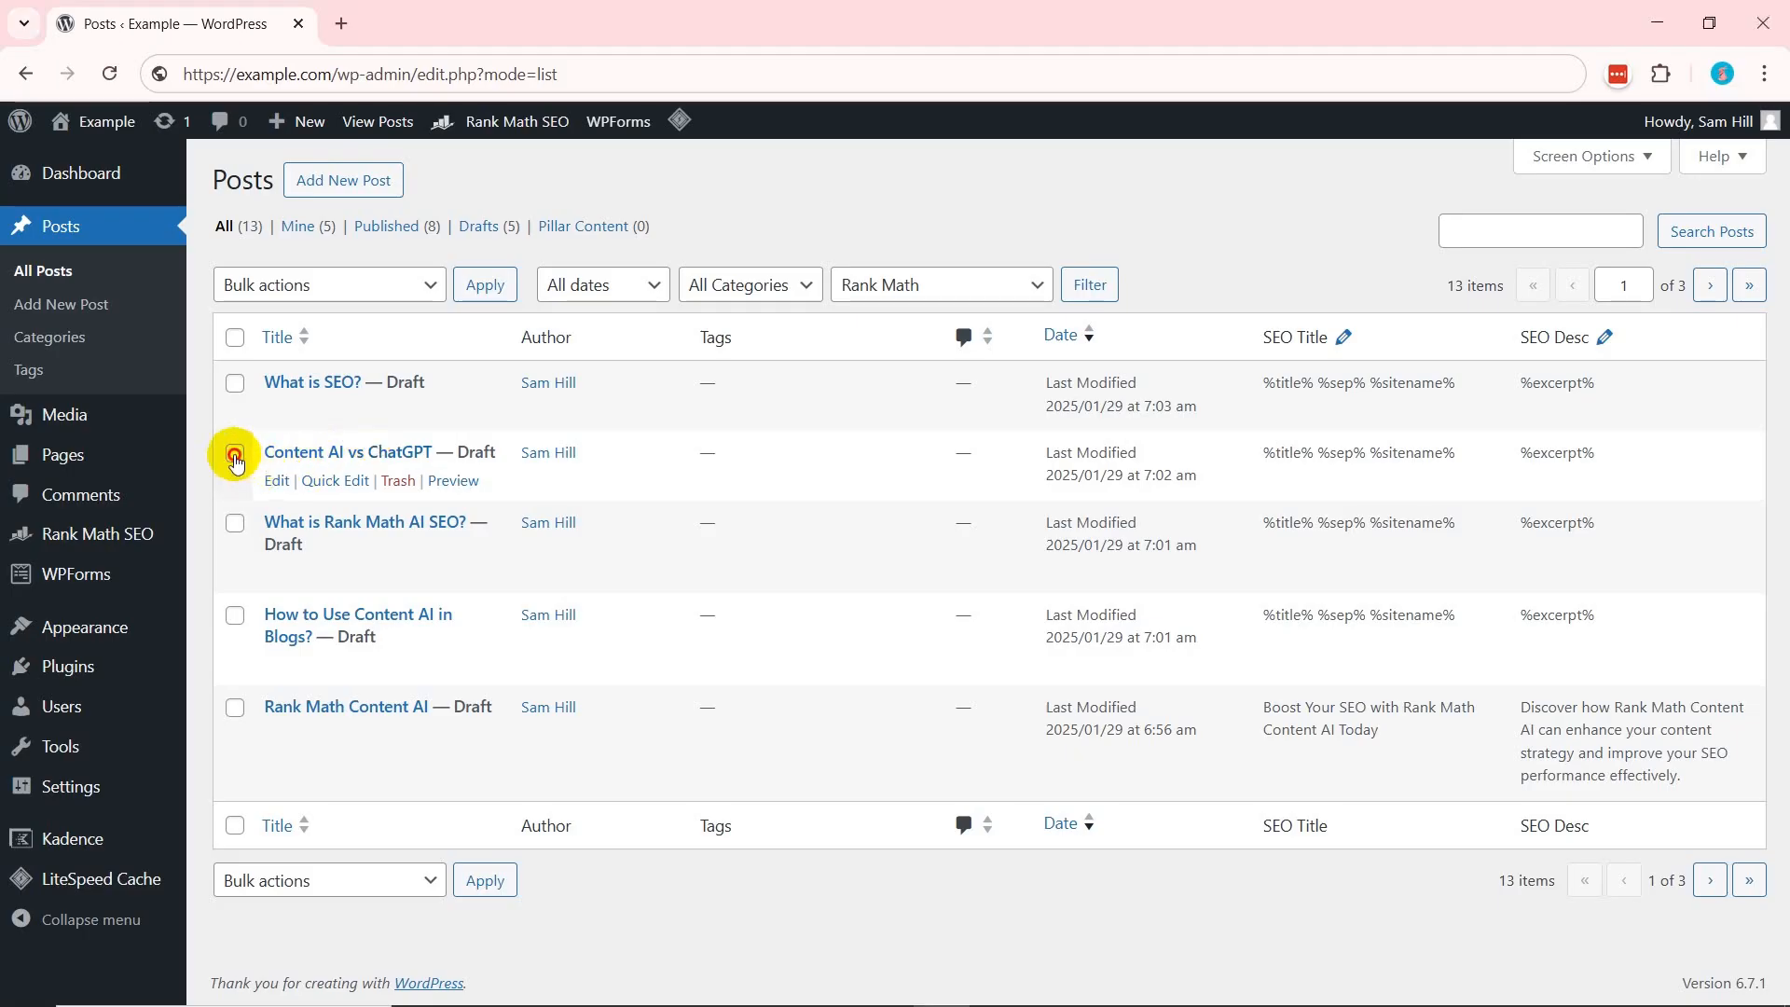
Tick the Content AI vs ChatGPT draft and bring up bulk actions with Write SEO Title & Description with AI.
click(235, 522)
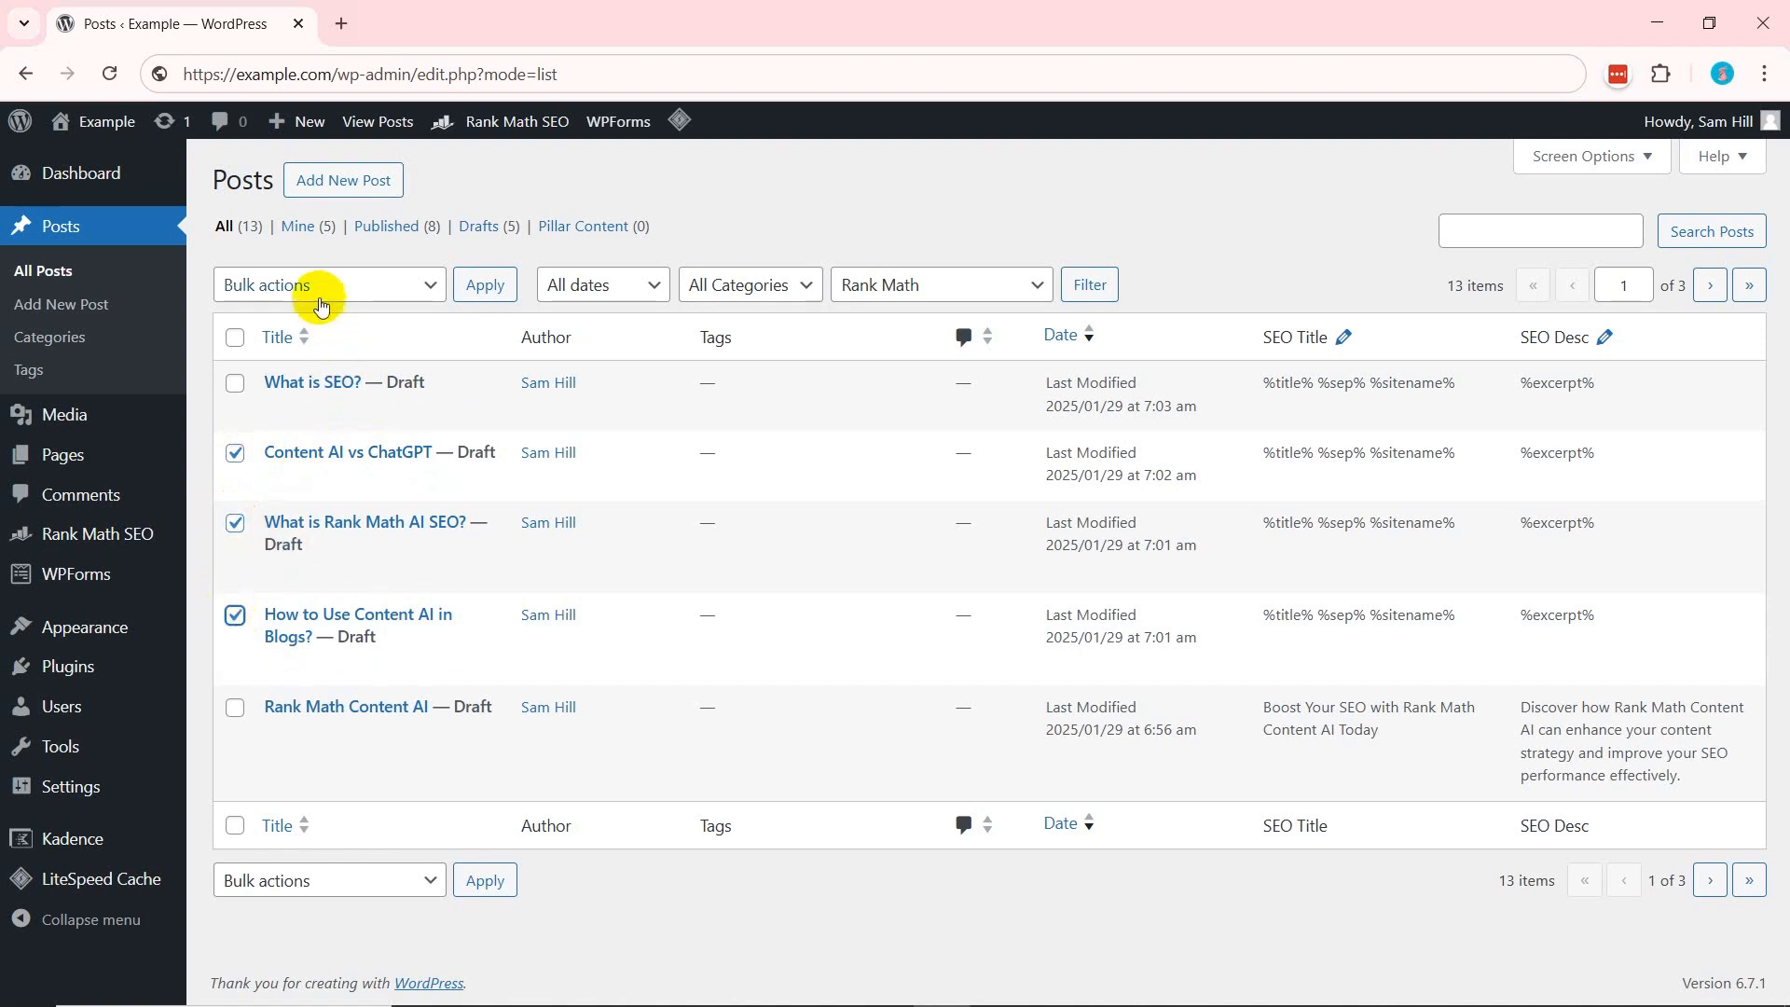
click(328, 284)
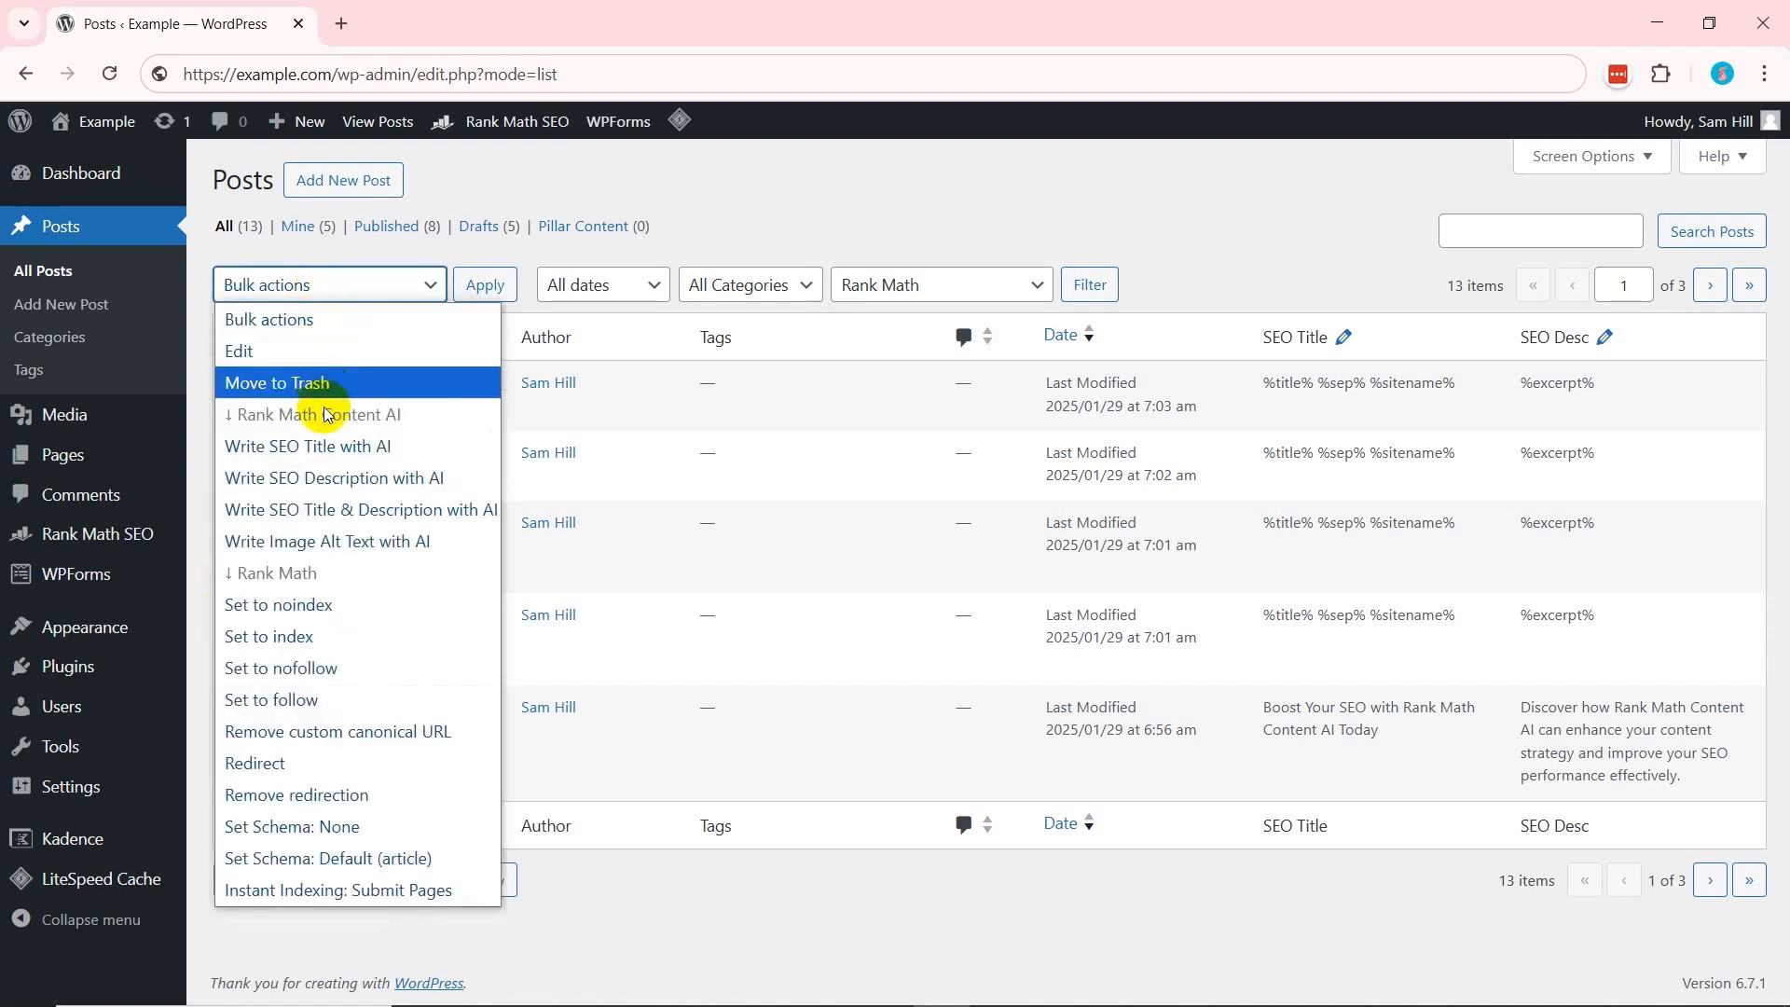
mouse_move(347, 509)
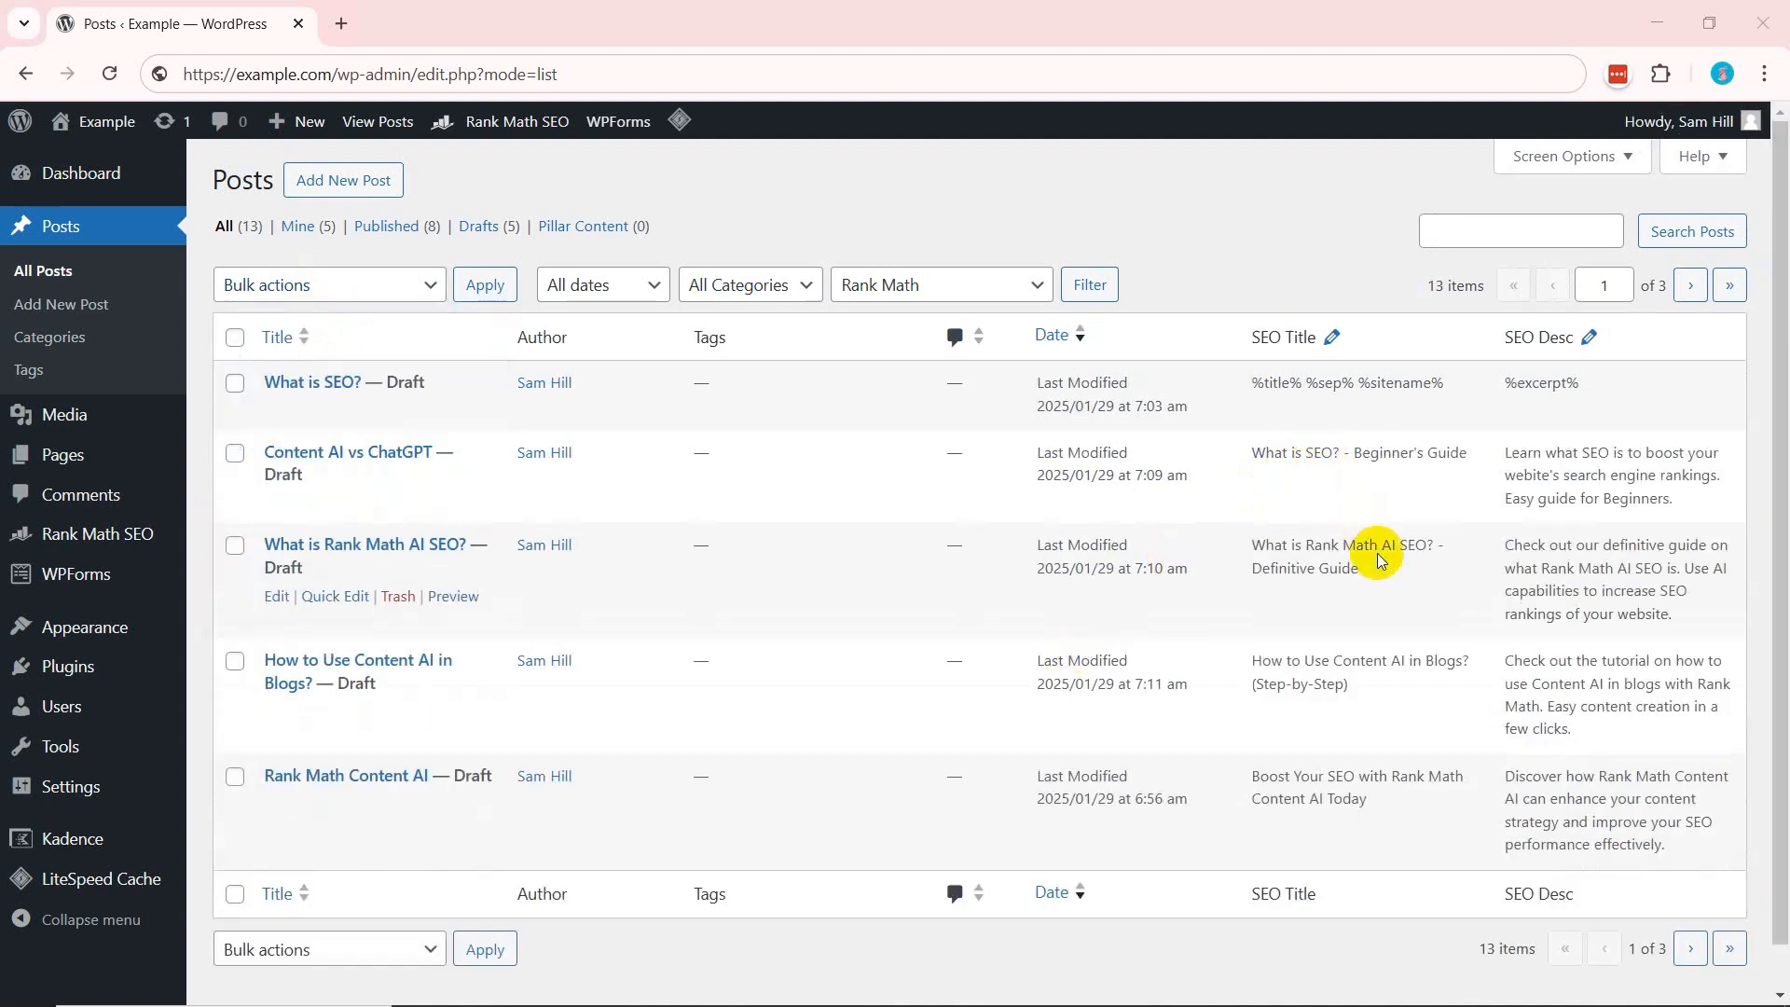
mouse_move(1572, 602)
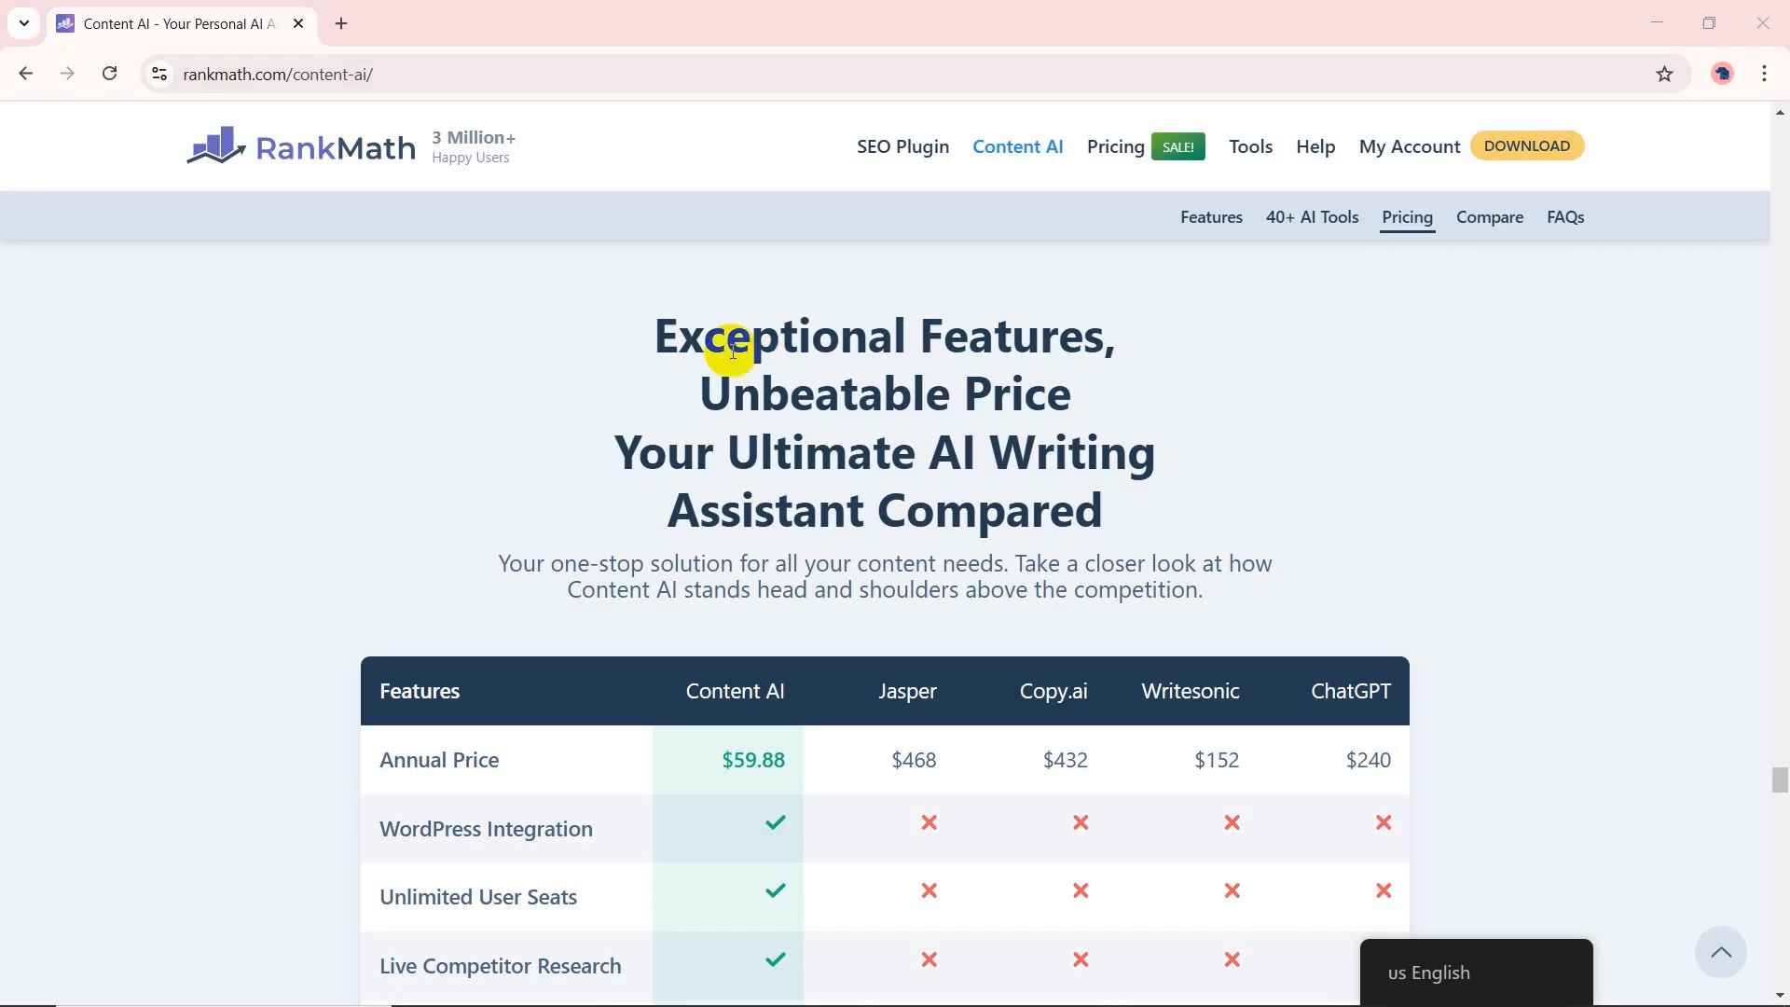
Scroll rankmath.com/content-ai to the pricing table against Jasper, Copy.ai, Writesonic and ChatGPT.
scroll(down, 3)
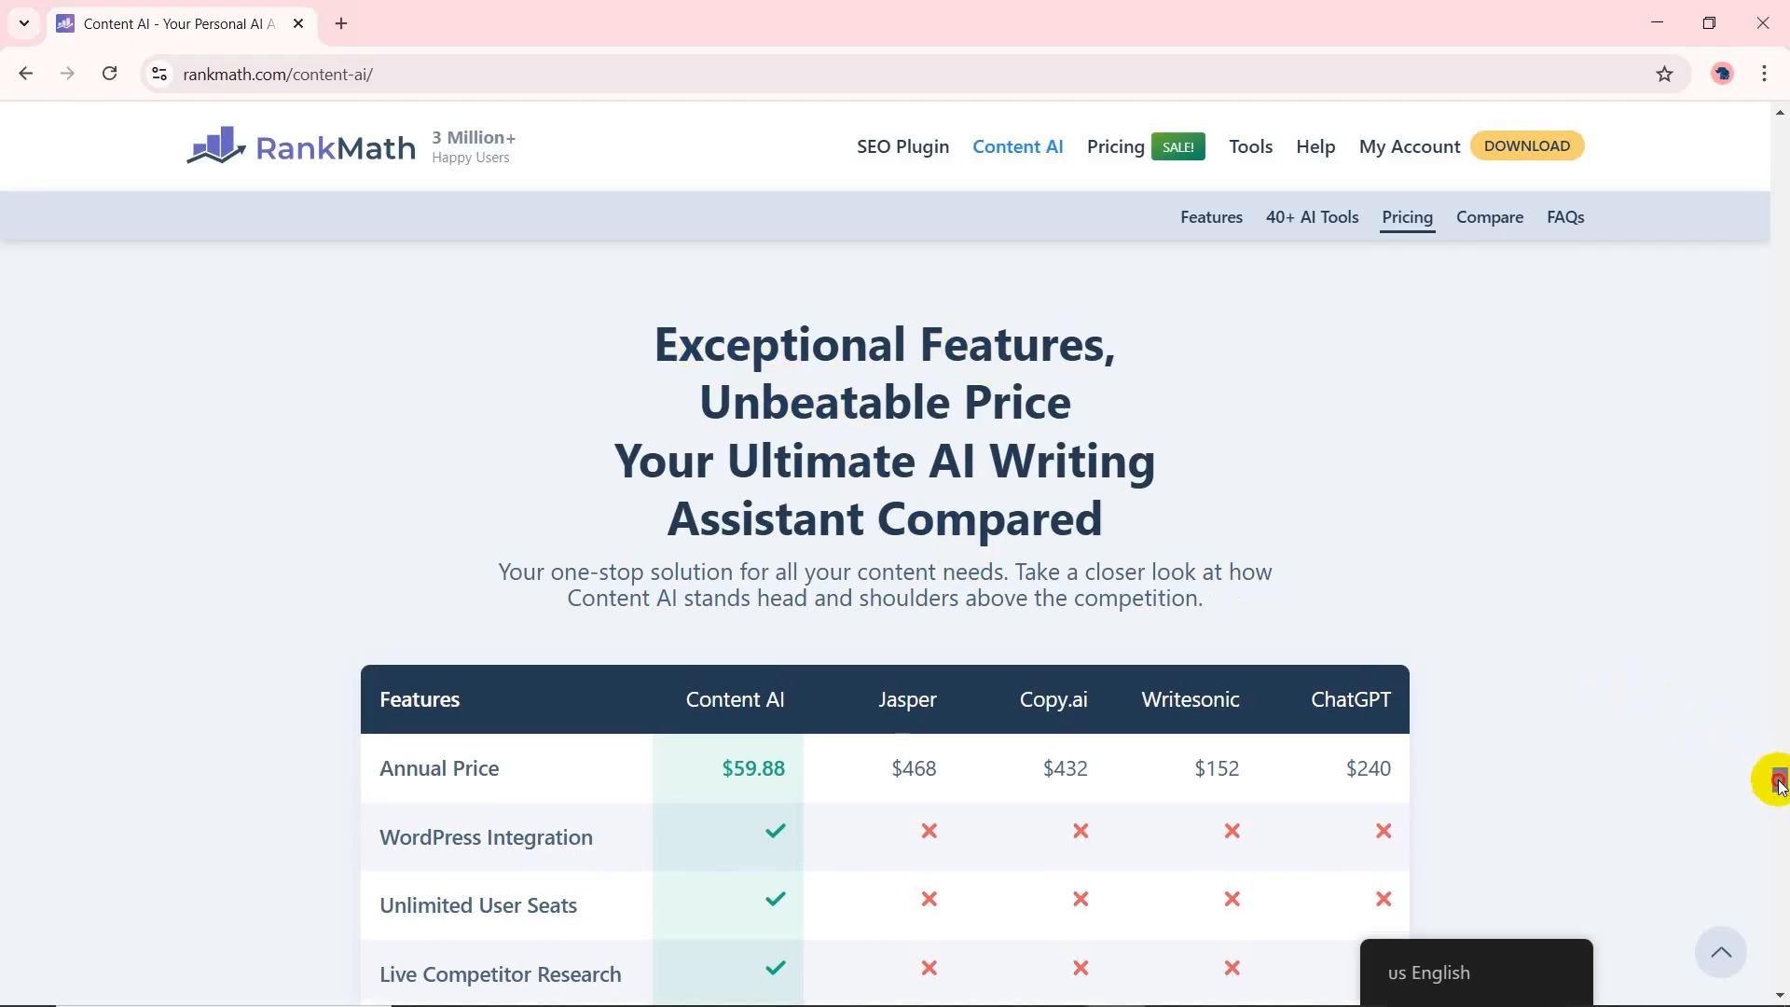
scroll(down, 3)
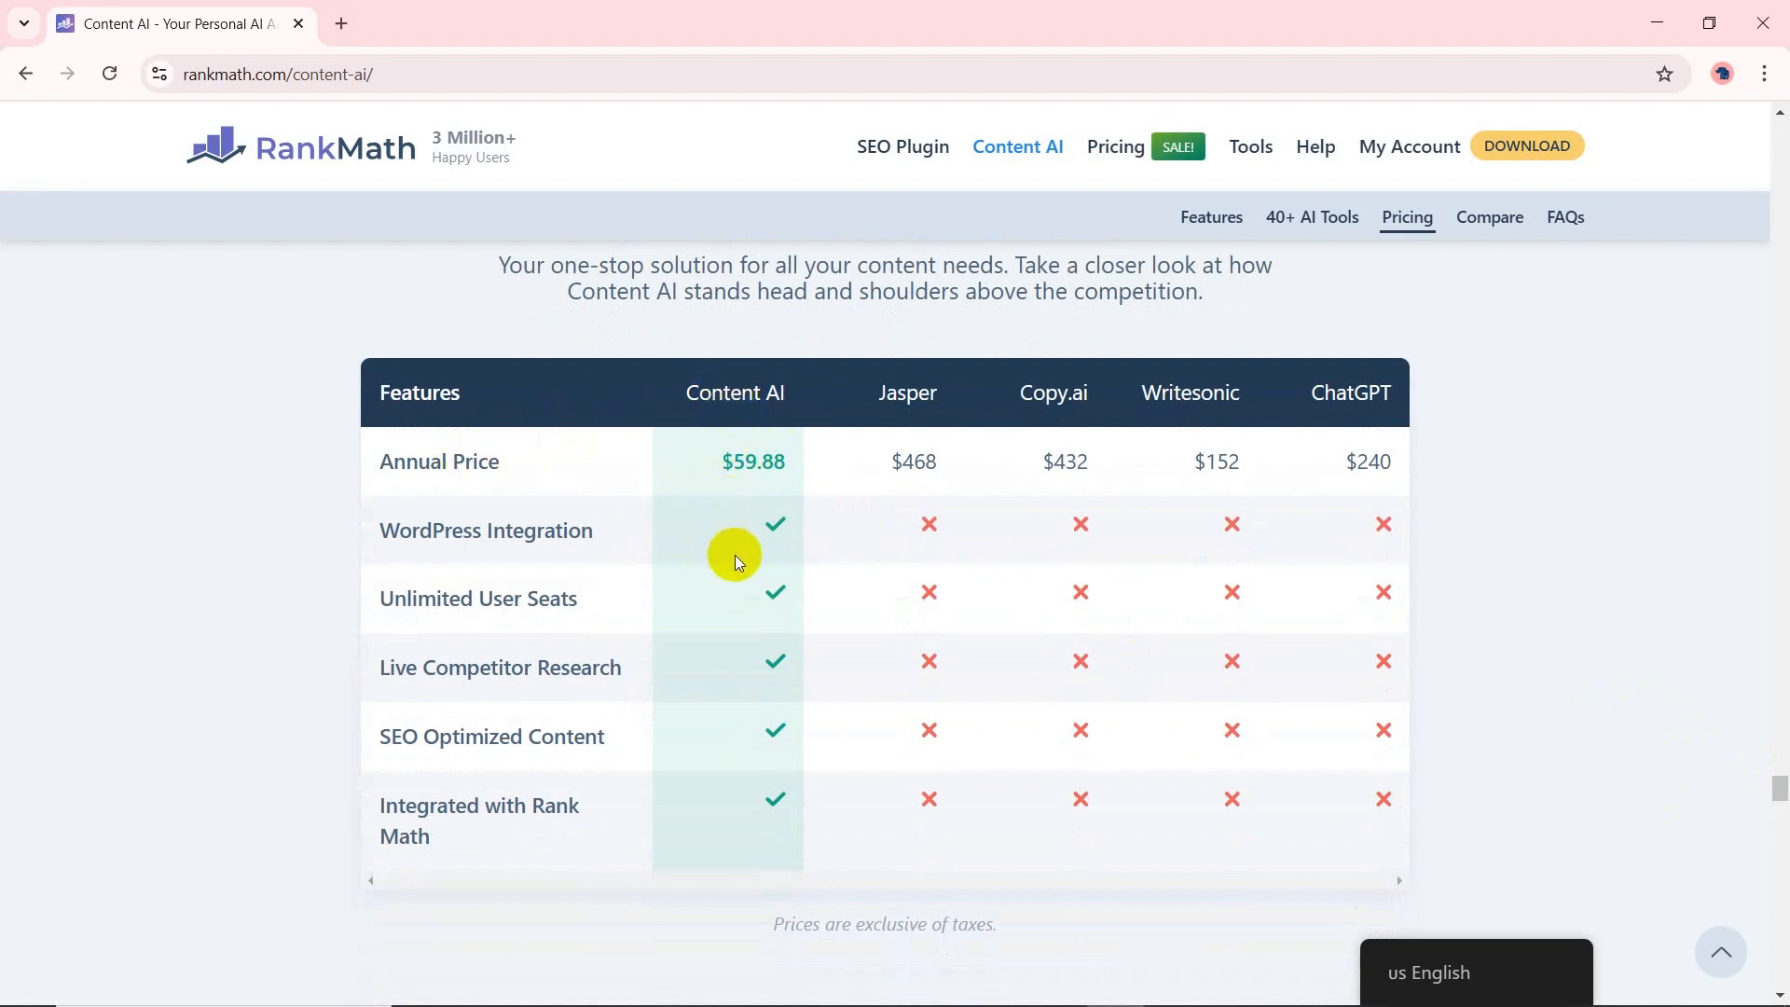
mouse_move(753, 845)
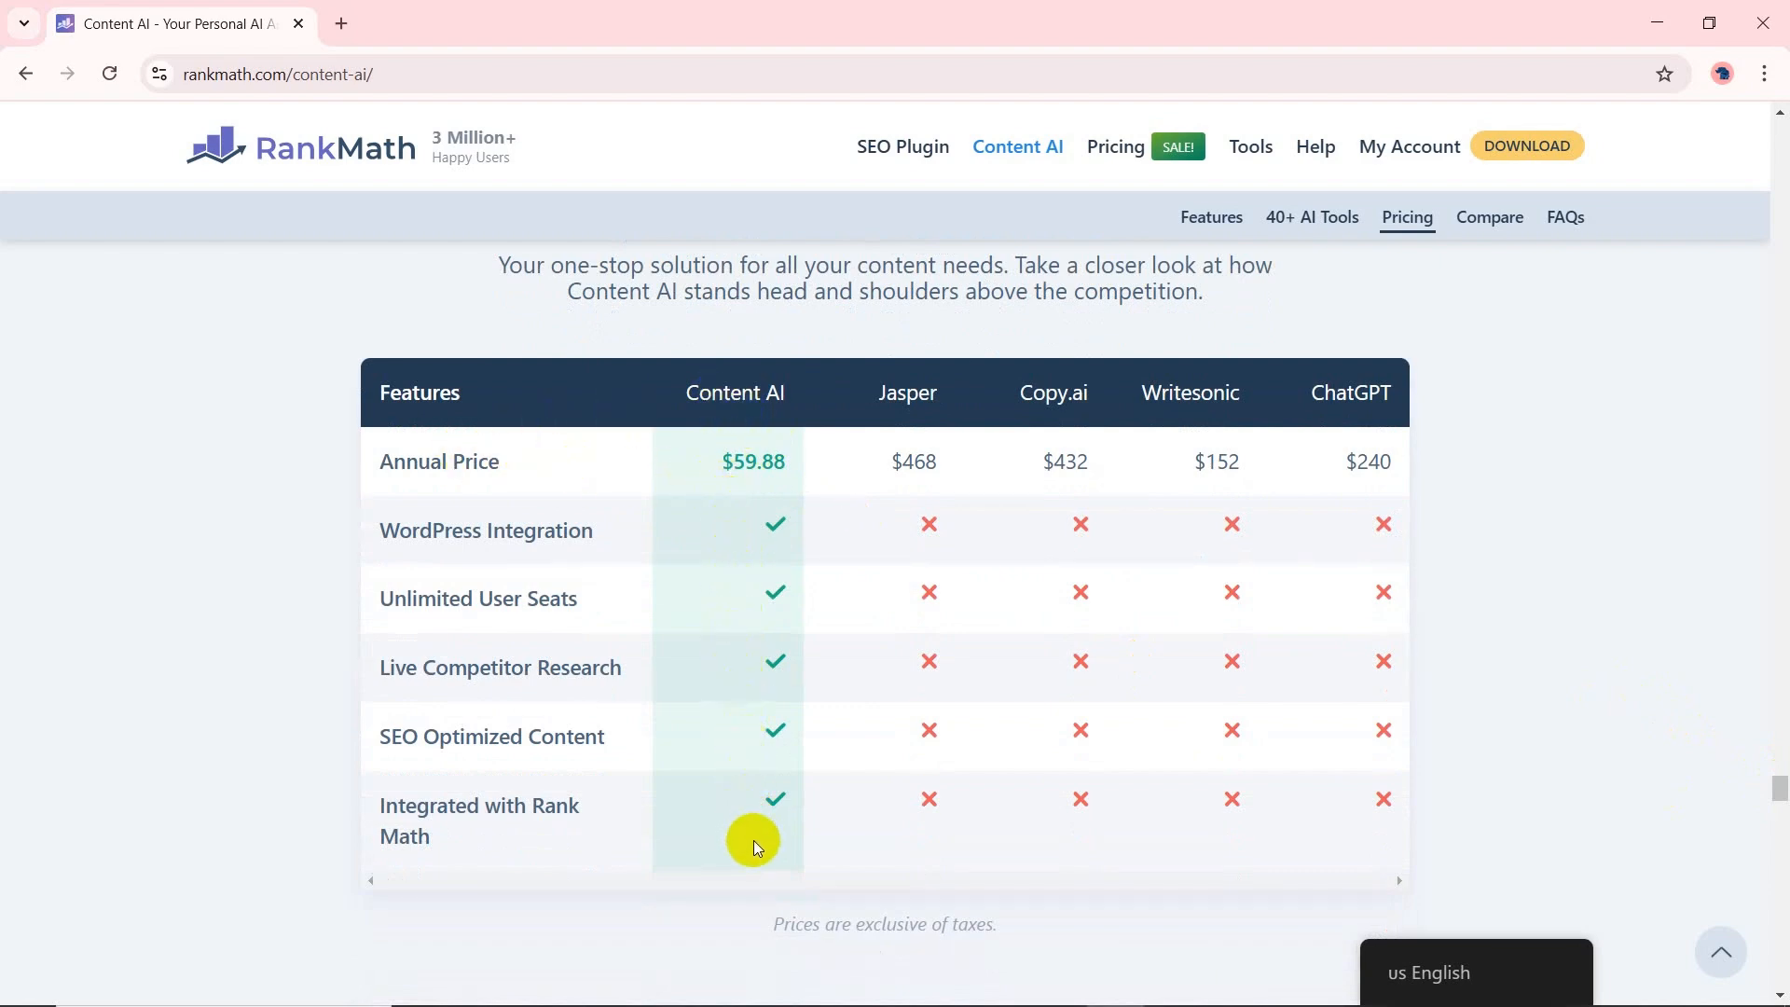